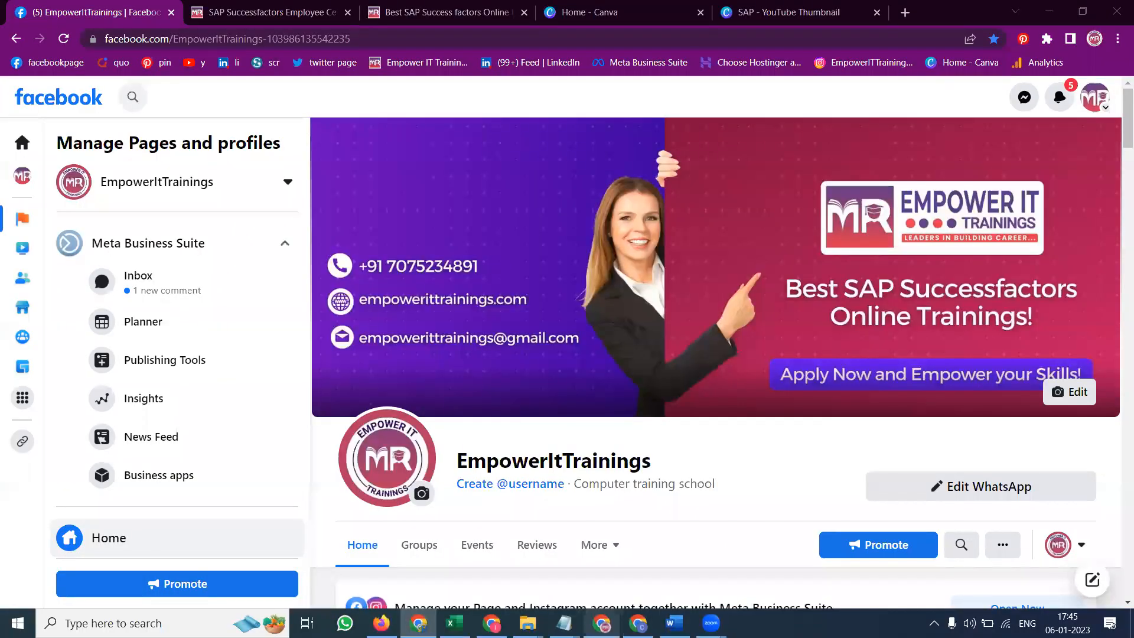
Step: Scroll down the Facebook home feed opened beside the EmpowerItTrainings Page
scroll("down", 3)
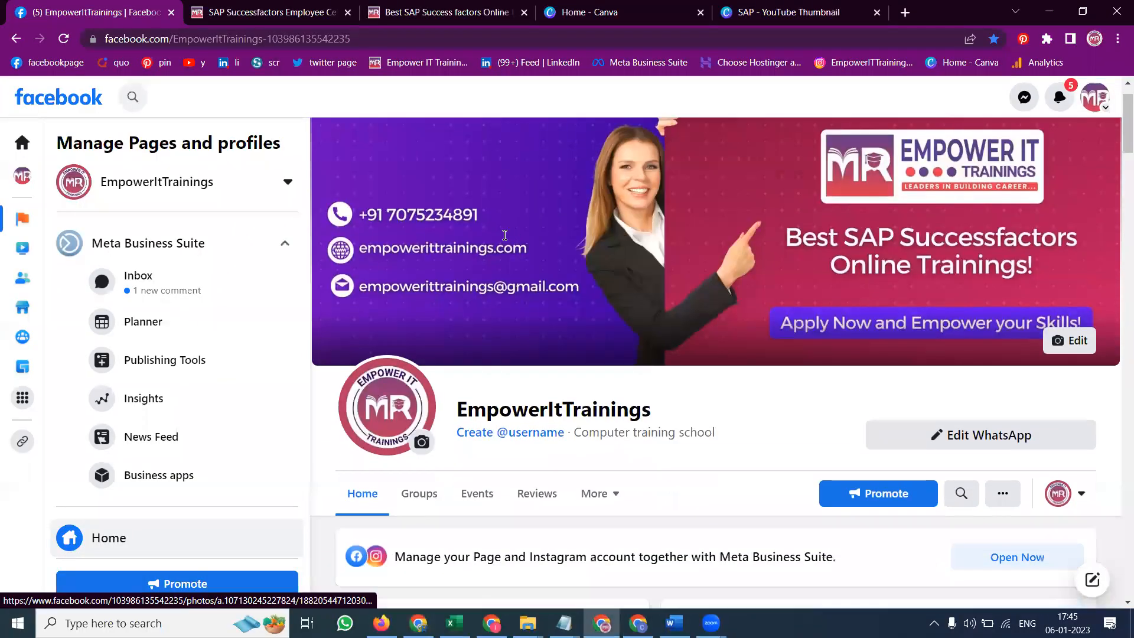
scroll("down", 3)
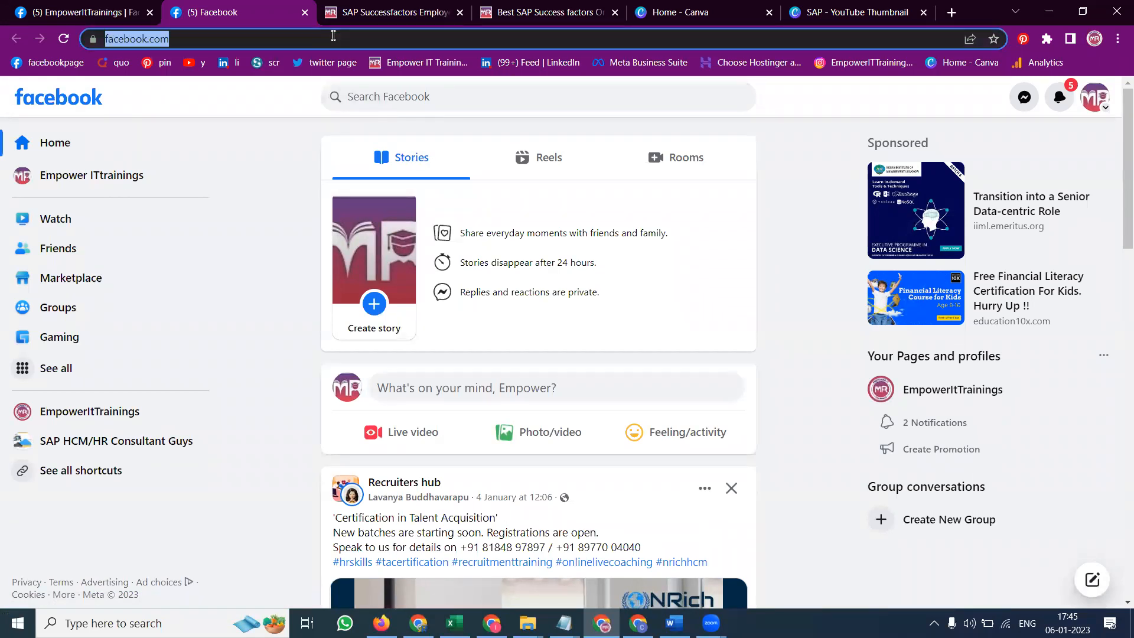
Step: Go to facebook.com/pages/create and focus the Page name field, then switch to the course website
type("https://www.facebook.com/pag")
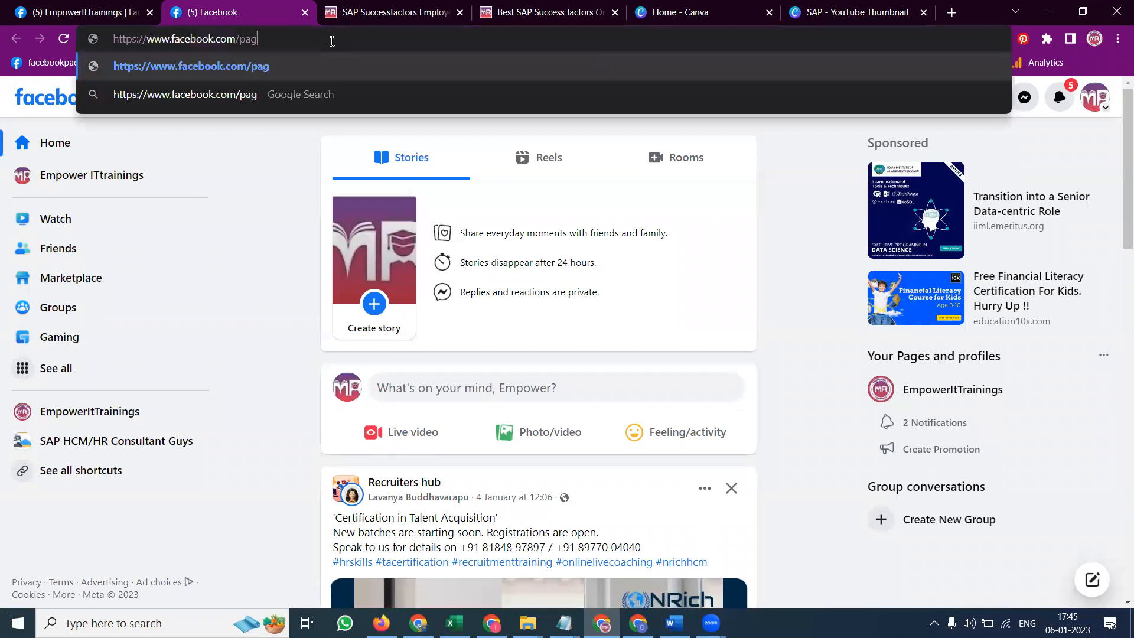
type("es/create")
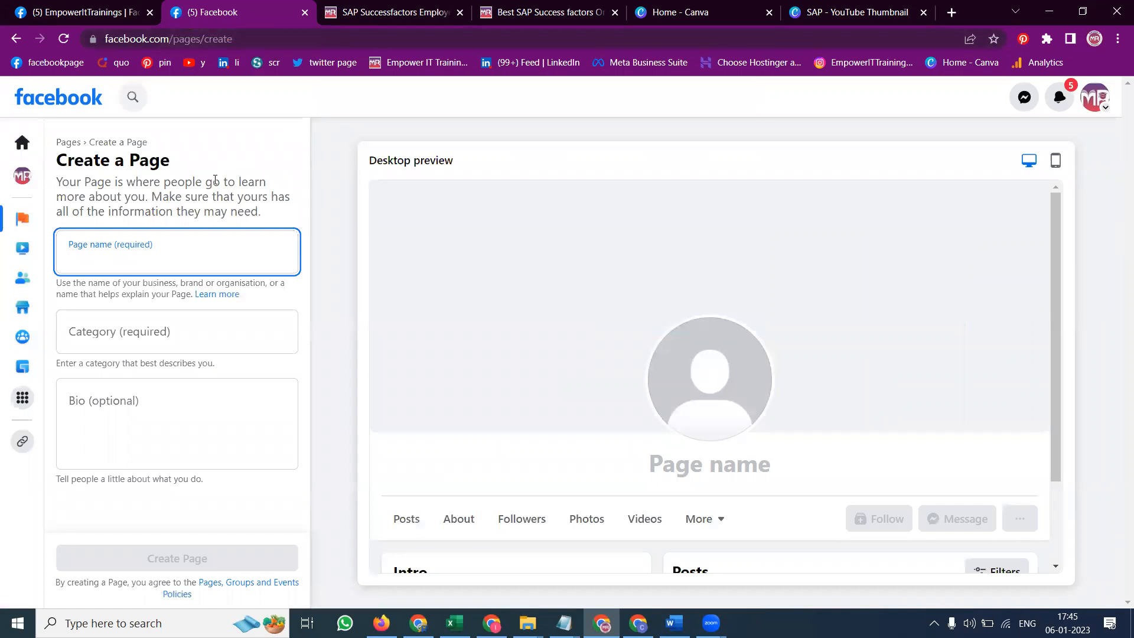
left_click(177, 258)
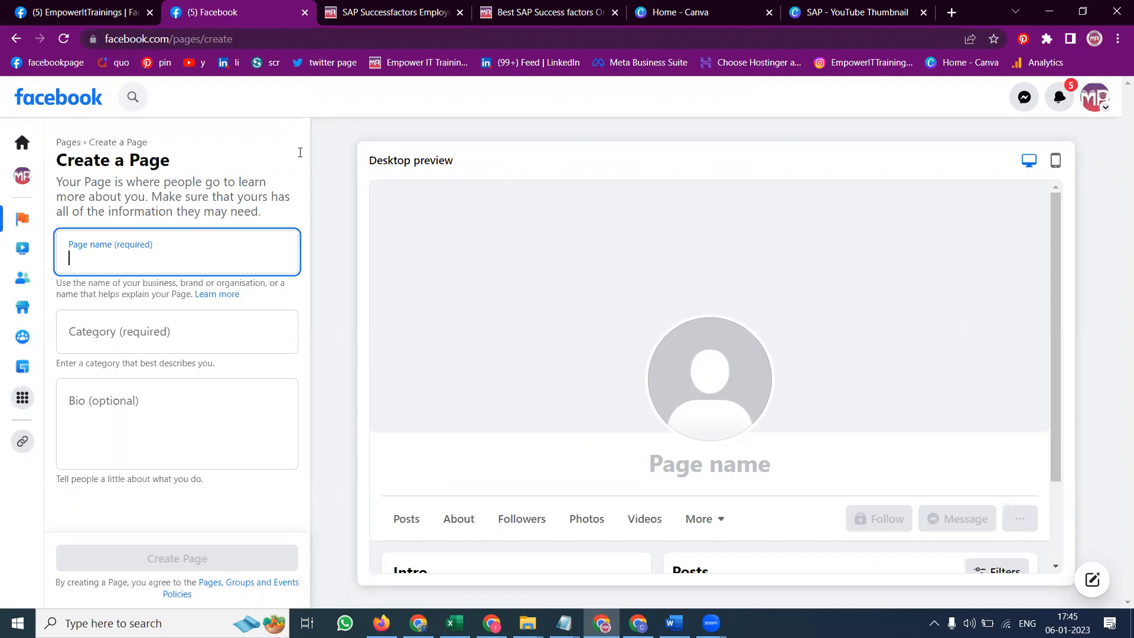
left_click(391, 12)
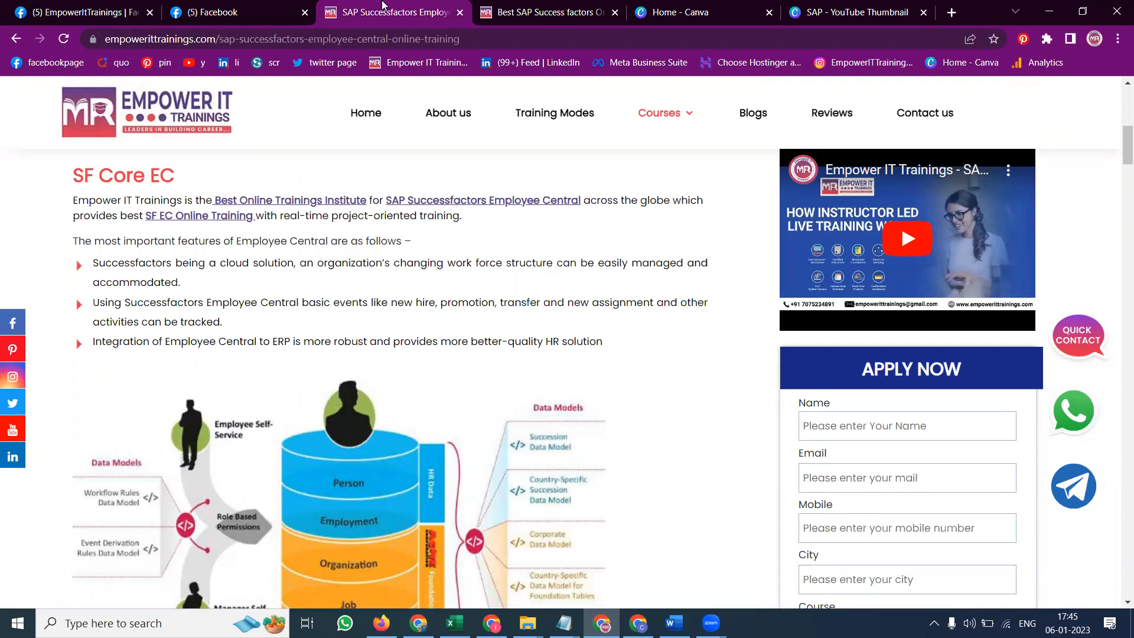
Step: View the Courses menu listing on the Empower IT Trainings website
left_click(659, 114)
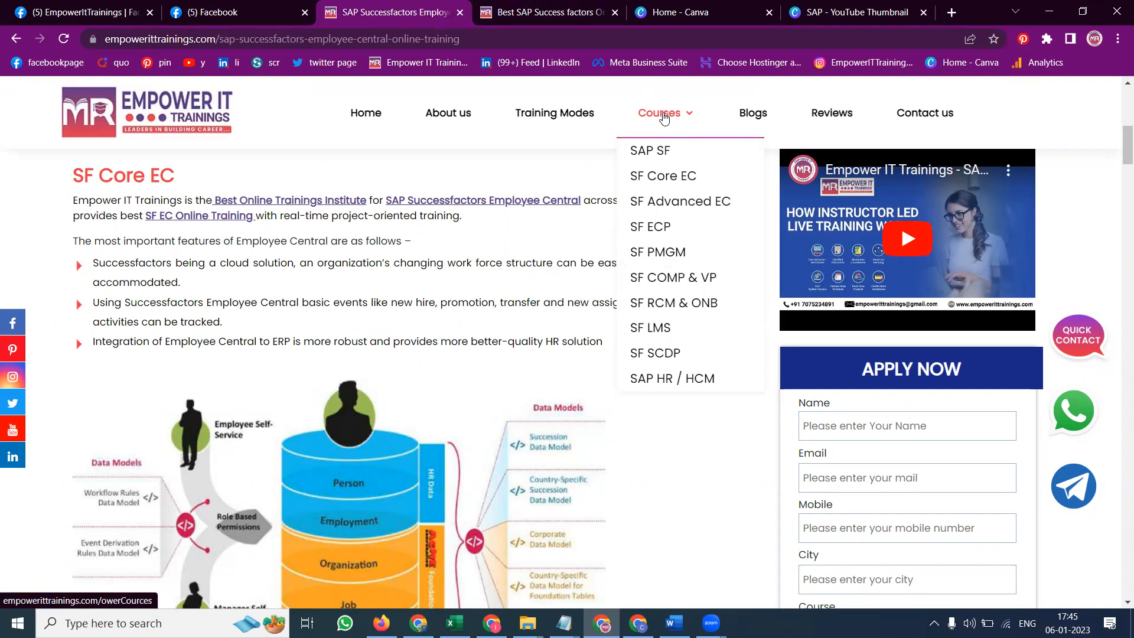
mouse_move(663, 176)
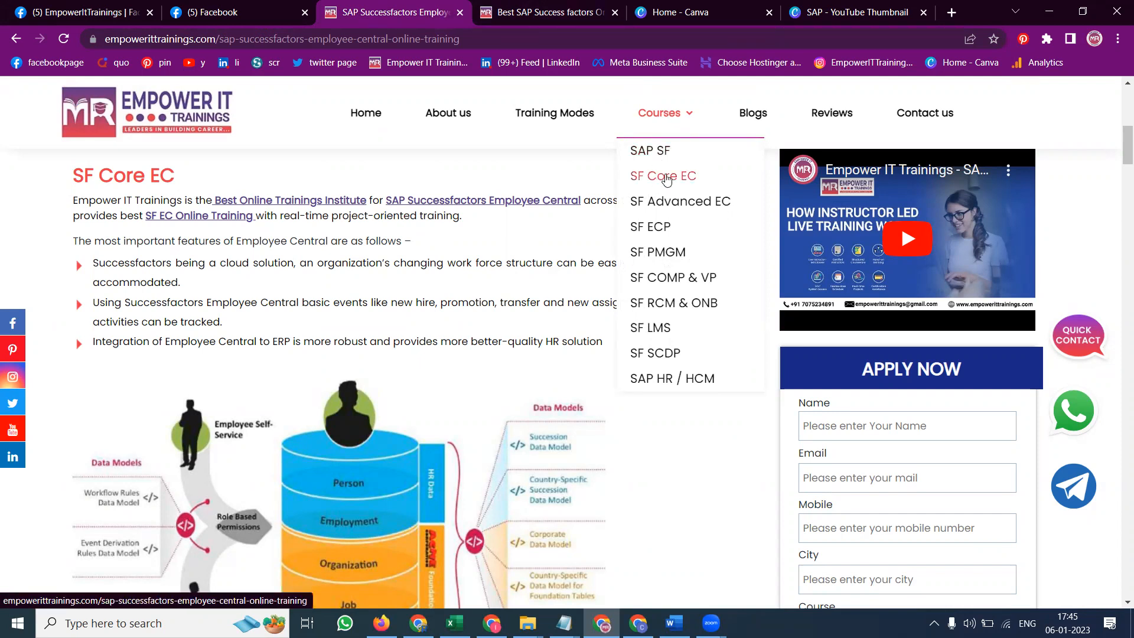
mouse_move(680, 200)
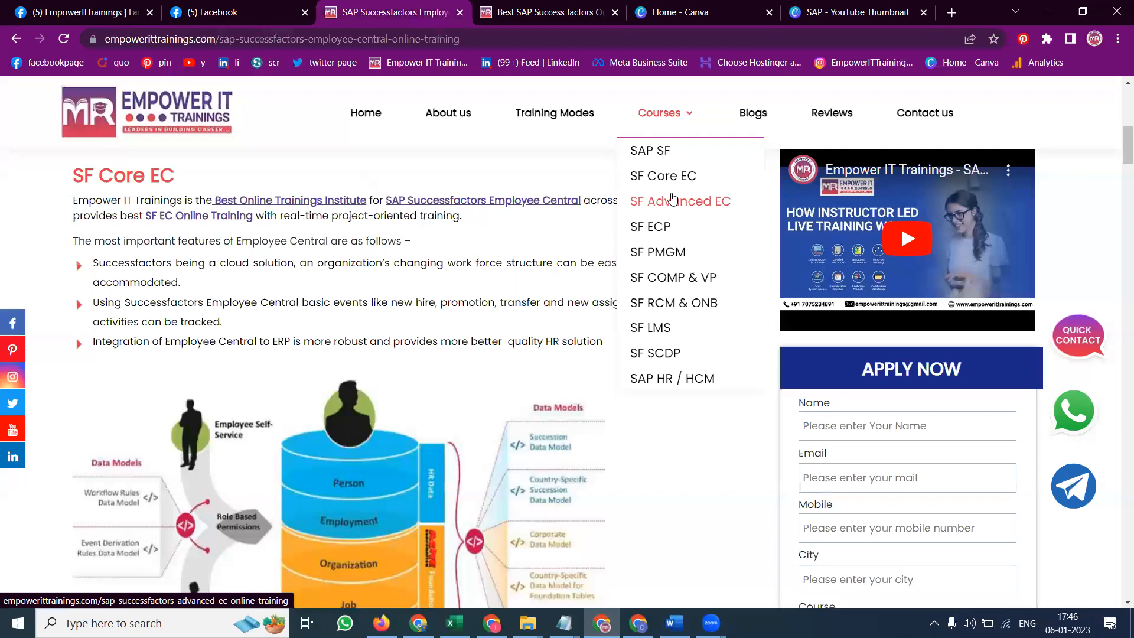
mouse_move(649, 227)
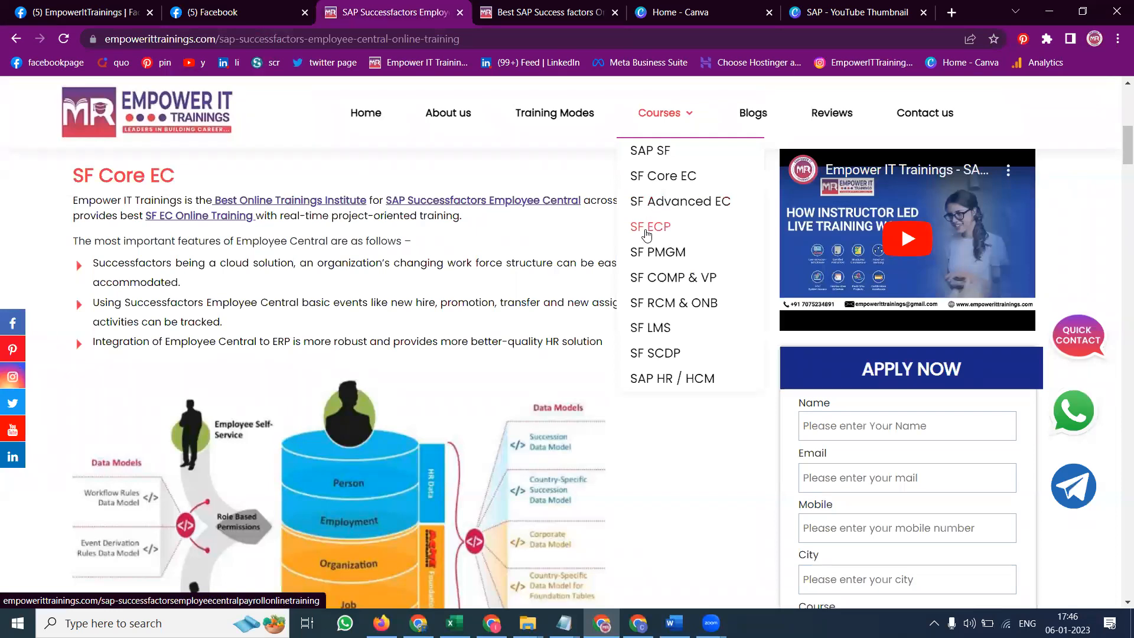
mouse_move(365, 114)
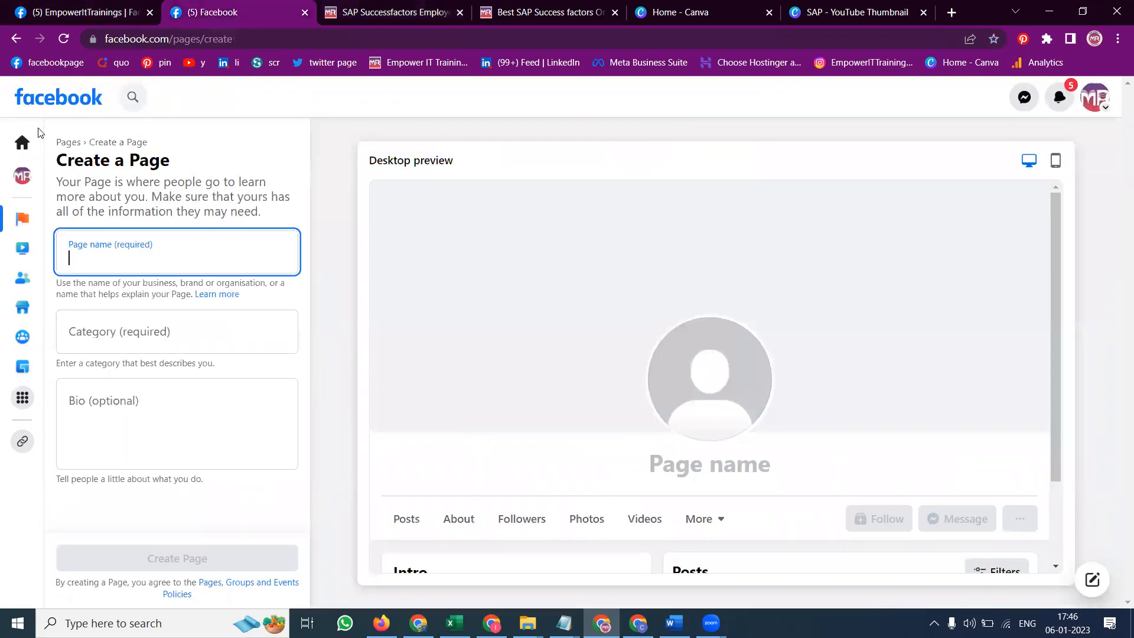
Step: Reach Facebook Events via Home and the Menu, then return to the EmpowerItTrainings Page
left_click(21, 143)
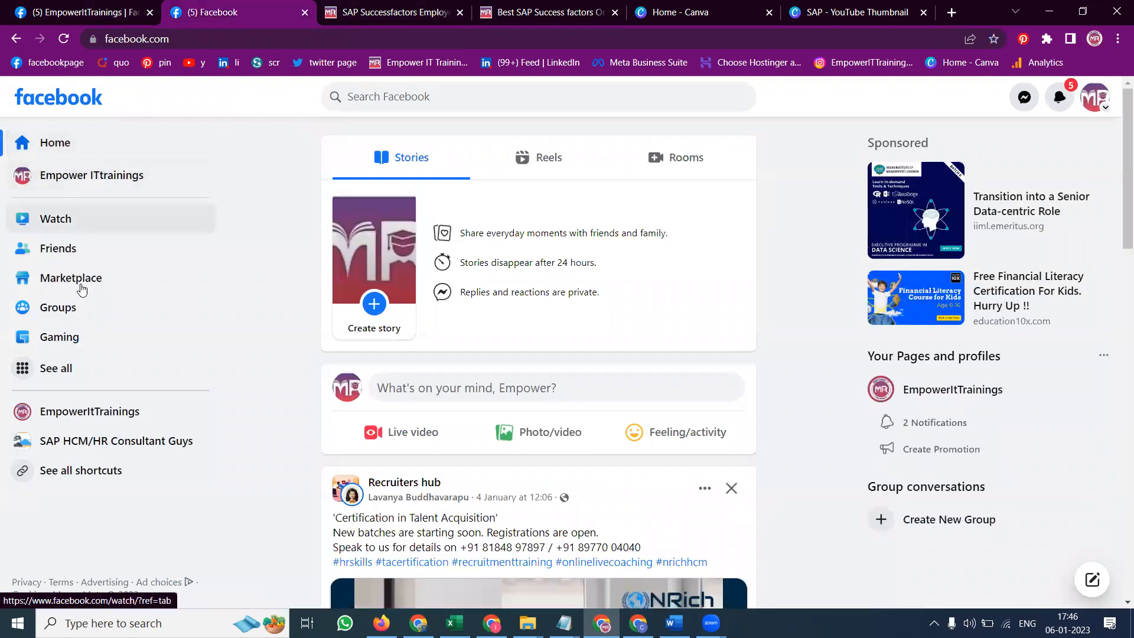
left_click(56, 368)
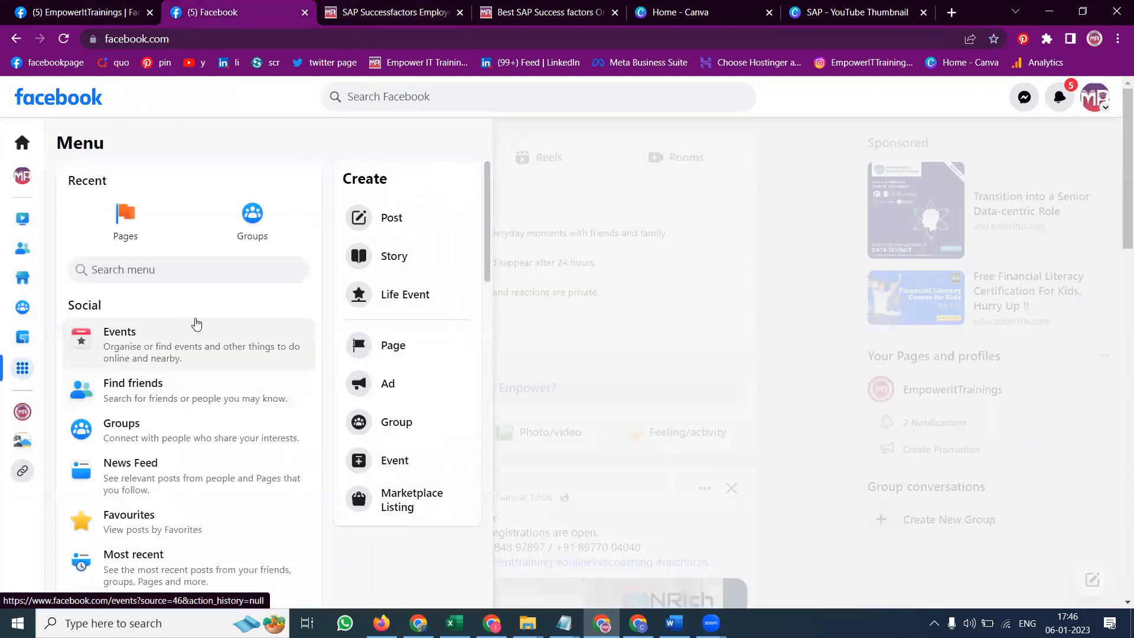
mouse_move(113, 345)
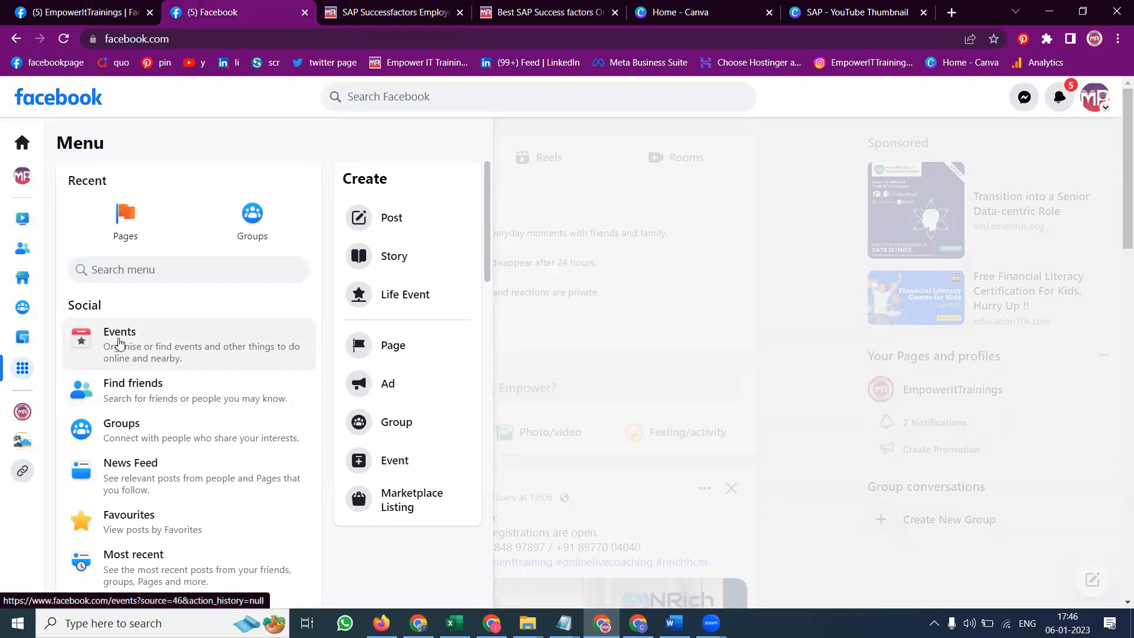
left_click(119, 337)
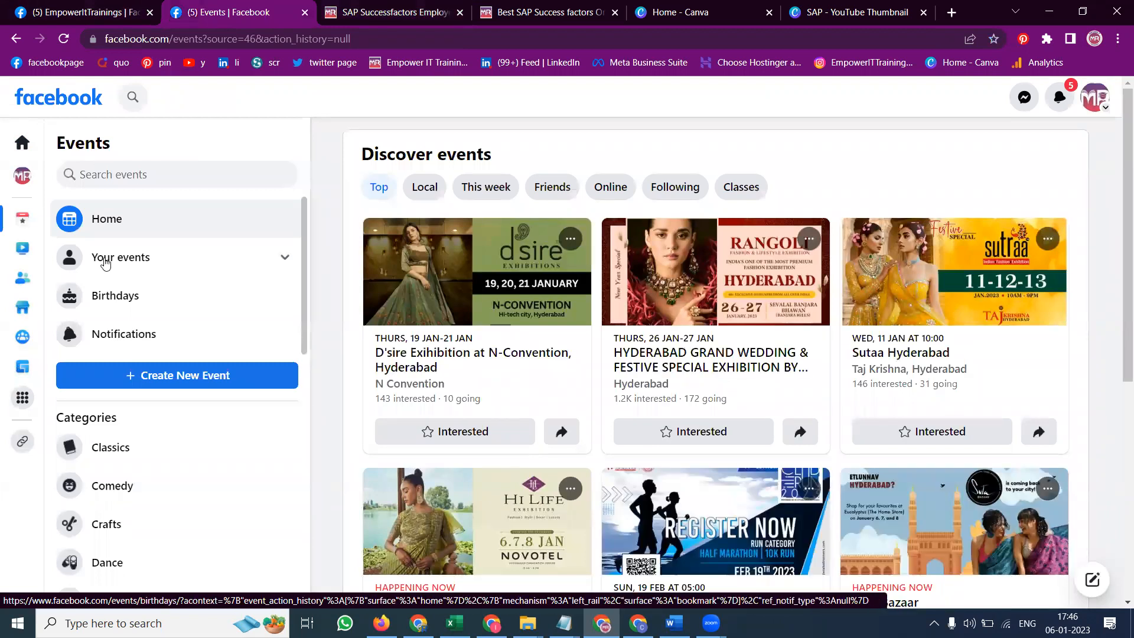
mouse_move(108, 6)
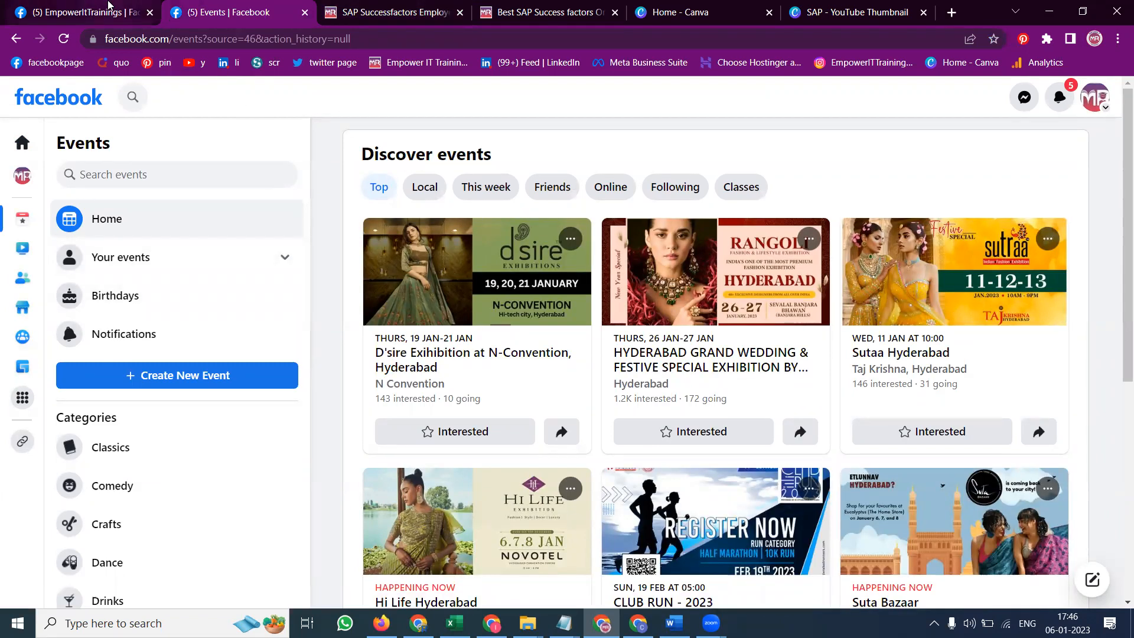
left_click(82, 12)
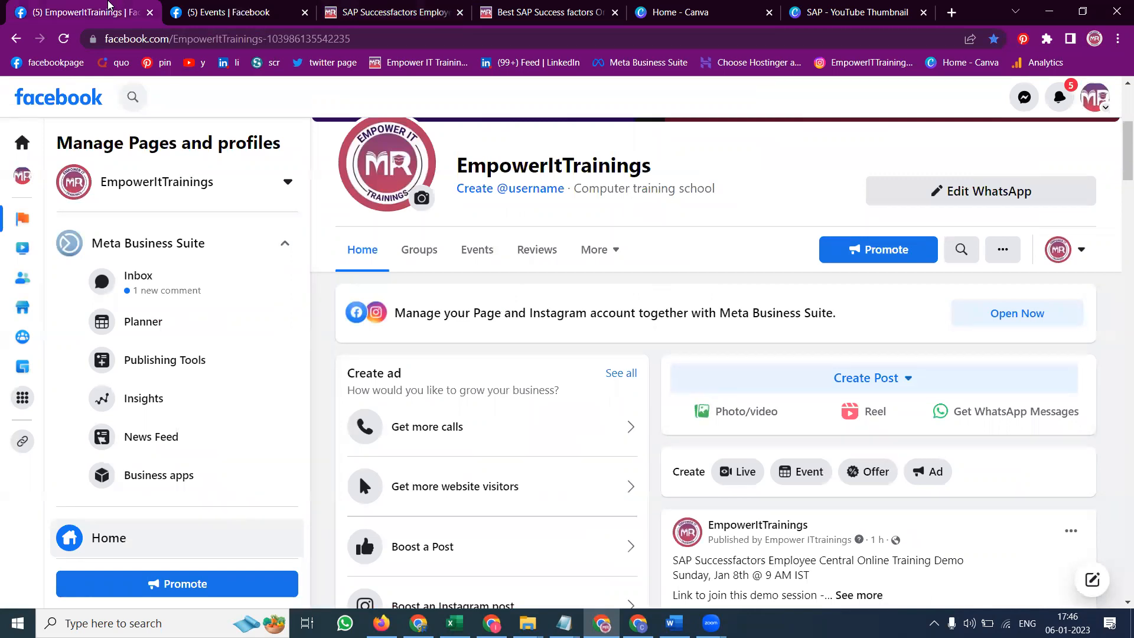
mouse_move(789, 381)
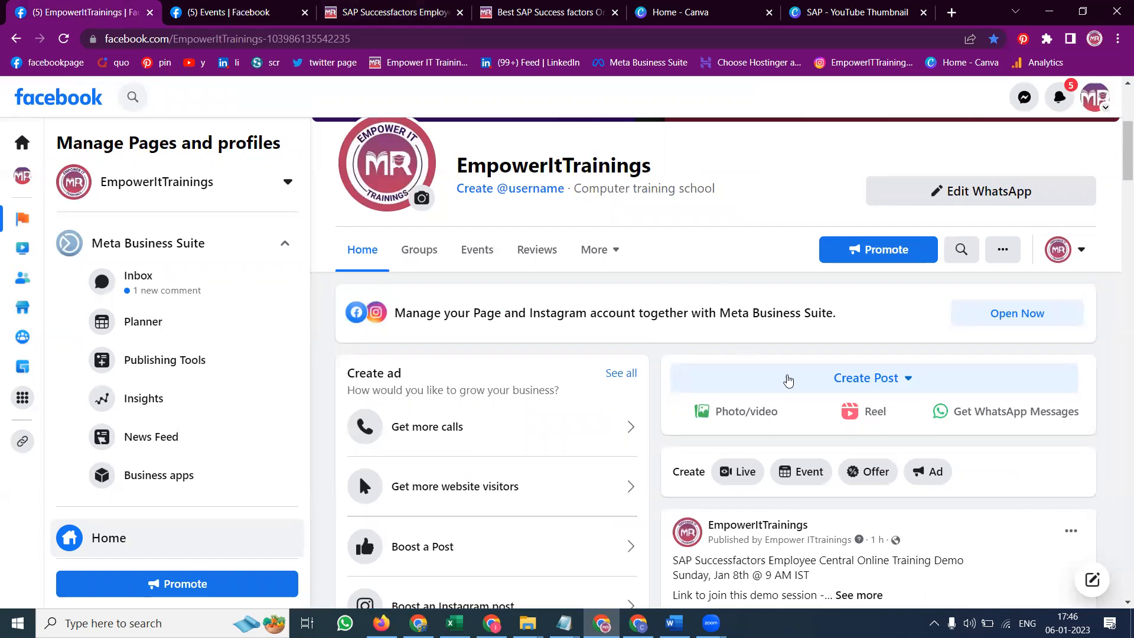
mouse_move(800, 472)
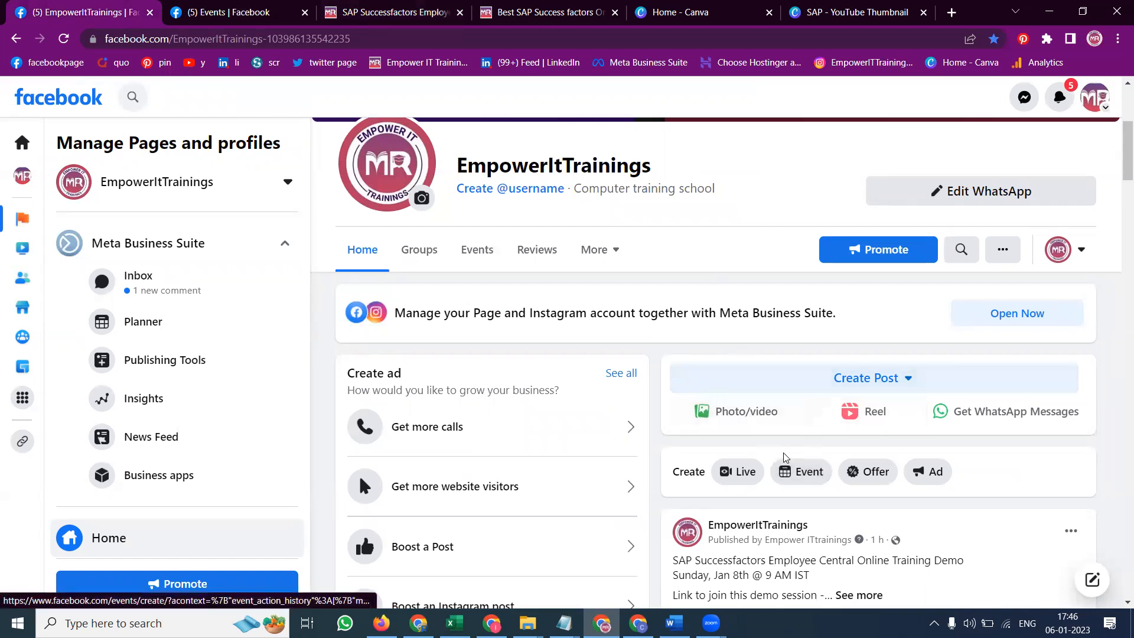
Step: Create an event on the EmpowerItTrainings Page, start editing its cover photo, and switch to Canva
left_click(801, 471)
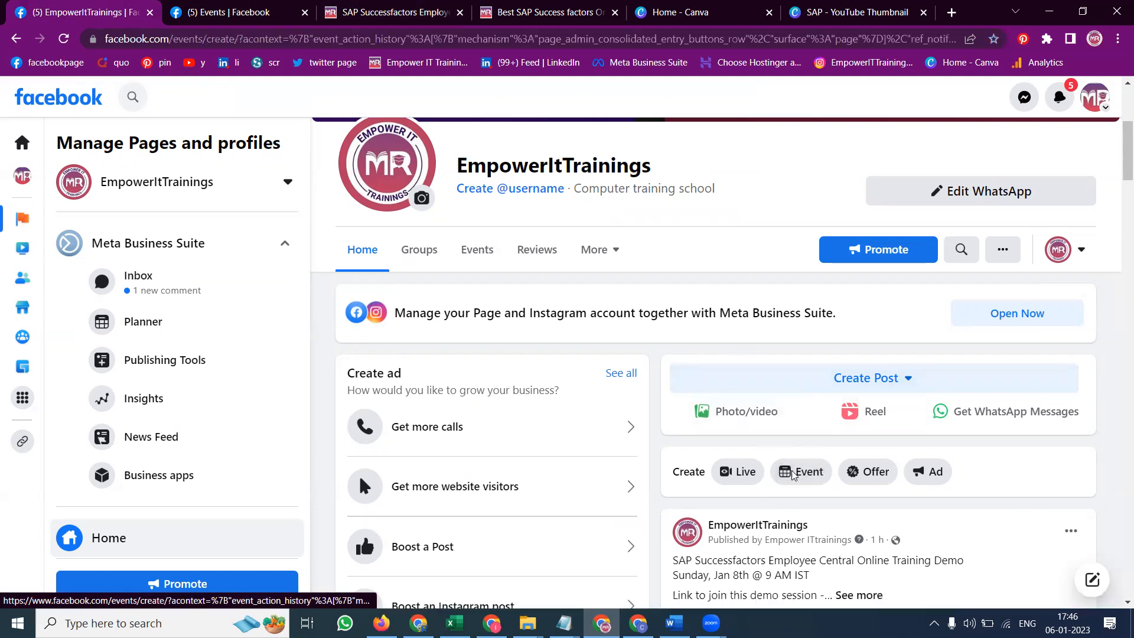
left_click(801, 471)
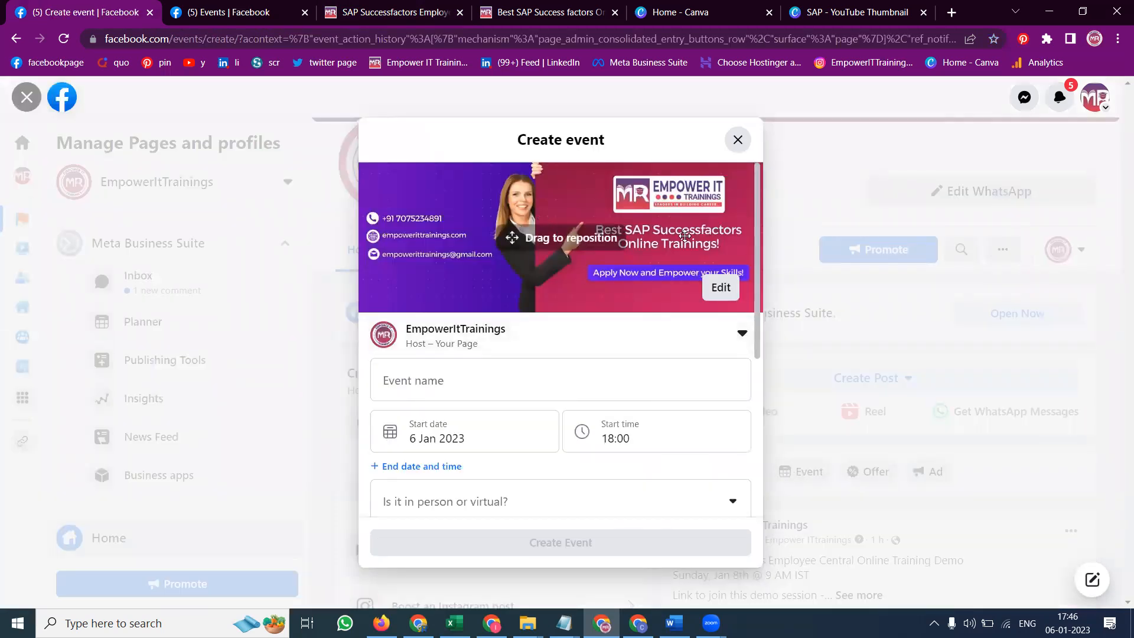
left_click(720, 287)
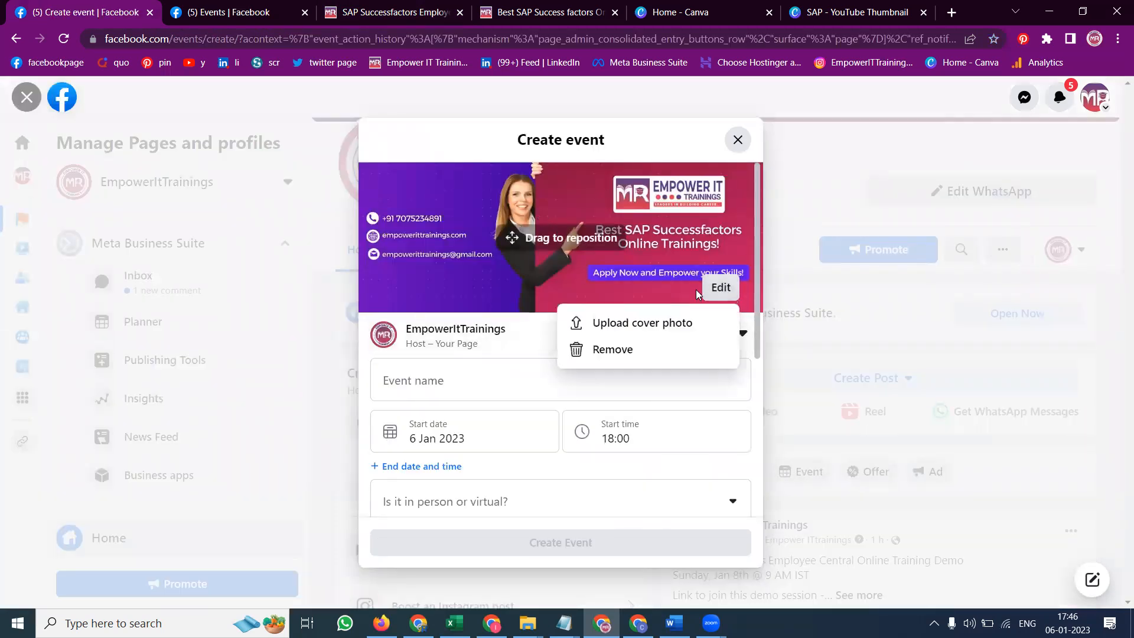
left_click(858, 12)
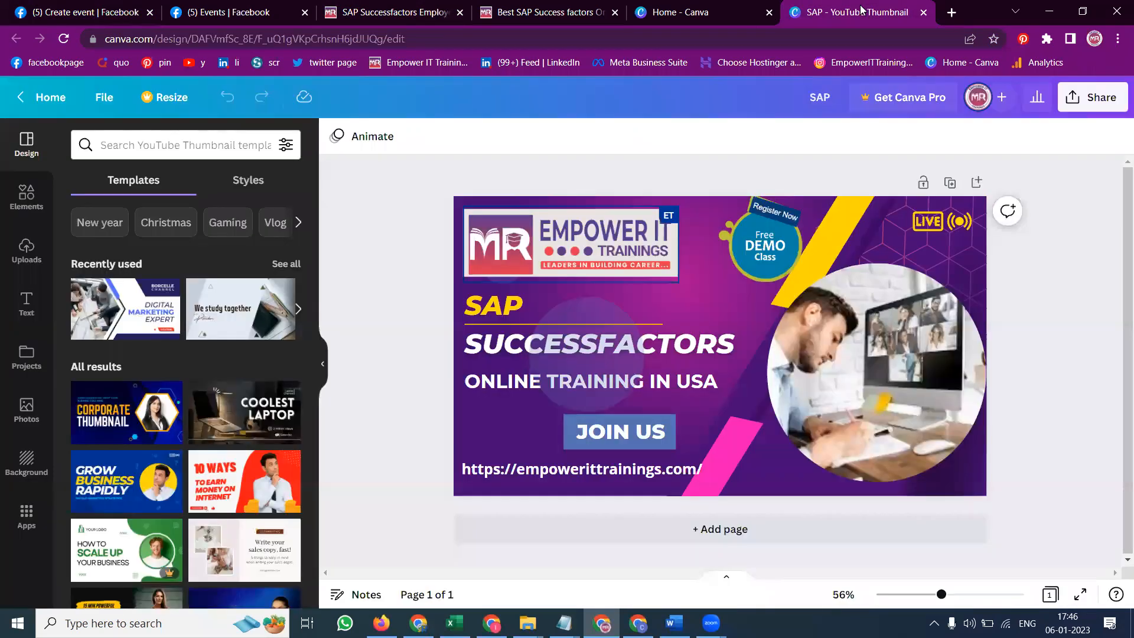
Step: Browse Canva's recent designs, then return to the Facebook event to upload a cover photo
left_click(680, 11)
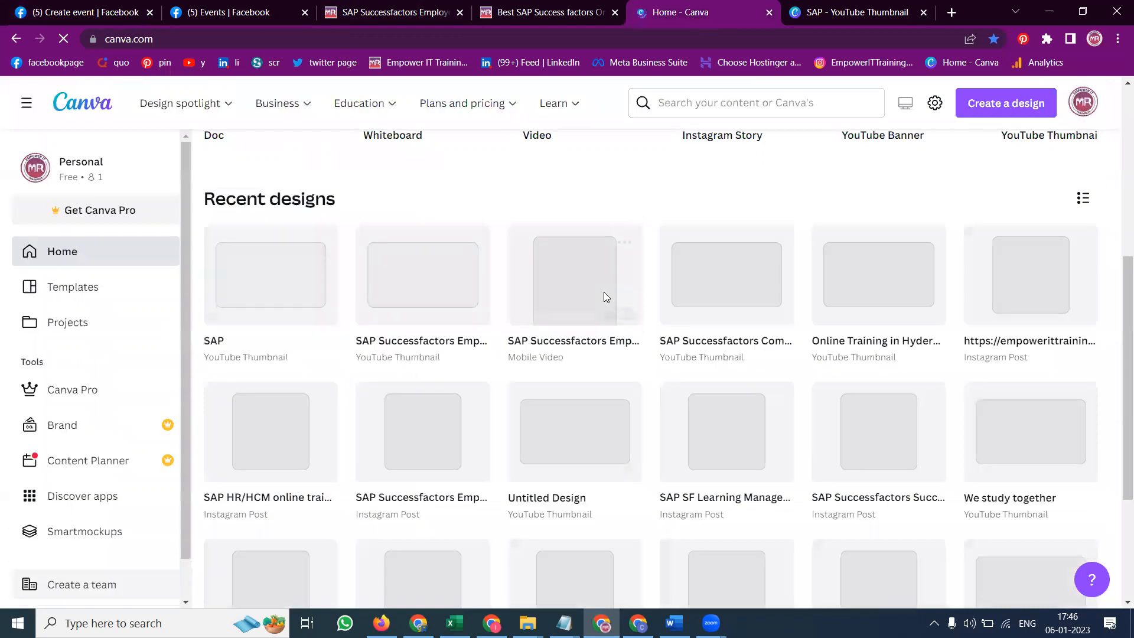
left_click(421, 275)
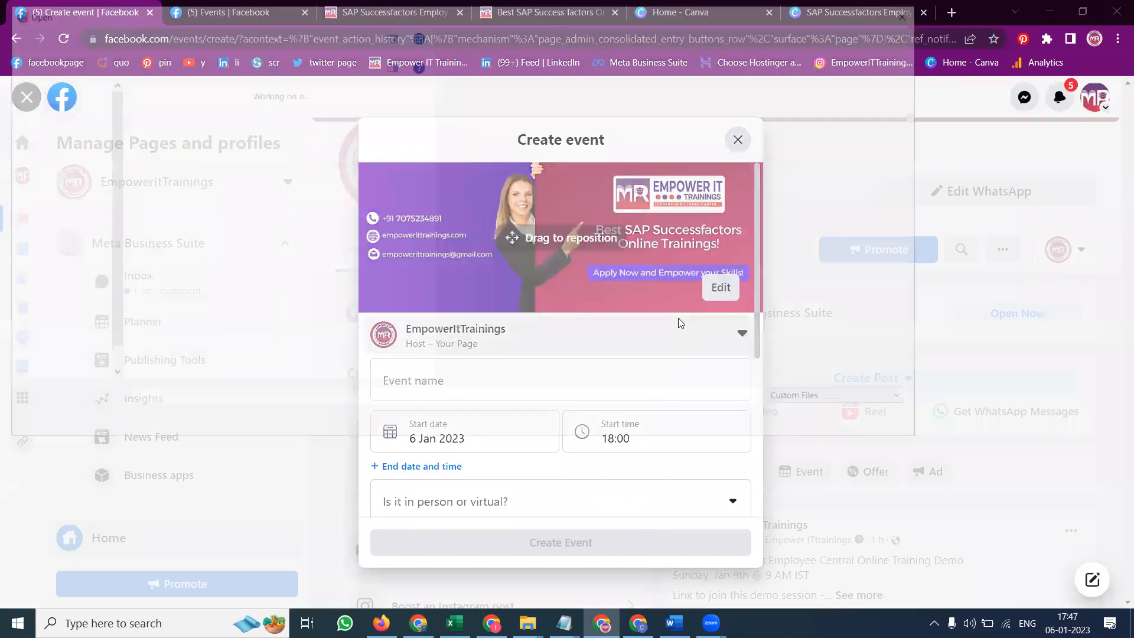
Step: Upload the SAP SuccessFactors Employee Central demo image from Downloads as the event cover
left_click(719, 287)
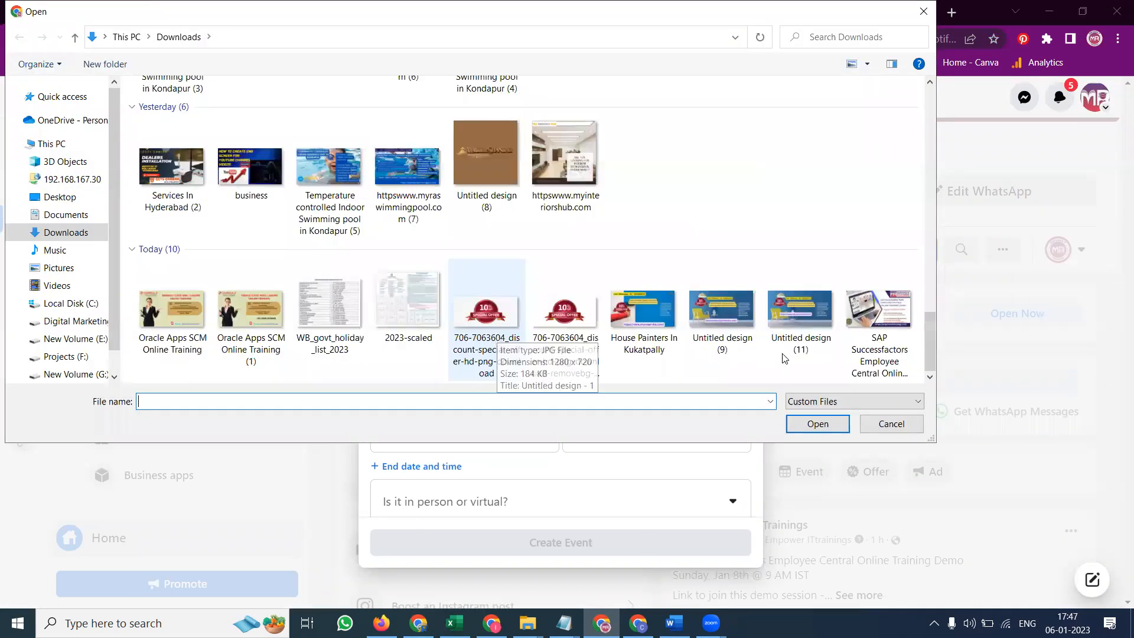
left_click(891, 424)
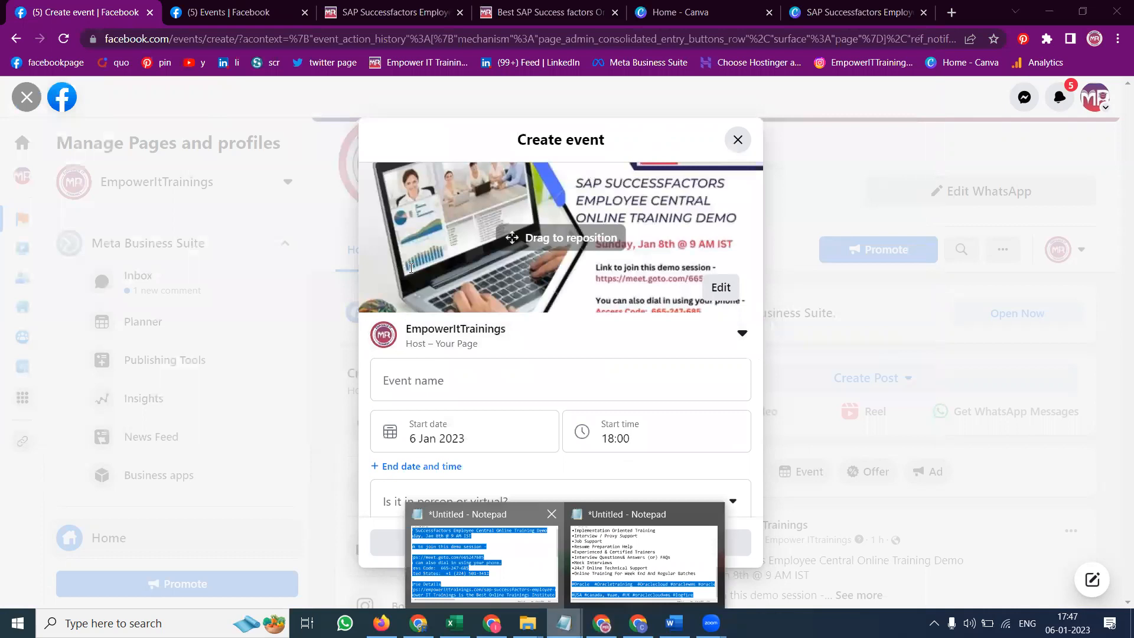
Step: Set the event start date to 8 Jan 2023 and start time to 09:00
left_click(483, 552)
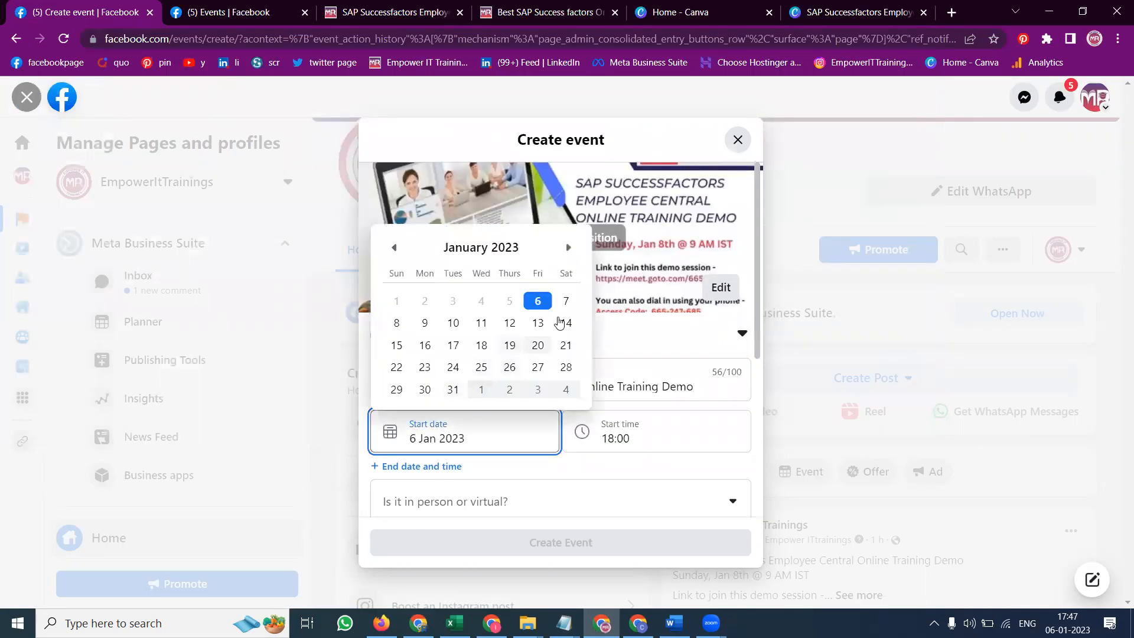
left_click(562, 623)
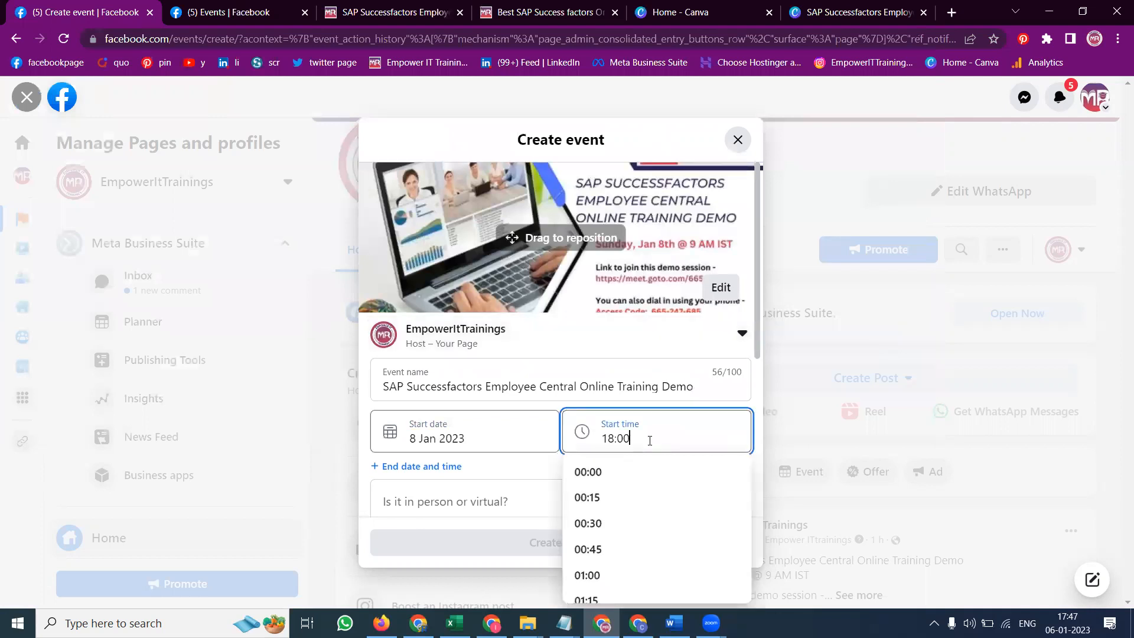
scroll("down", 3)
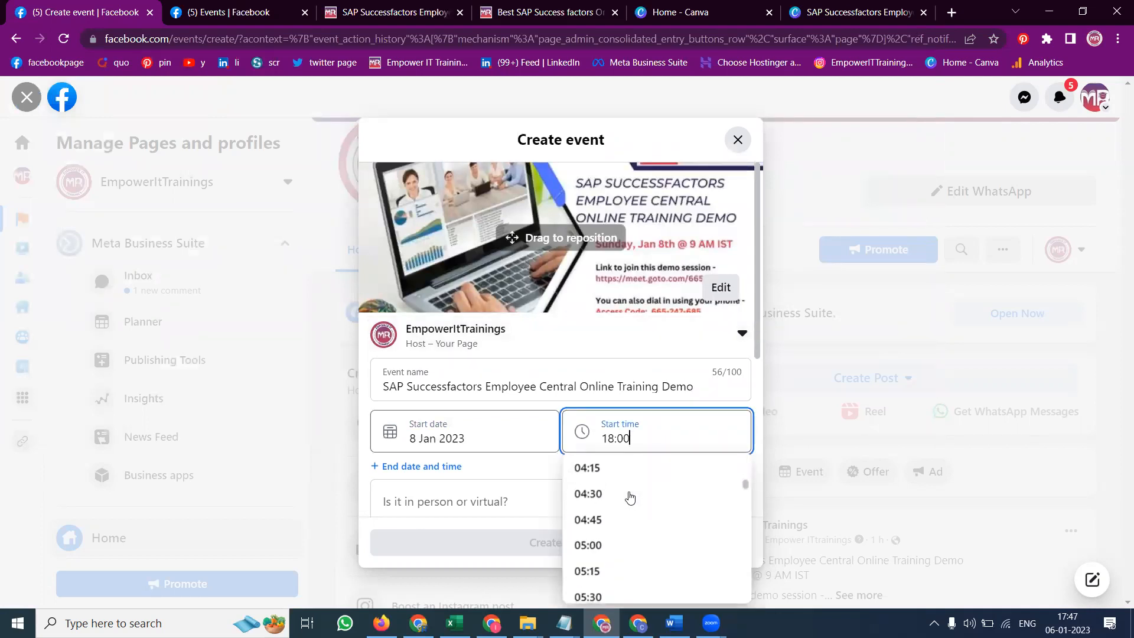
scroll("down", 3)
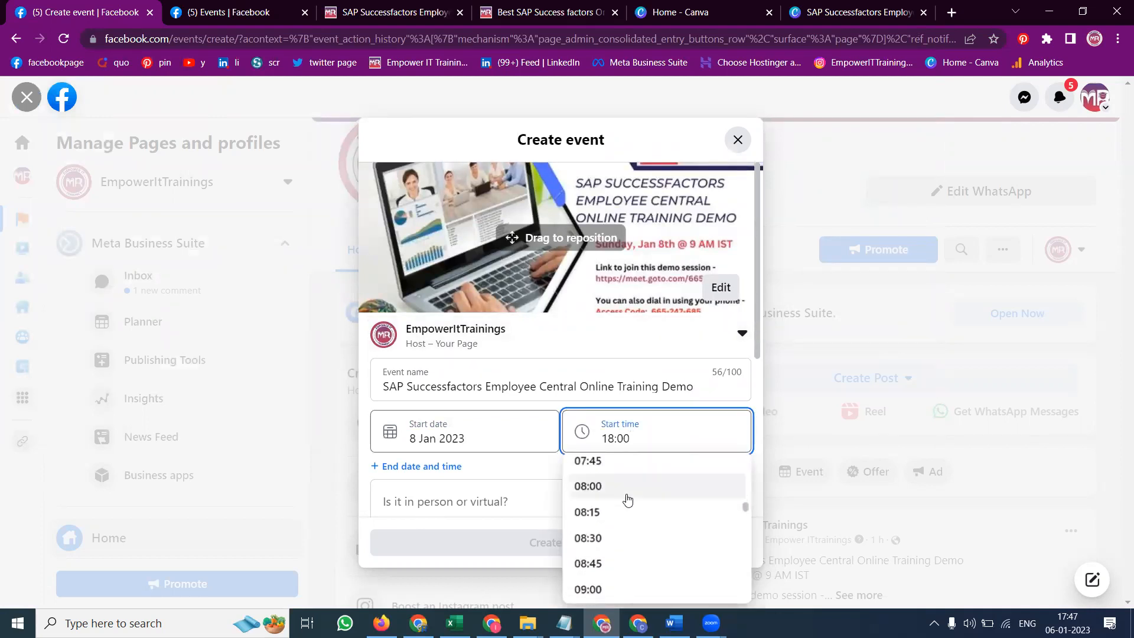
left_click(587, 588)
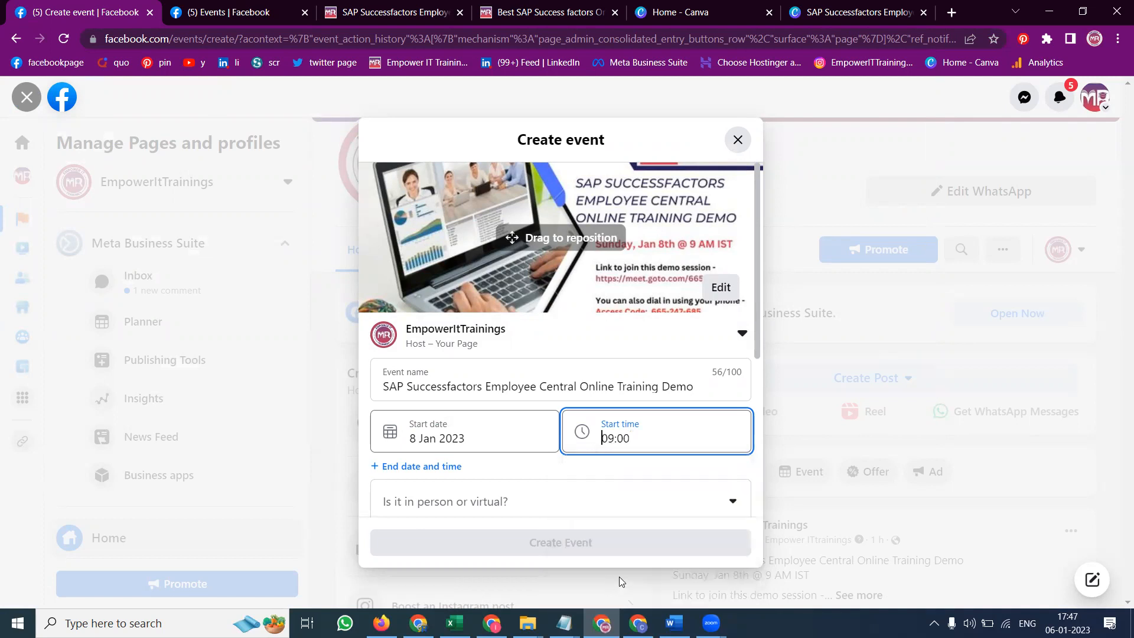
left_click(655, 432)
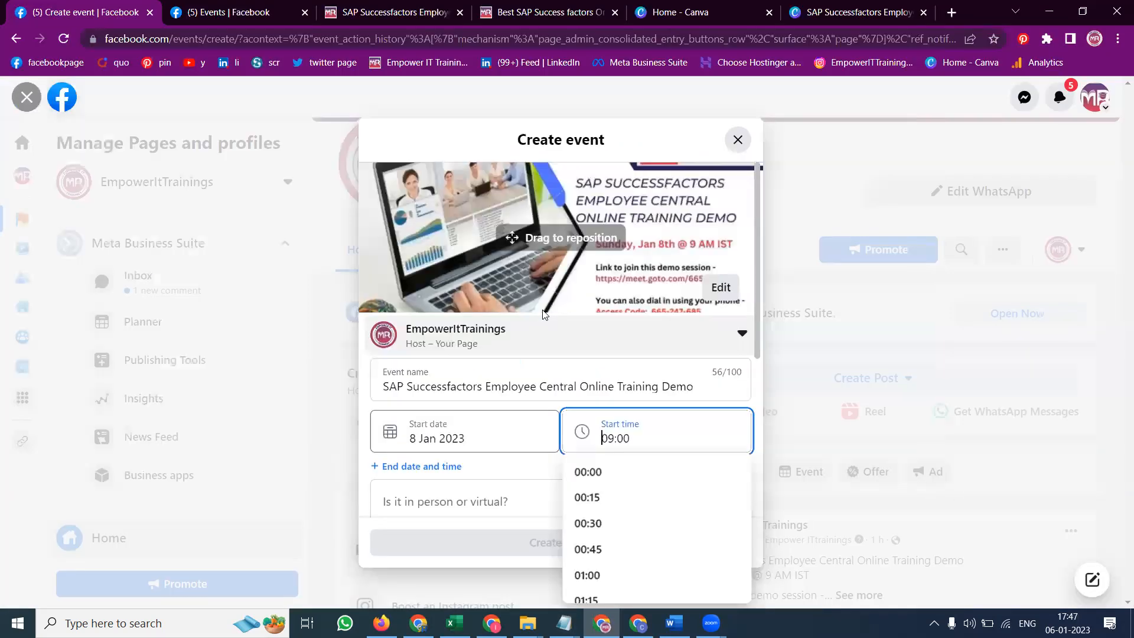
scroll("down", 3)
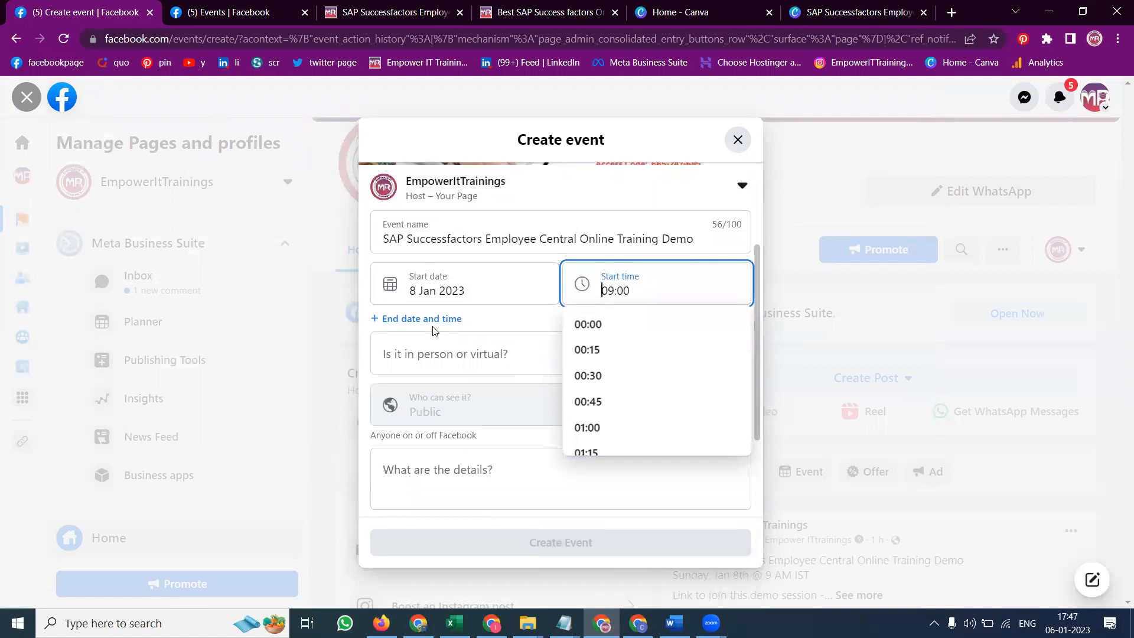
mouse_move(374, 383)
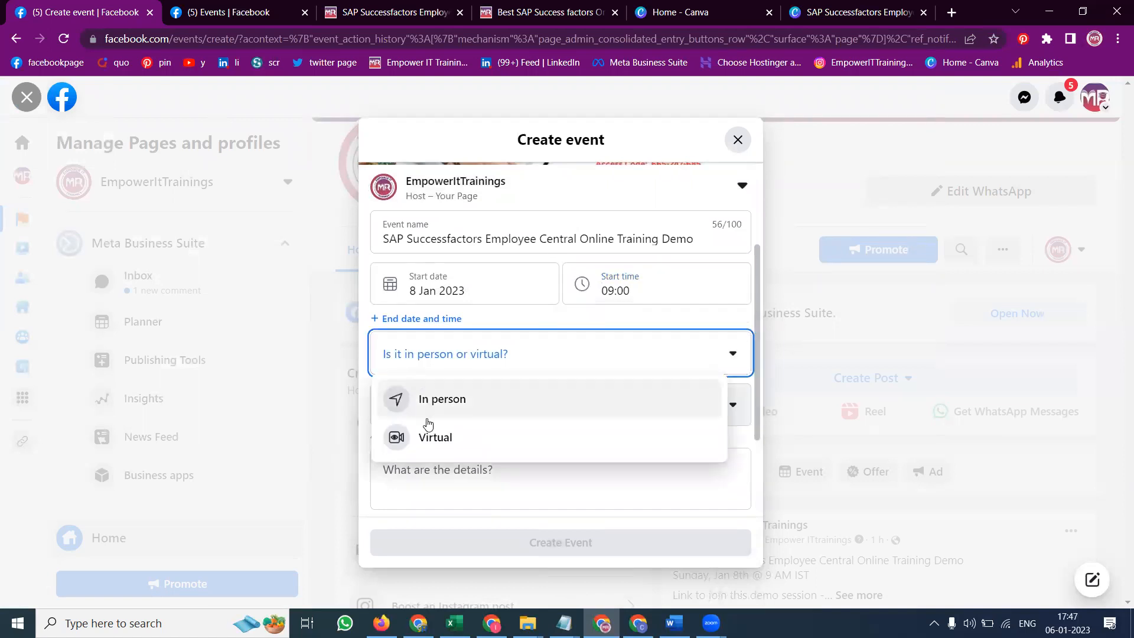
mouse_move(434, 437)
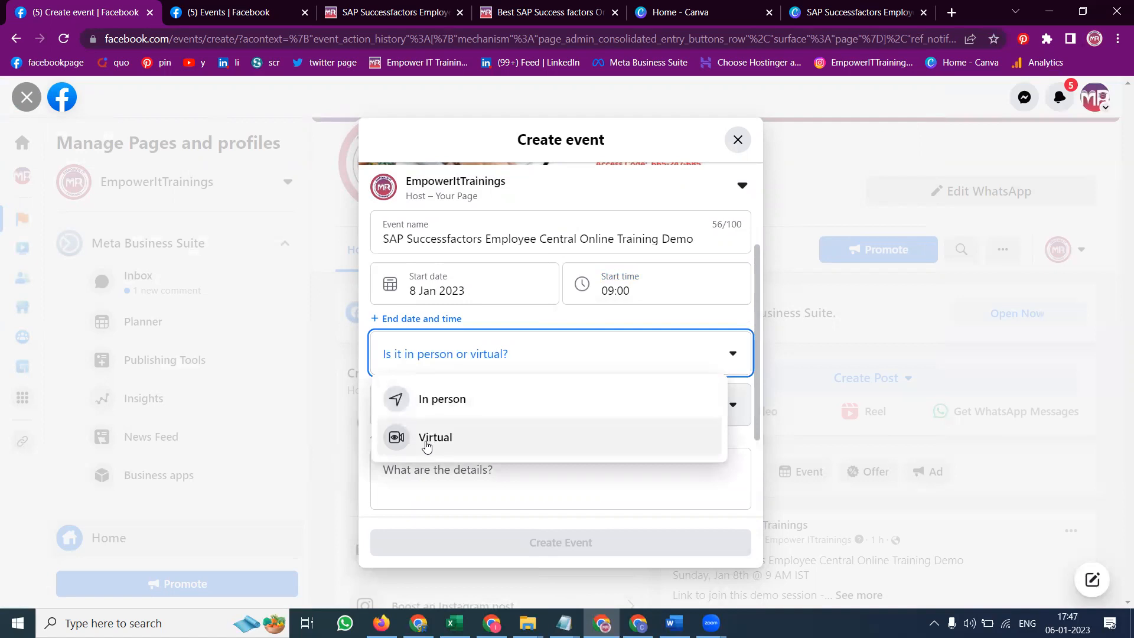
left_click(434, 437)
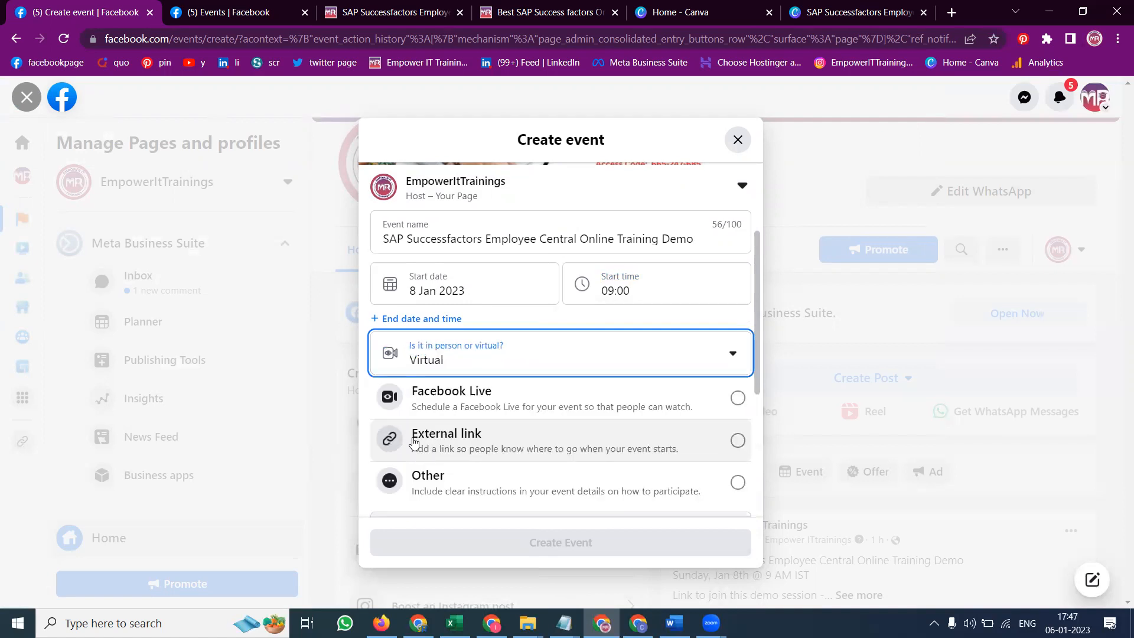
left_click(737, 441)
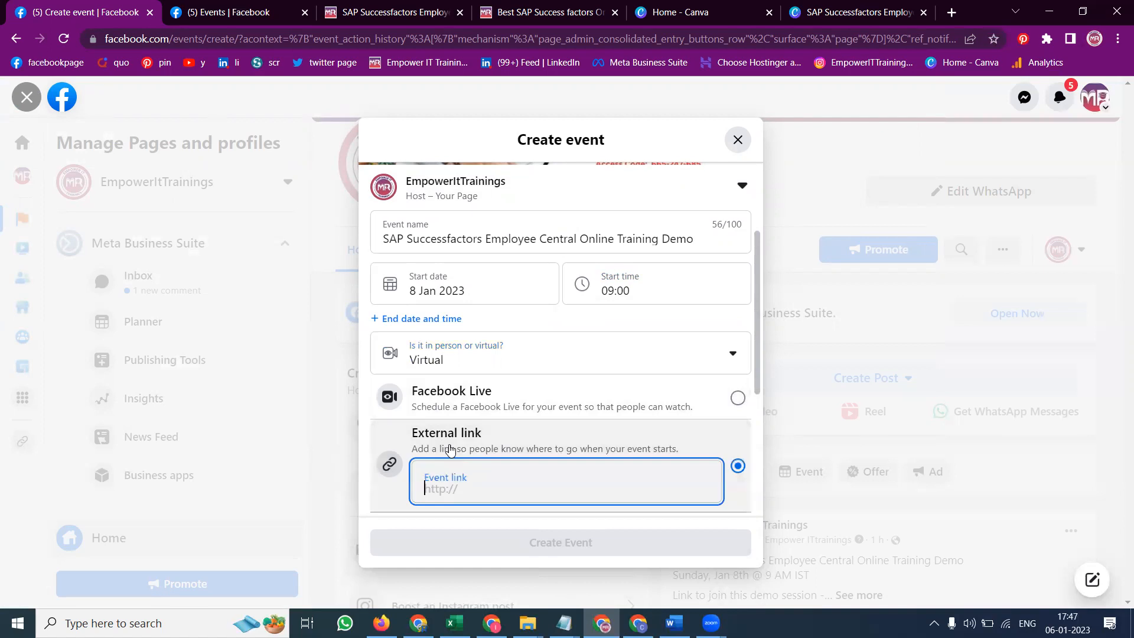
left_click(562, 623)
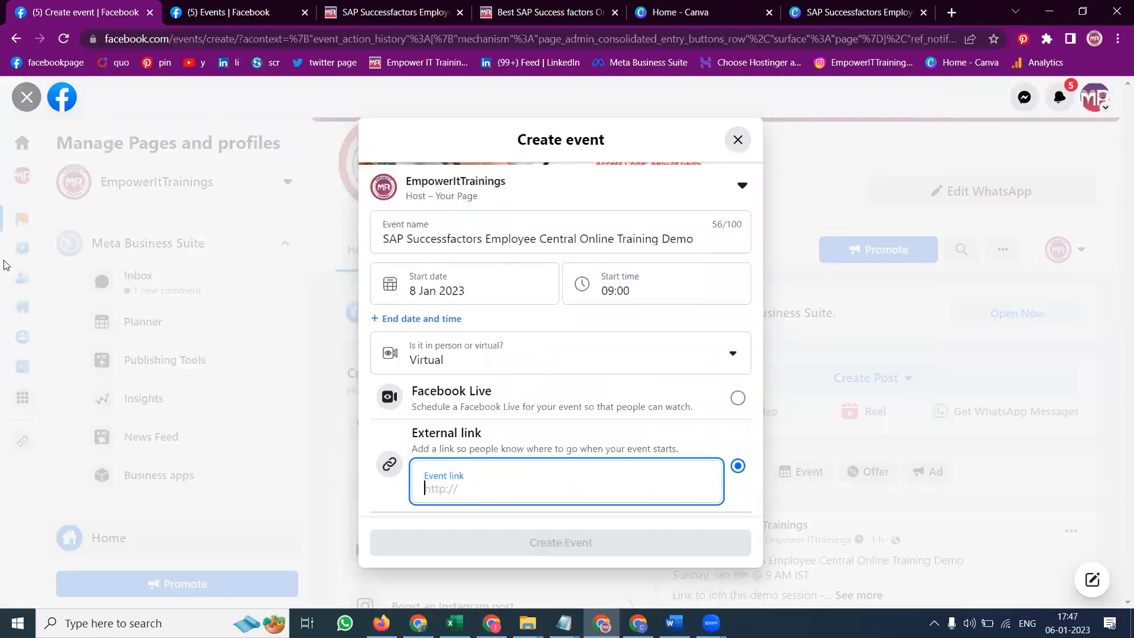
type("https://meet.goto.com/665247685")
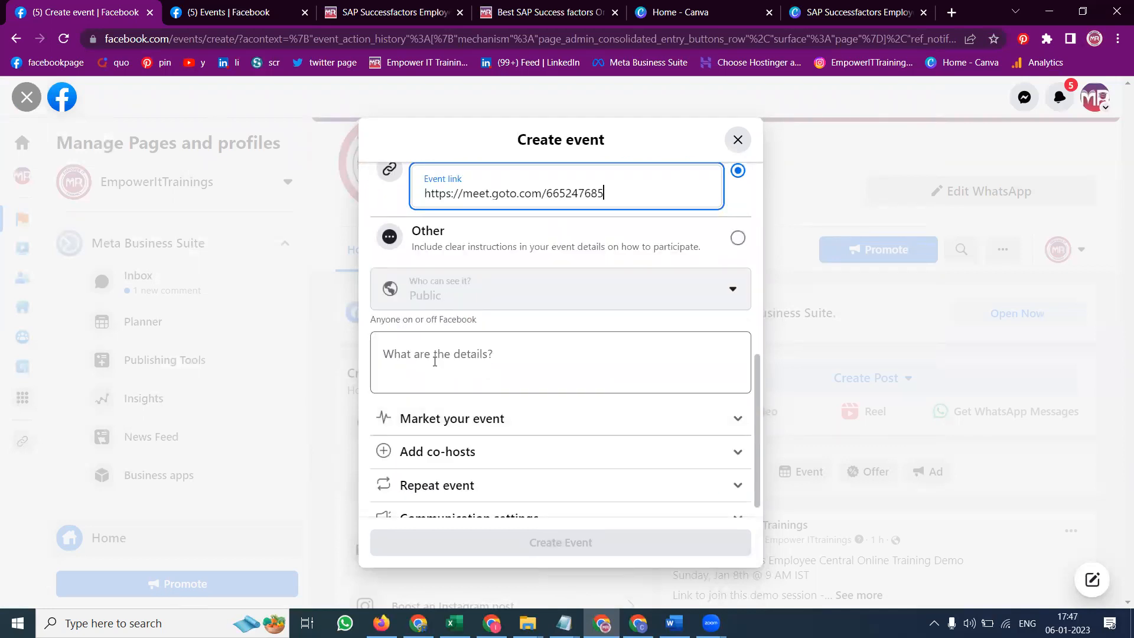
Step: Paste the full course description with hashtags into the event details
left_click(562, 623)
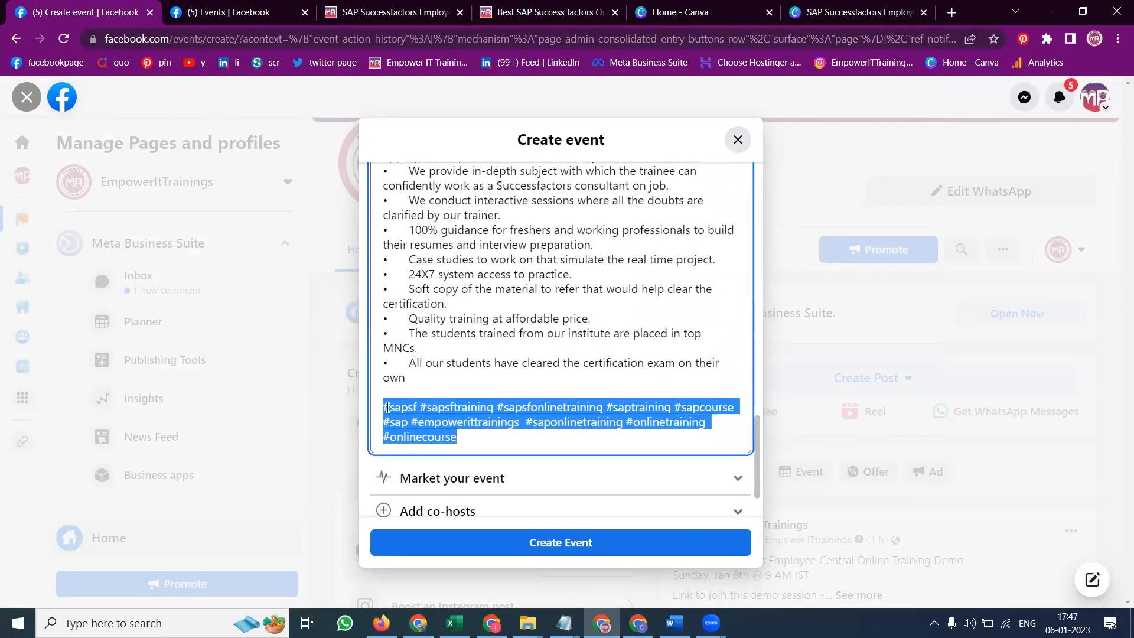
scroll("up", 3)
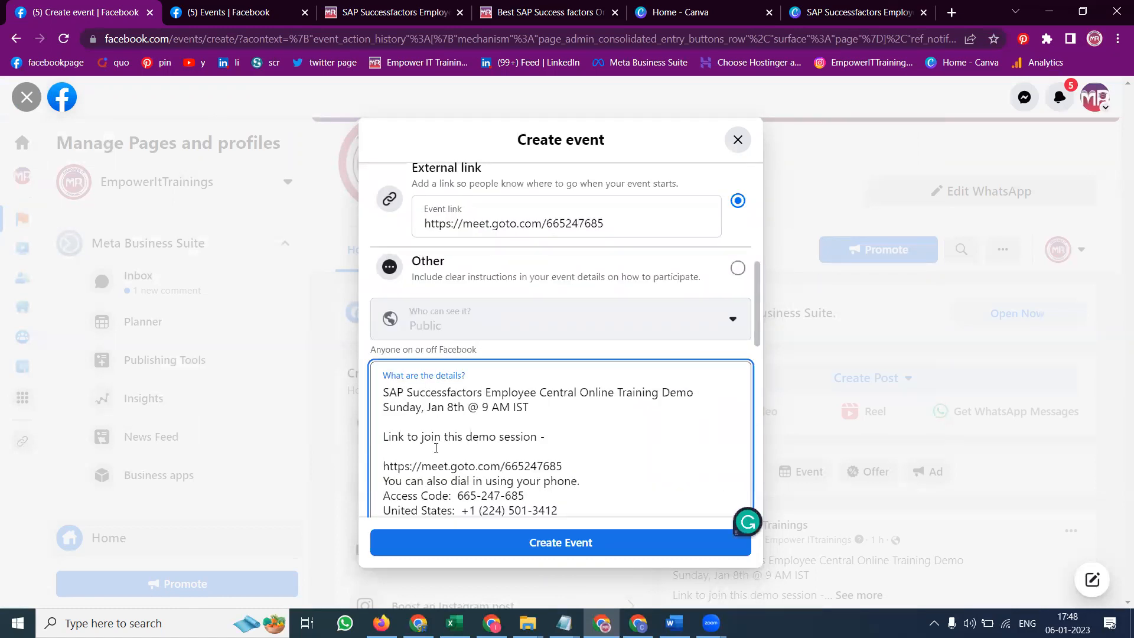
scroll("down", 3)
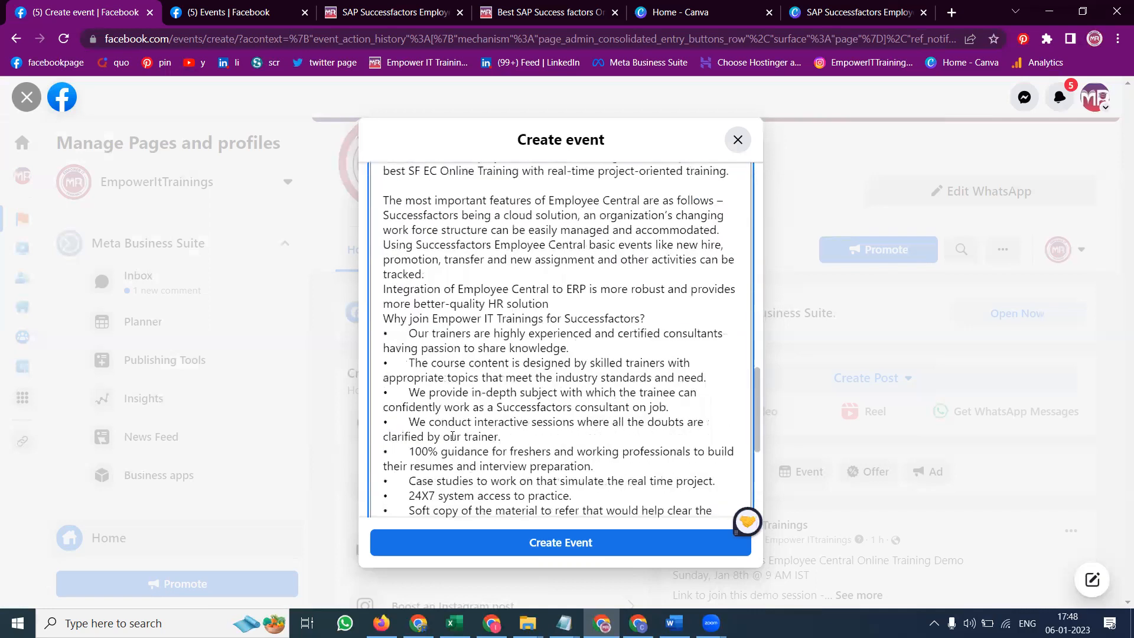
scroll("down", 3)
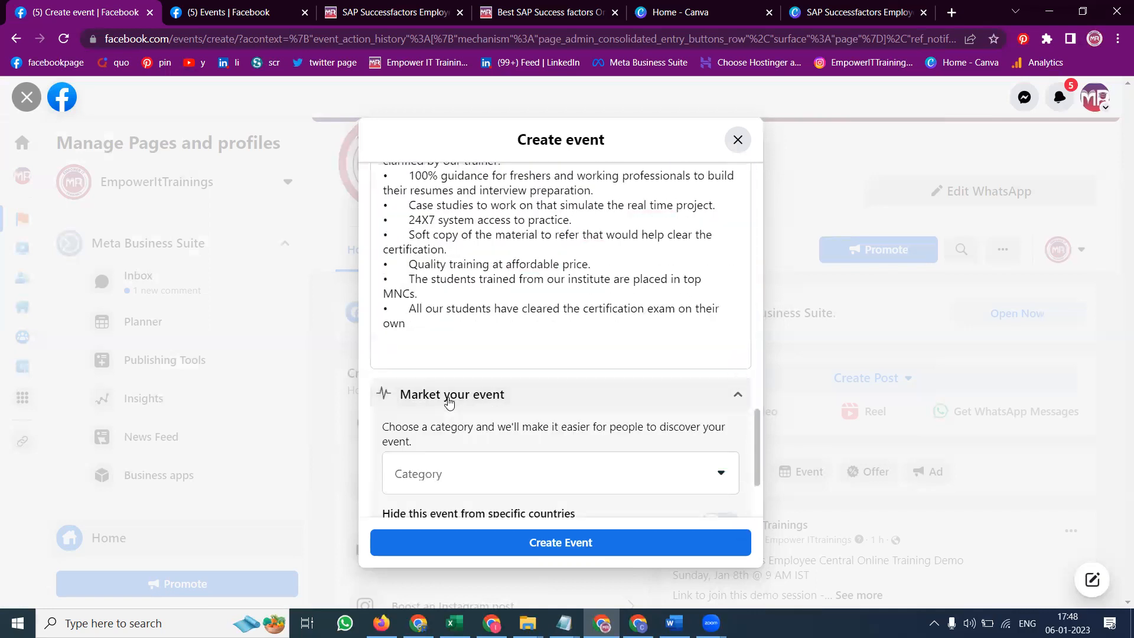
left_click(560, 472)
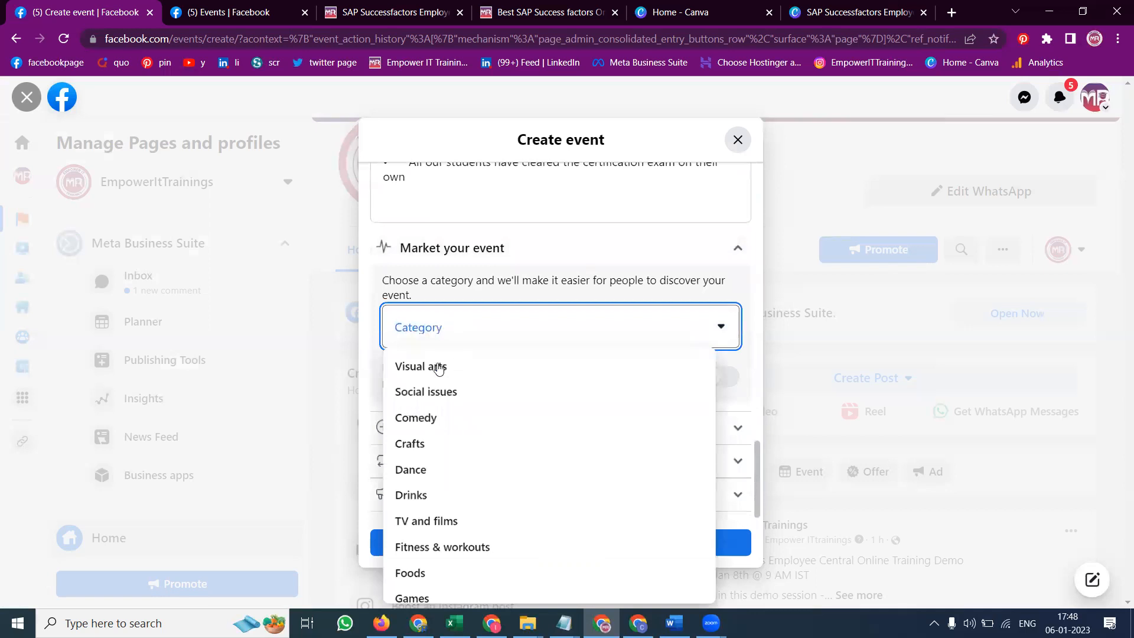
scroll("down", 3)
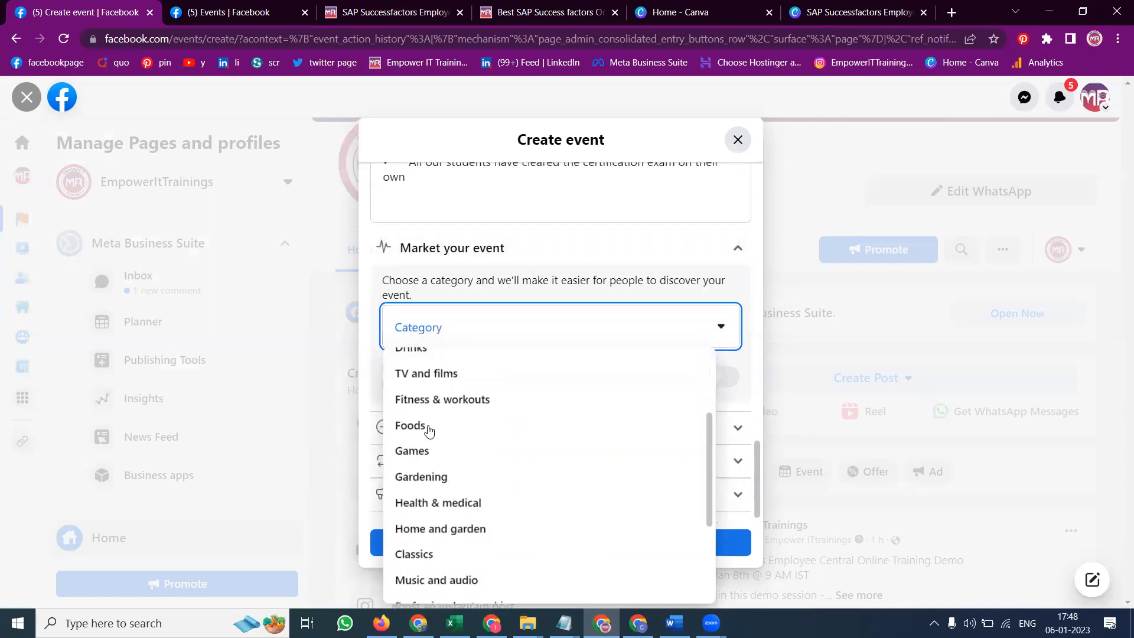
scroll("down", 3)
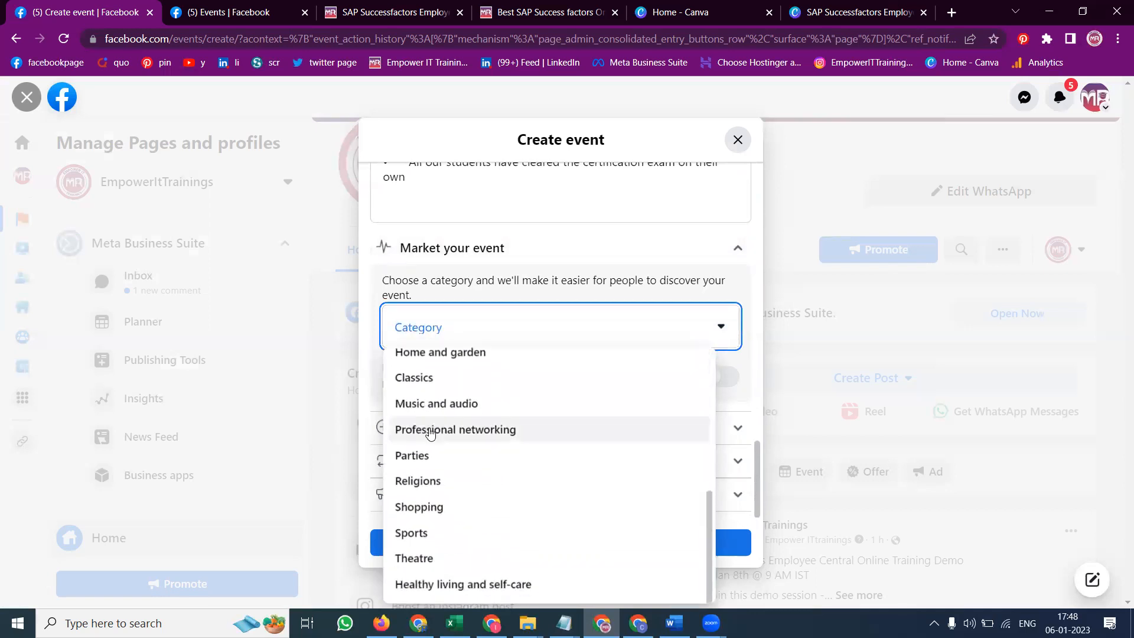
mouse_move(516, 498)
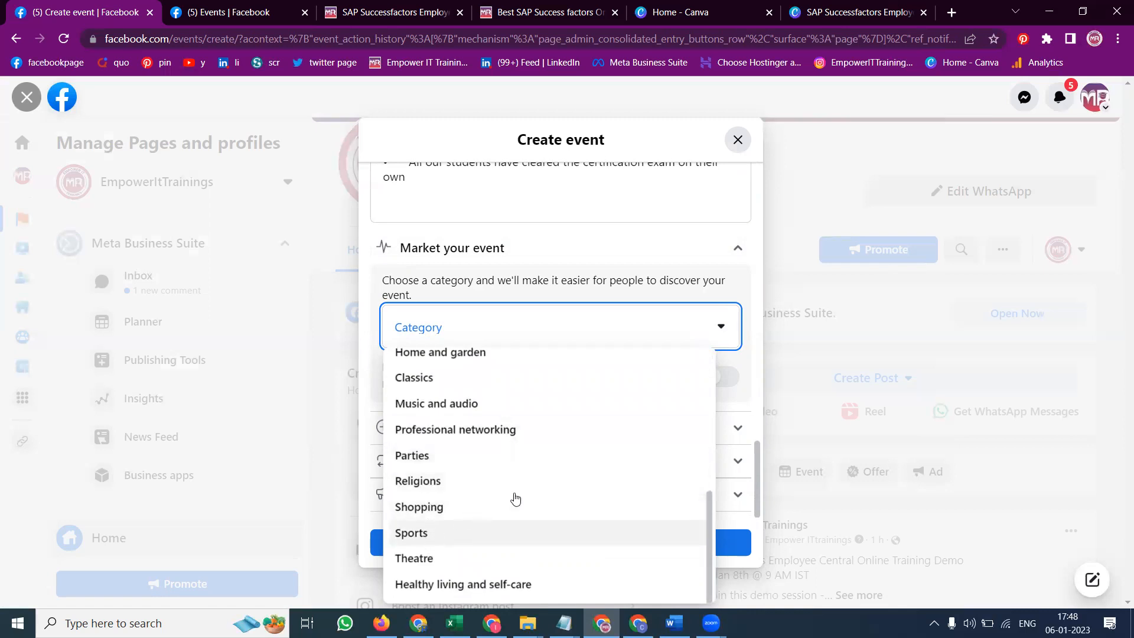
mouse_move(717, 425)
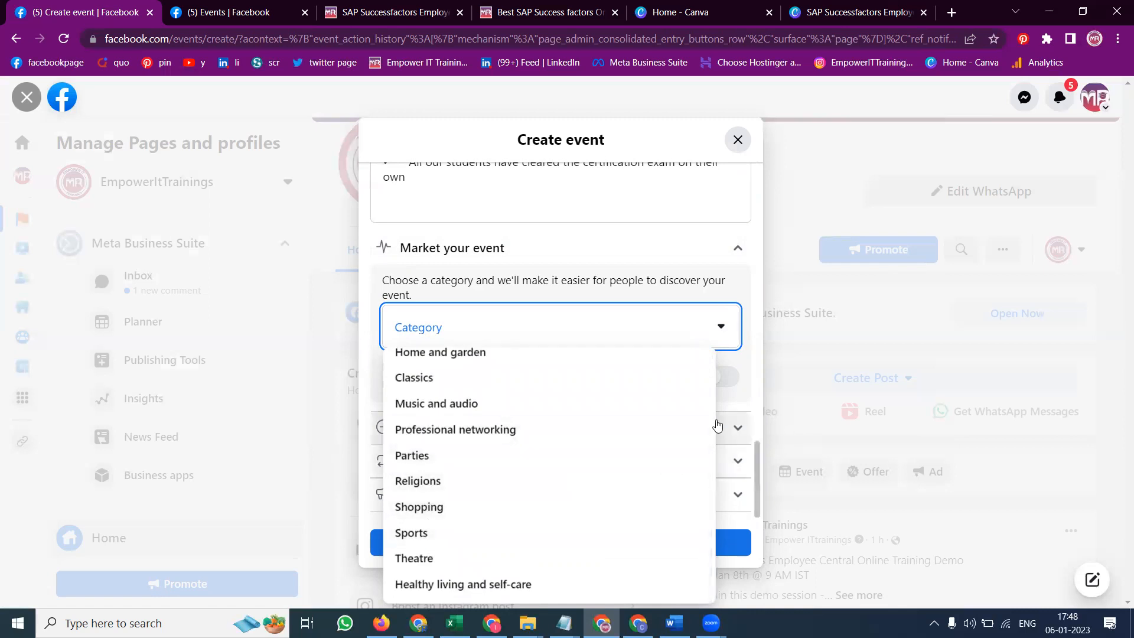
key("ctrl+minus")
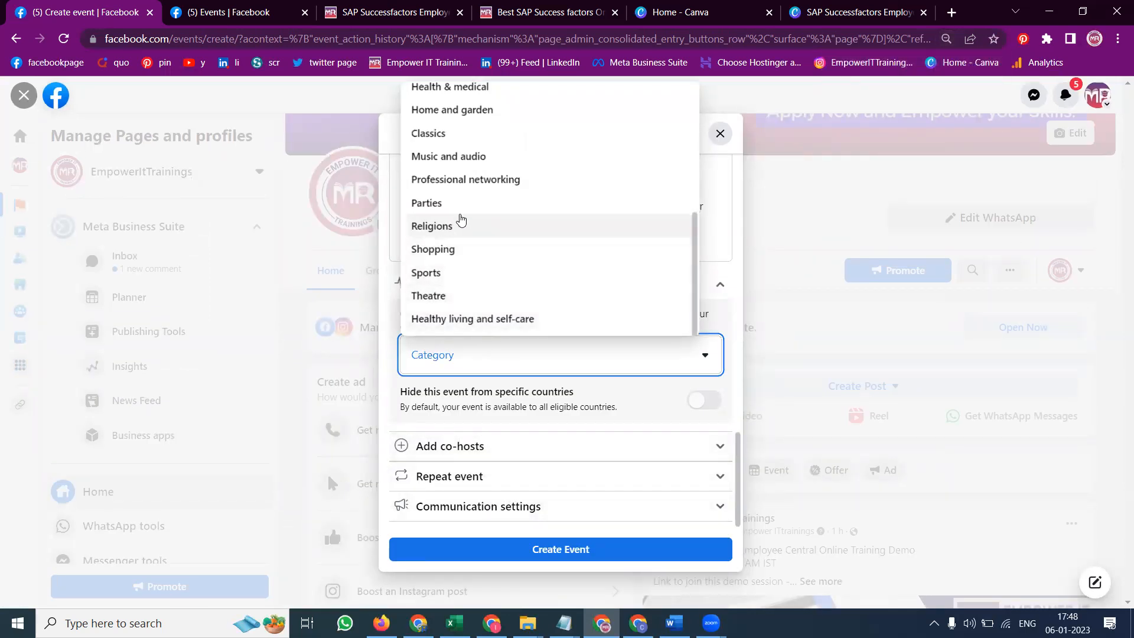
scroll("up", 3)
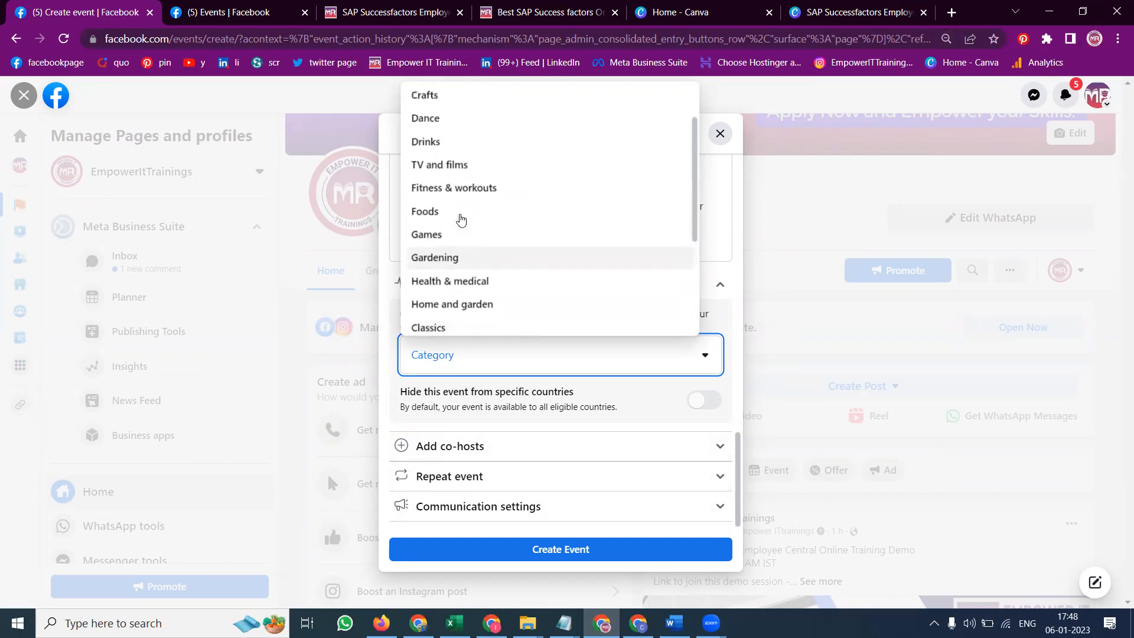
scroll("up", 3)
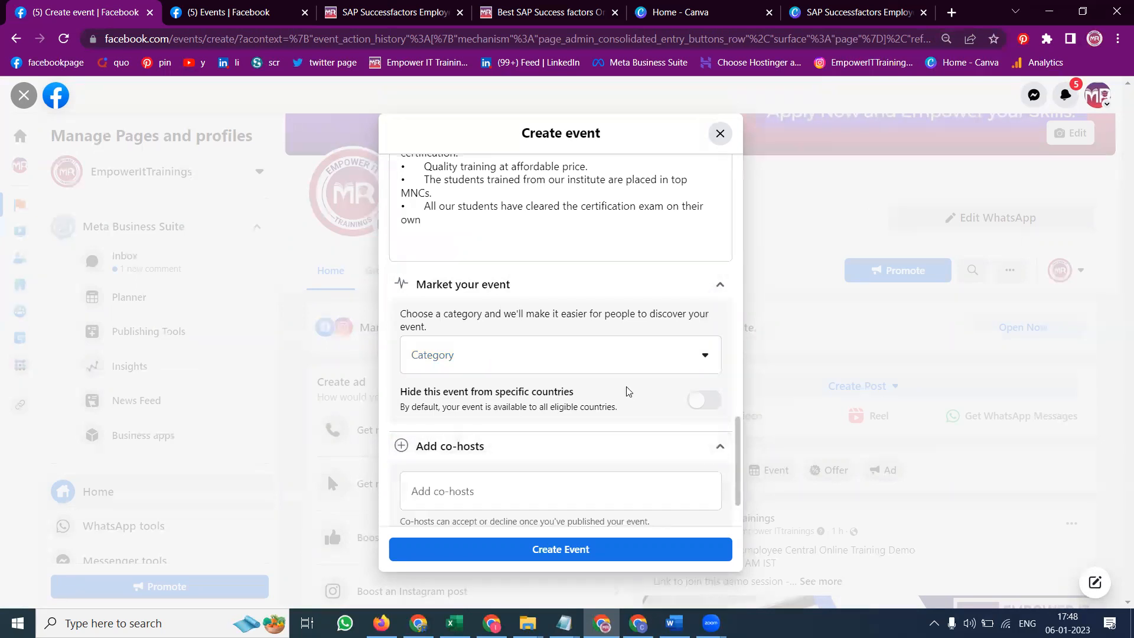
Step: Set the event to repeat daily
scroll("down", 3)
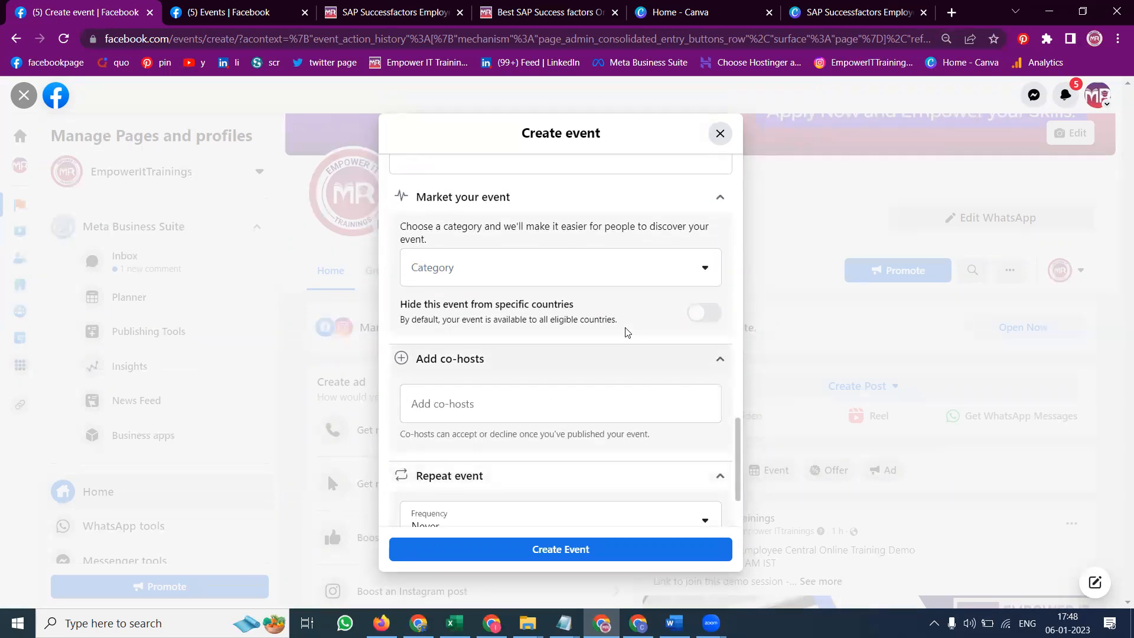
scroll("down", 3)
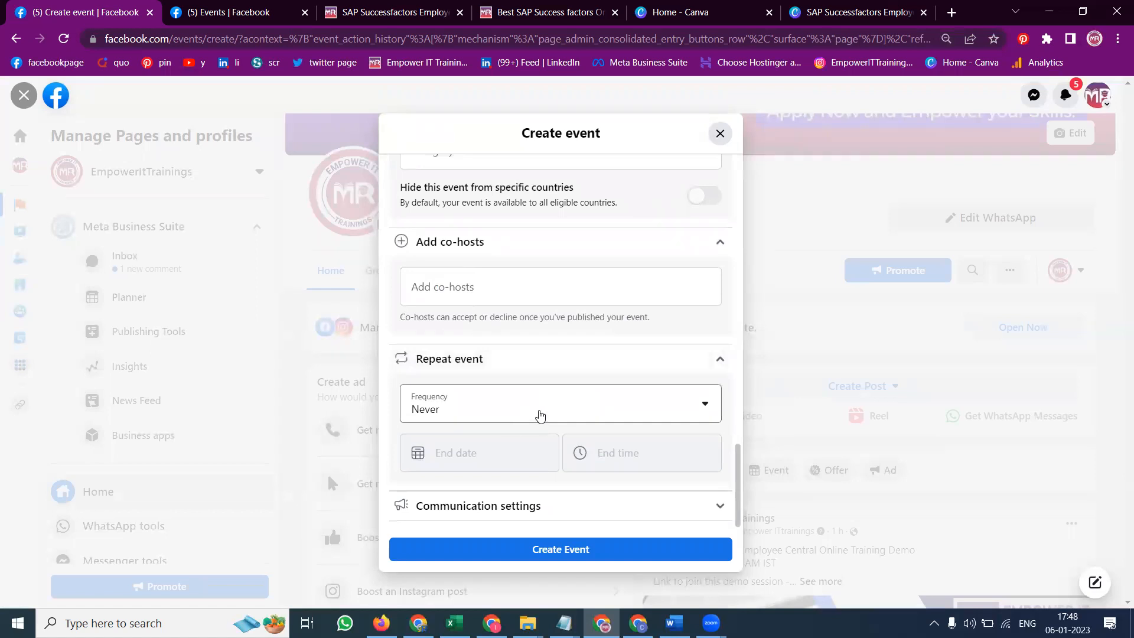
left_click(559, 403)
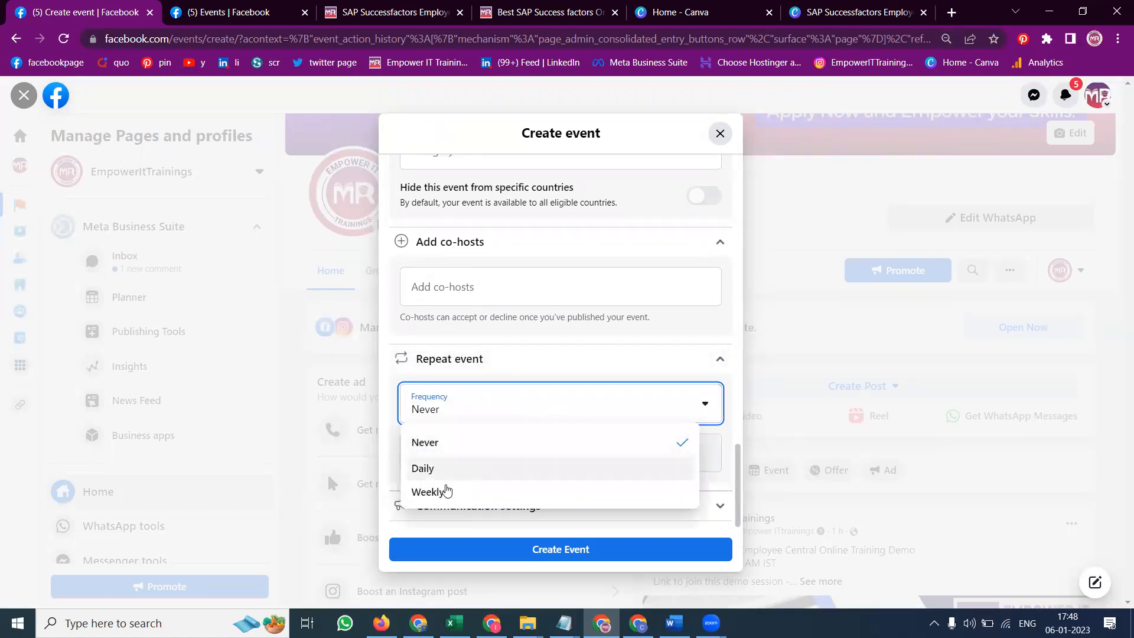
left_click(422, 468)
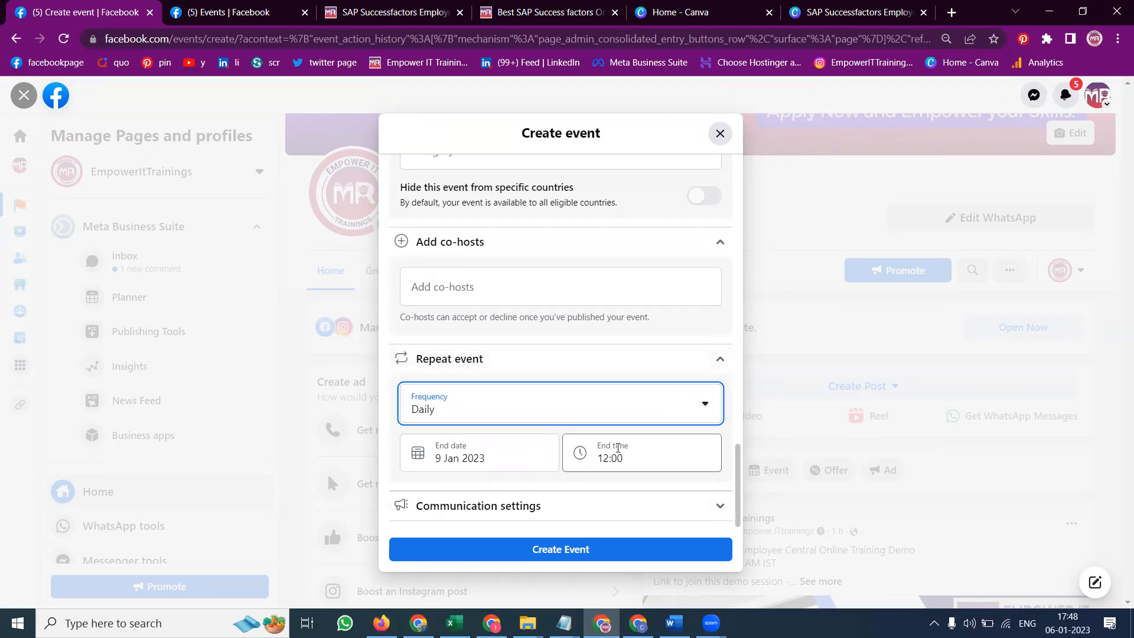
Step: Change the repeating event's end time from 12:00 to 10:30
left_click(640, 452)
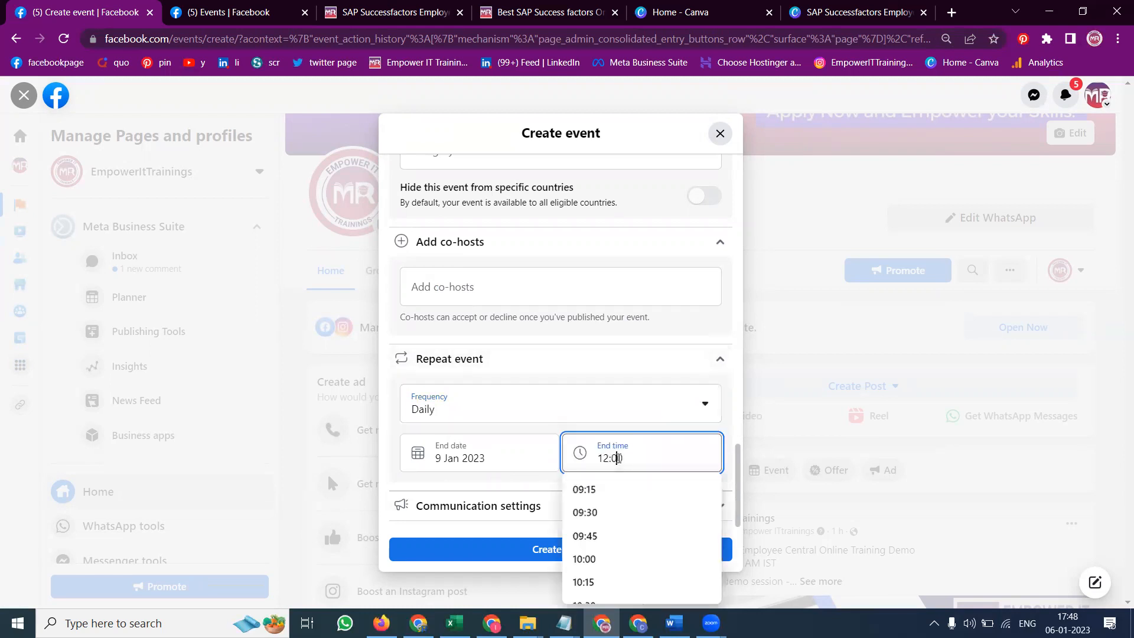
scroll("down", 3)
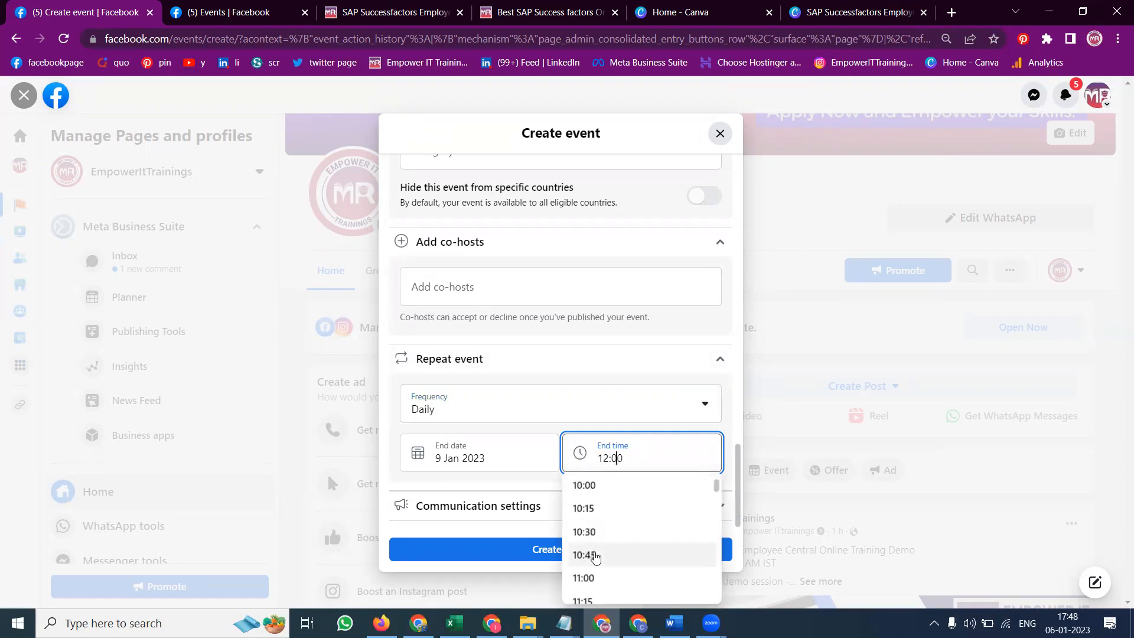
left_click(584, 531)
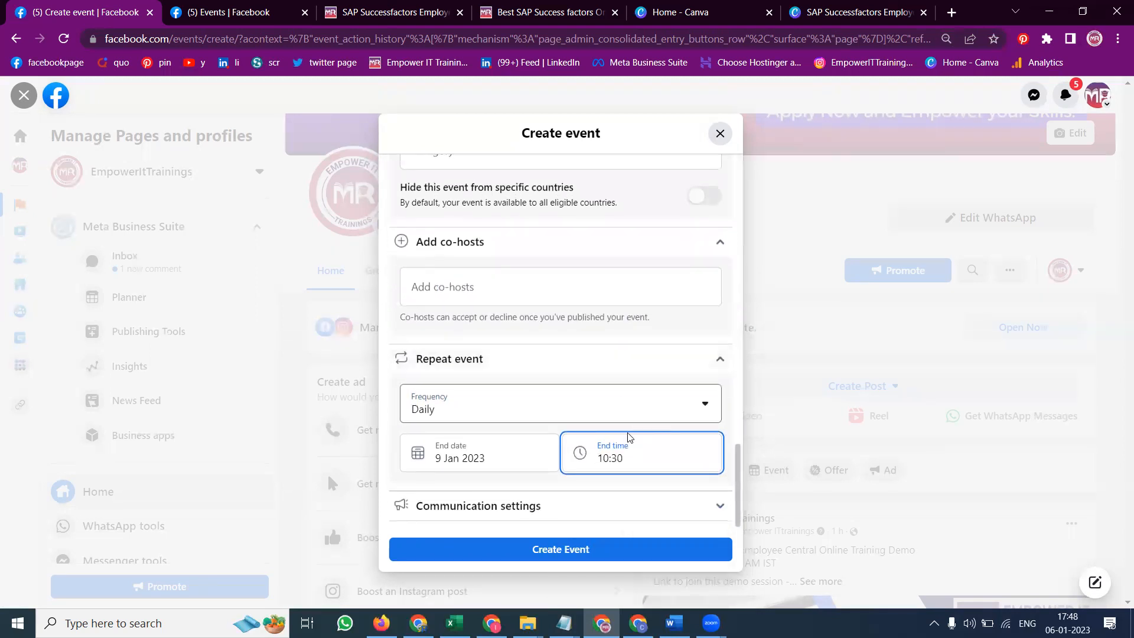
left_click(641, 458)
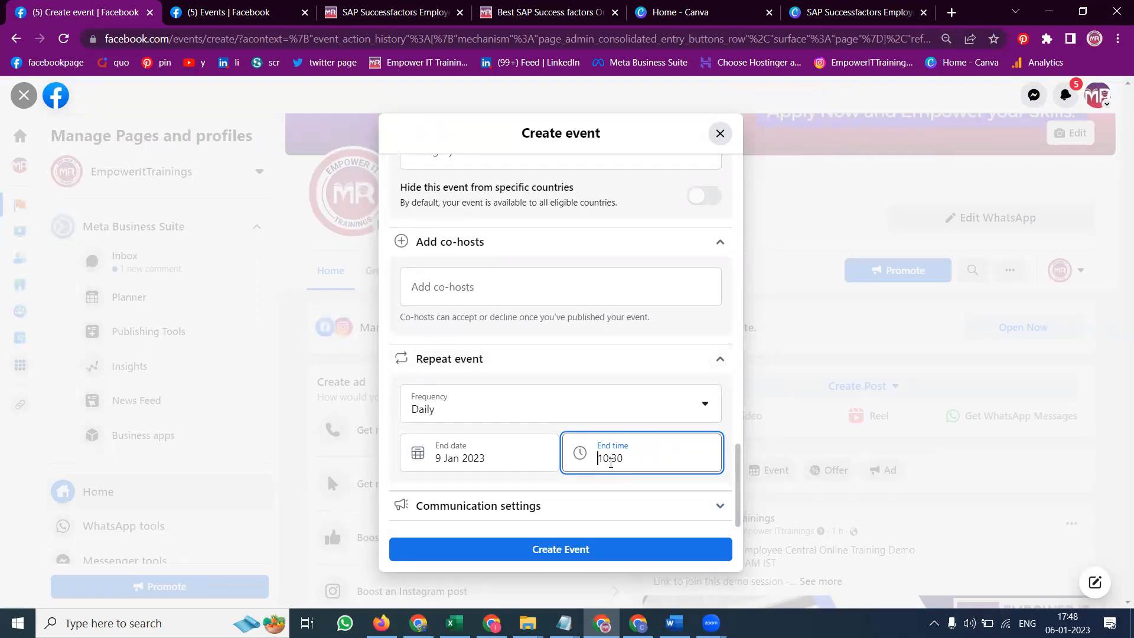
Step: Require host approval for posts, allow Messenger questions, and create the event
scroll("down", 3)
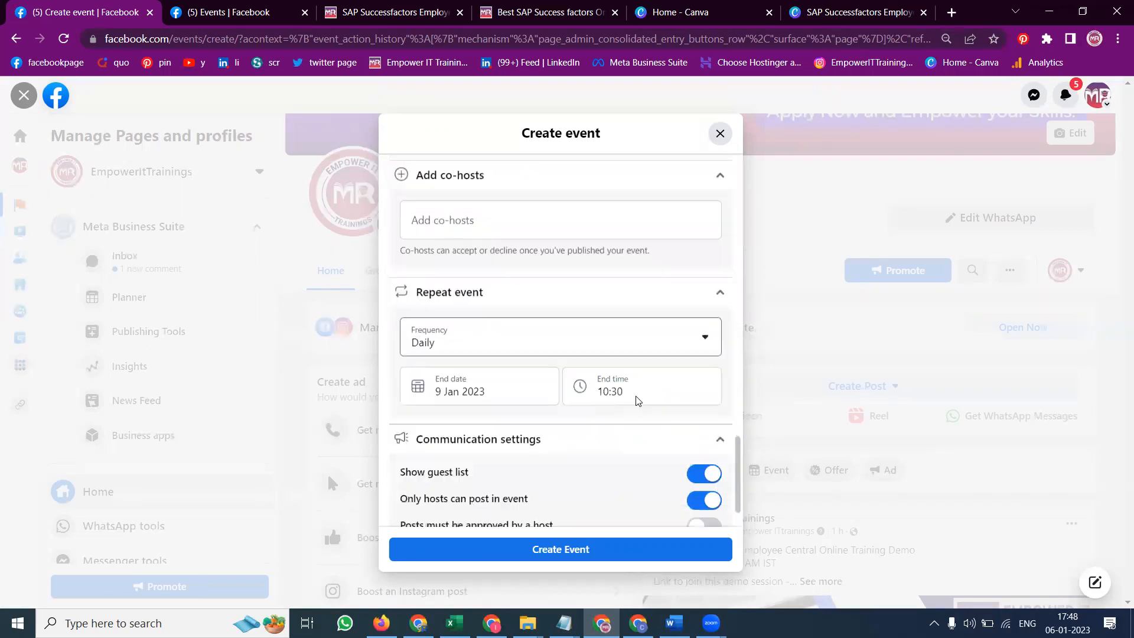
scroll("down", 3)
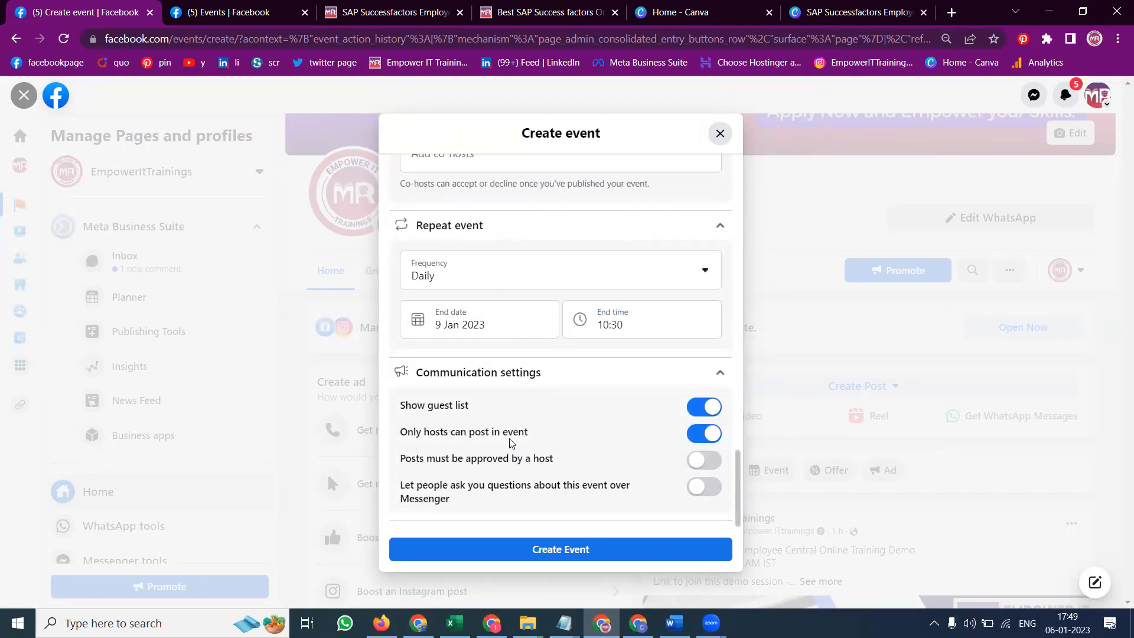
mouse_move(481, 464)
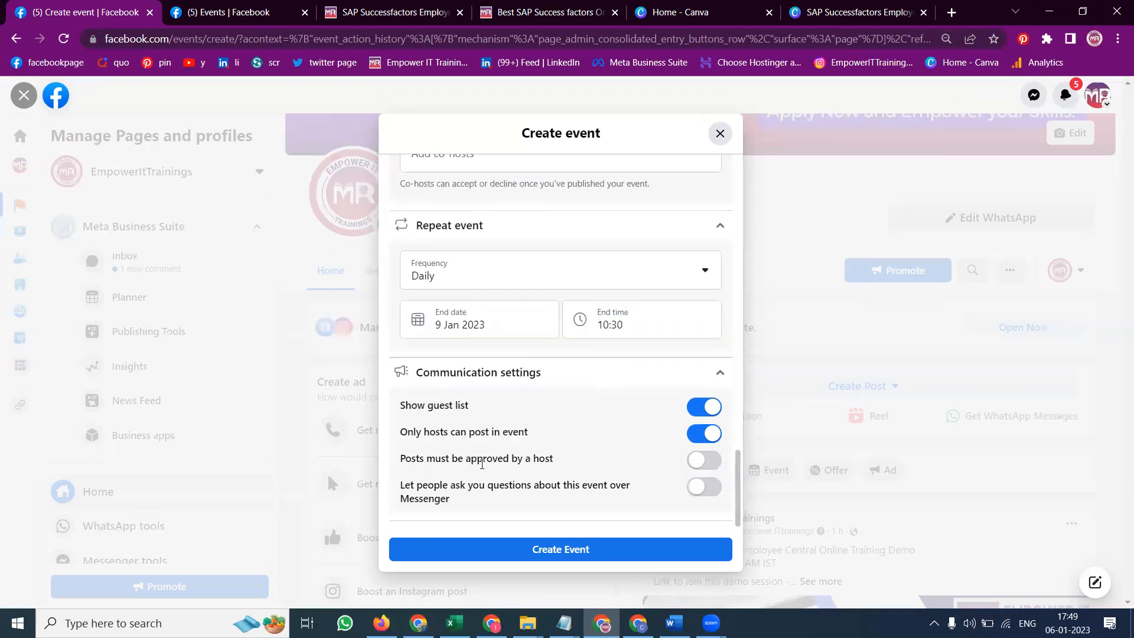
left_click(702, 459)
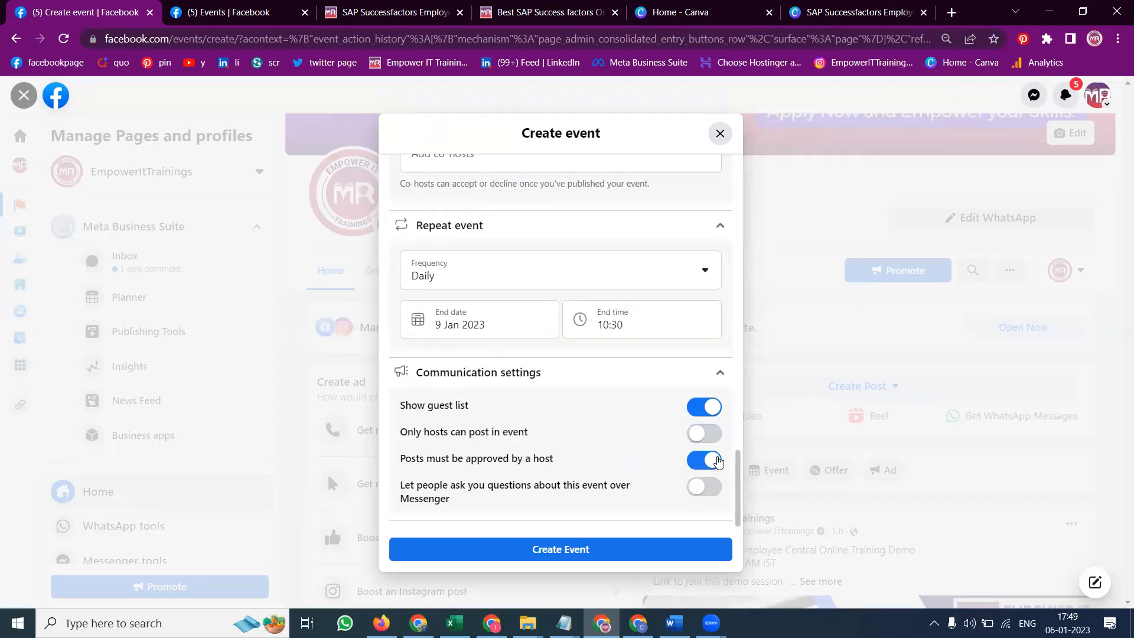
mouse_move(581, 463)
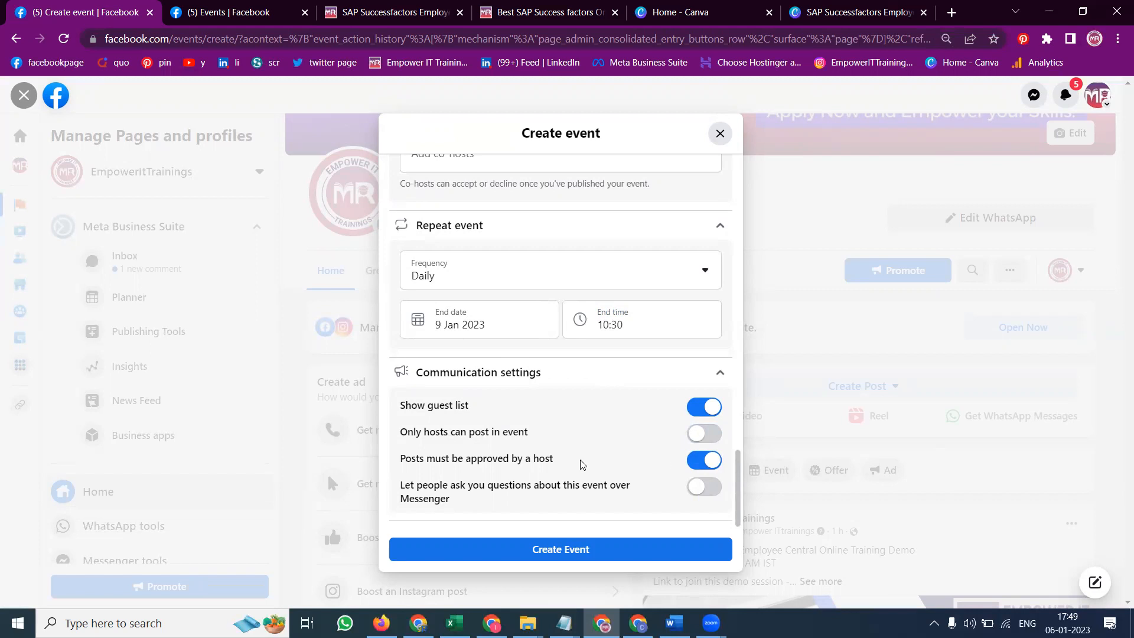
mouse_move(564, 487)
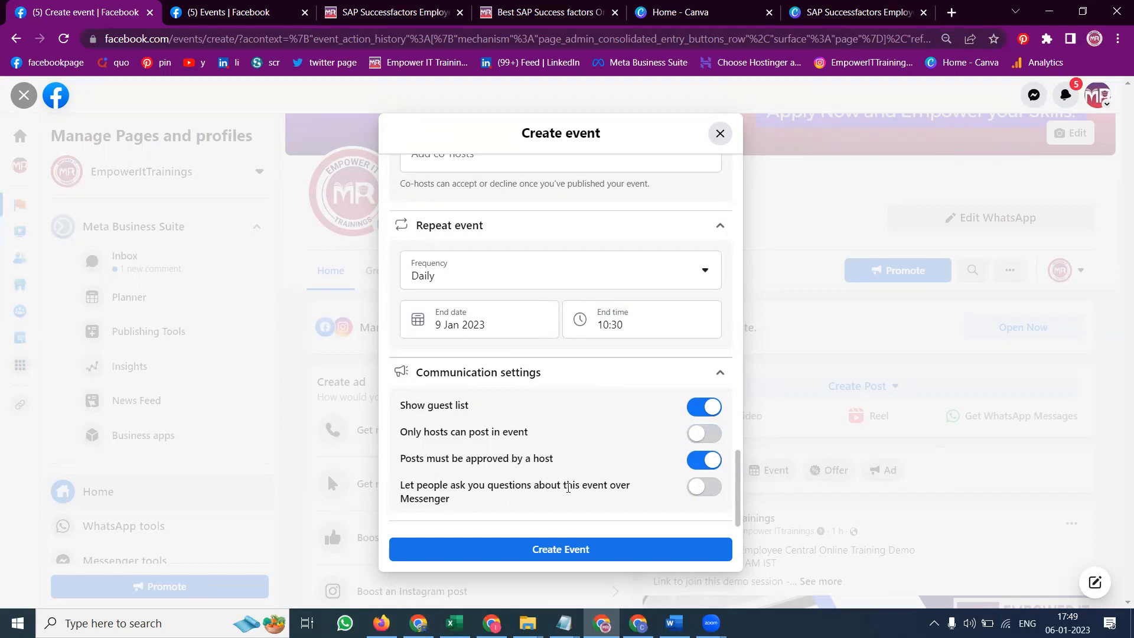
left_click(702, 487)
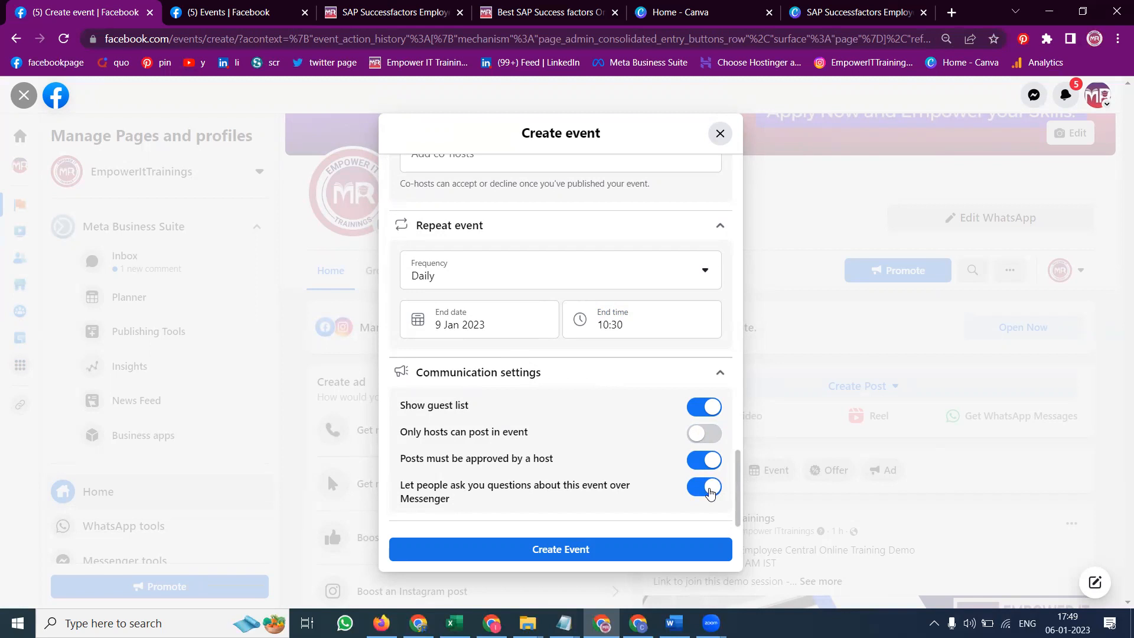
mouse_move(560, 550)
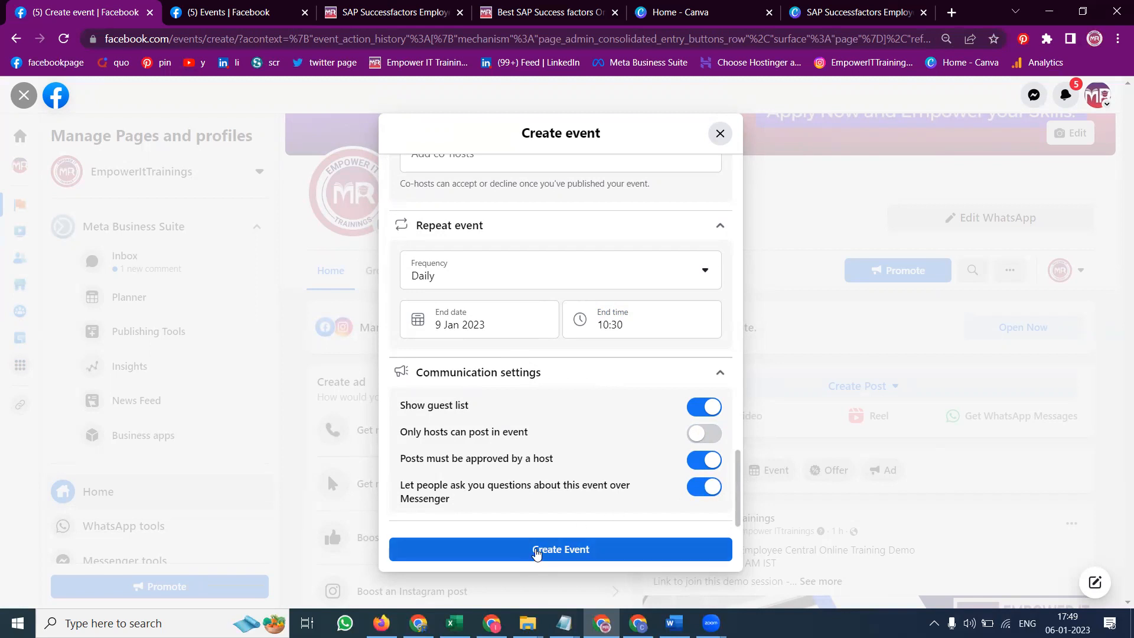
left_click(560, 549)
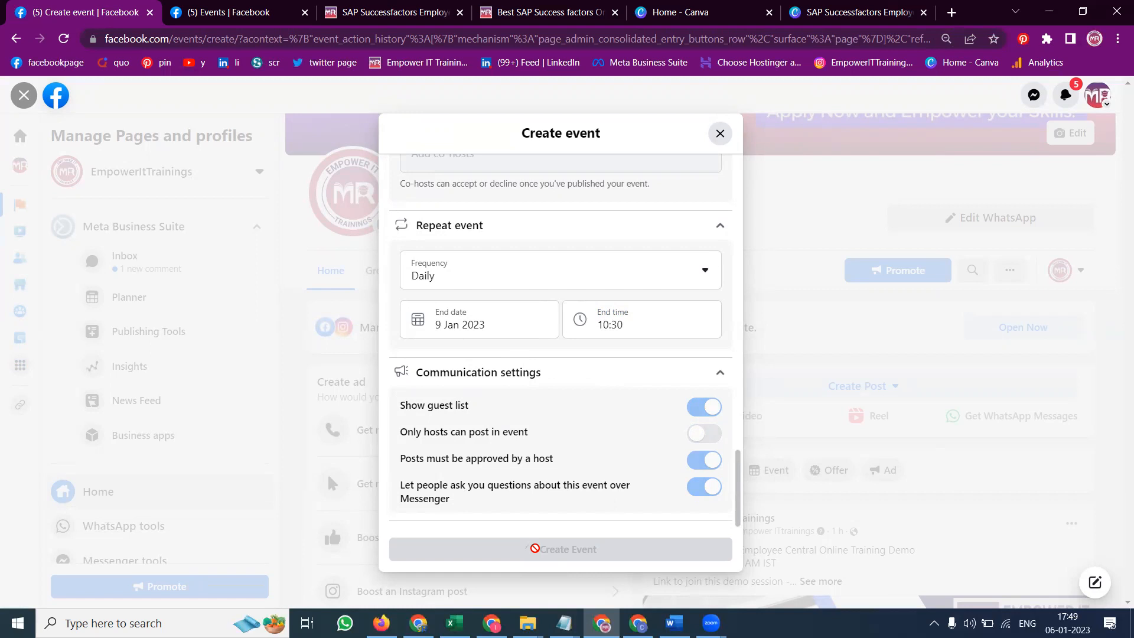
Step: Finish creating the event and land on its Sunday 8 Jan 09:00-10:30 page
left_click(560, 549)
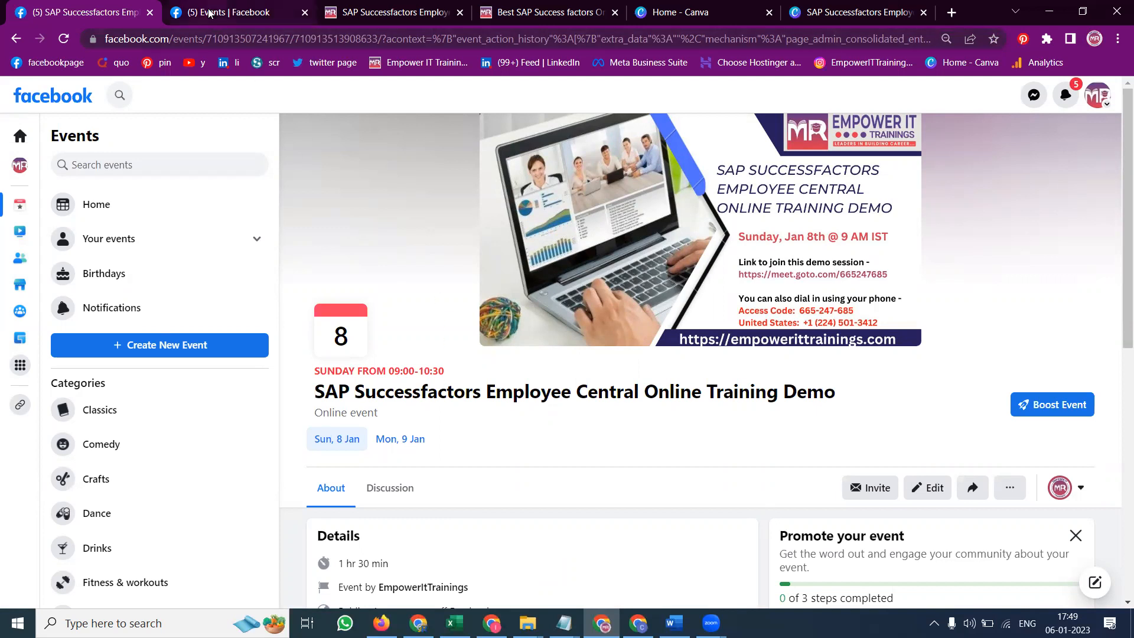
left_click(52, 94)
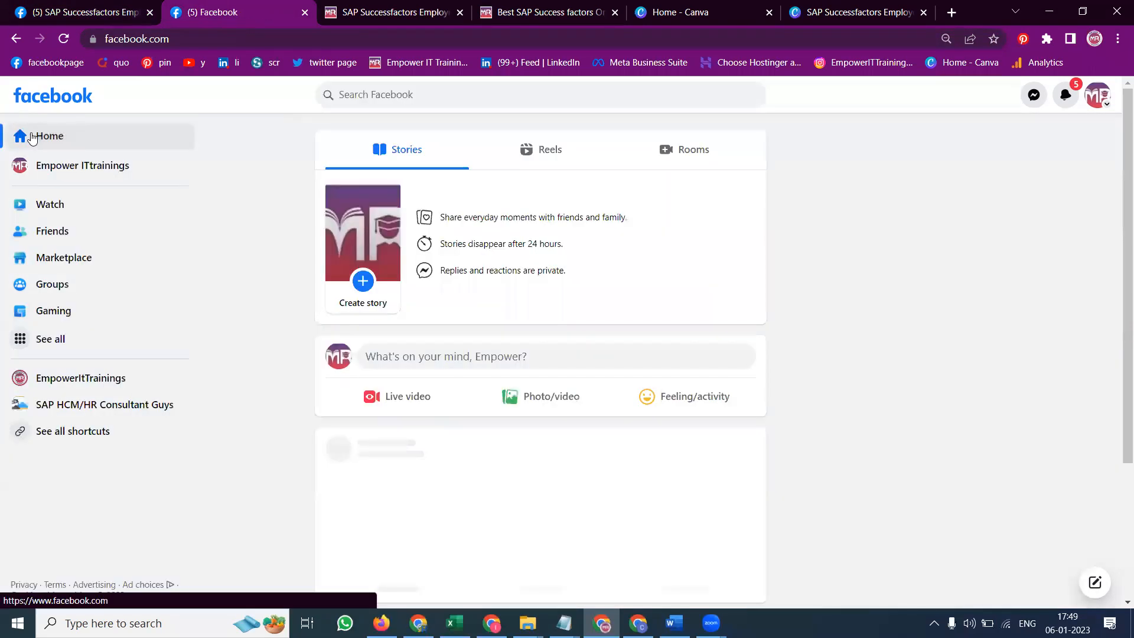
left_click(49, 339)
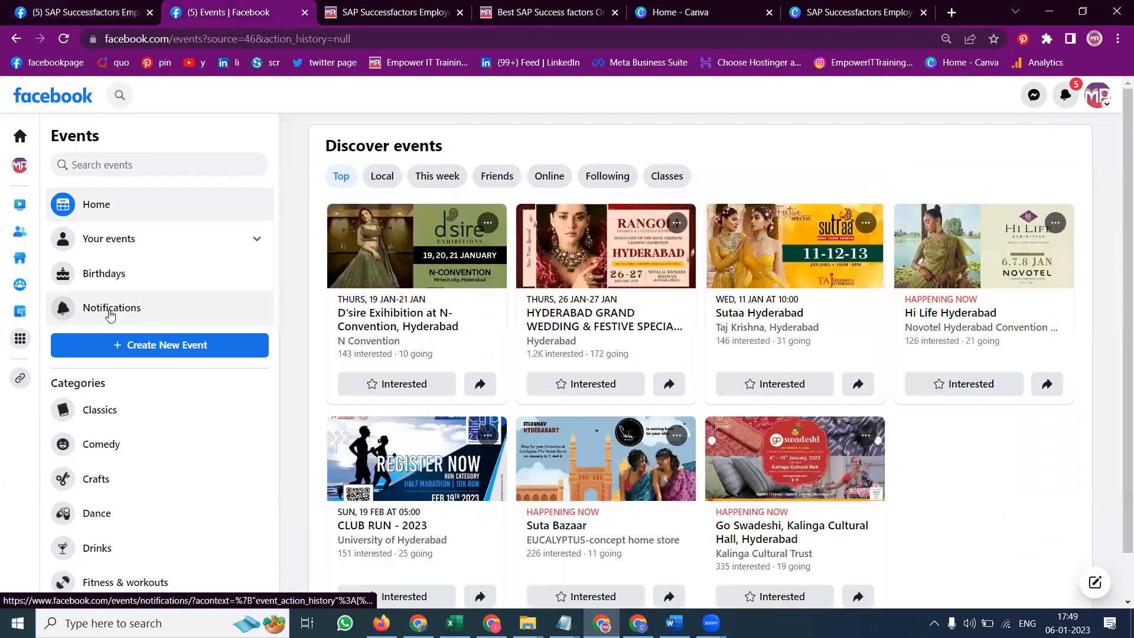
scroll("down", 3)
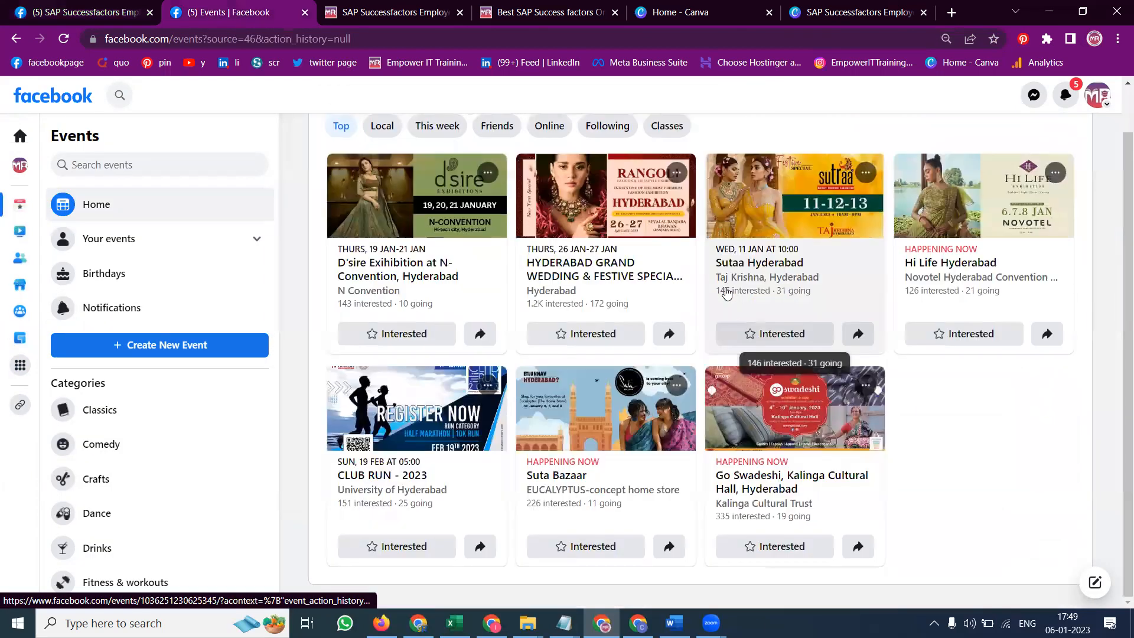
scroll("up", 3)
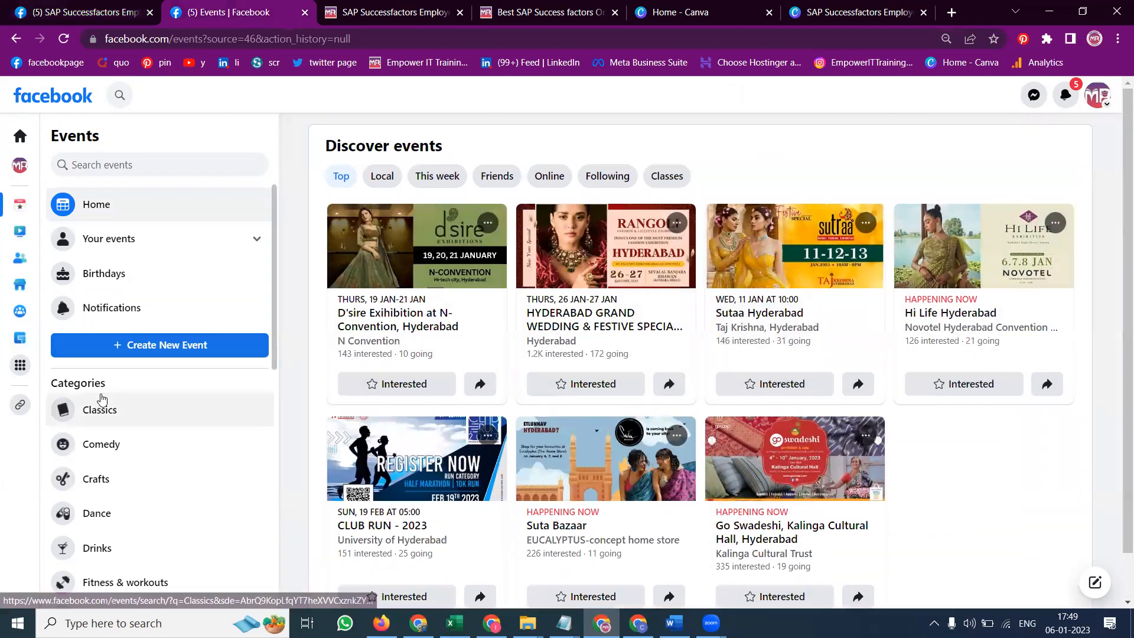
mouse_move(117, 481)
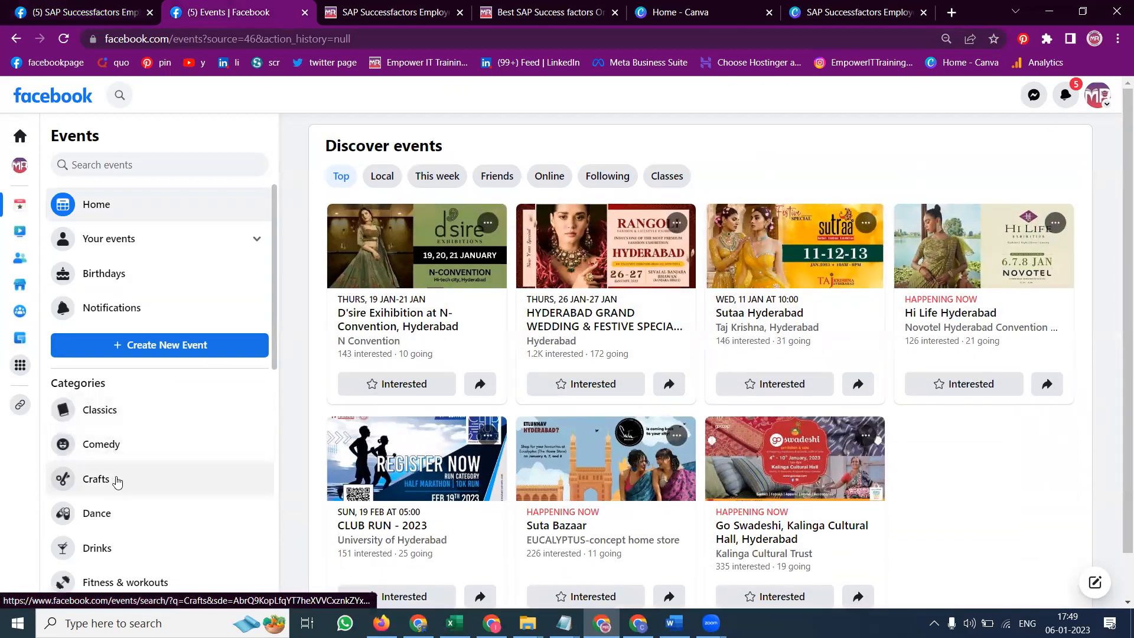
left_click(108, 238)
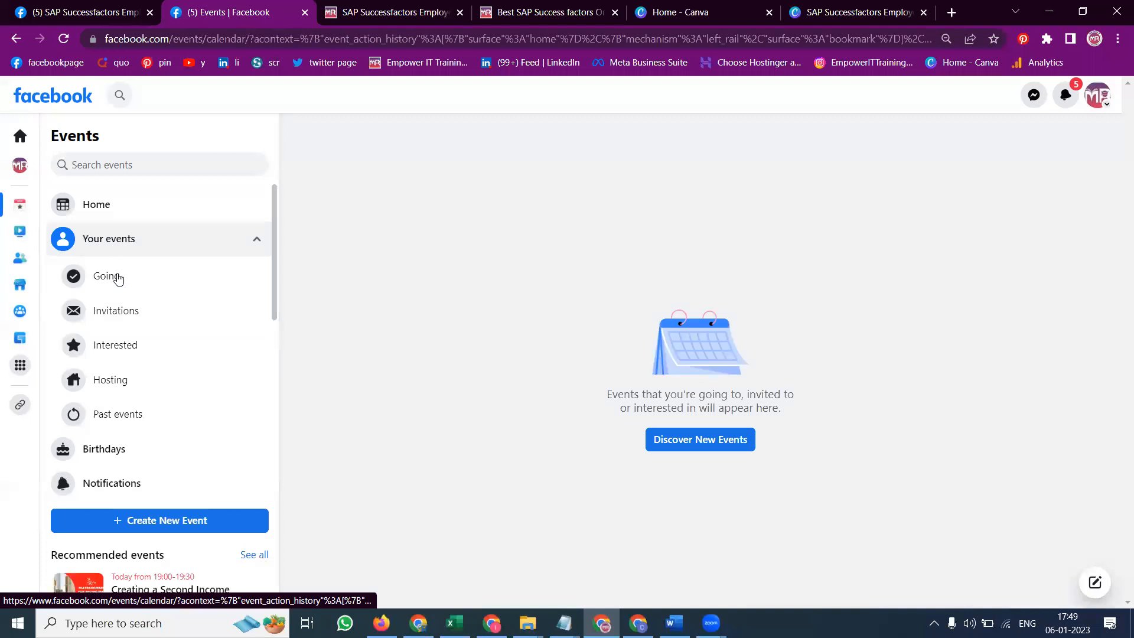
left_click(105, 275)
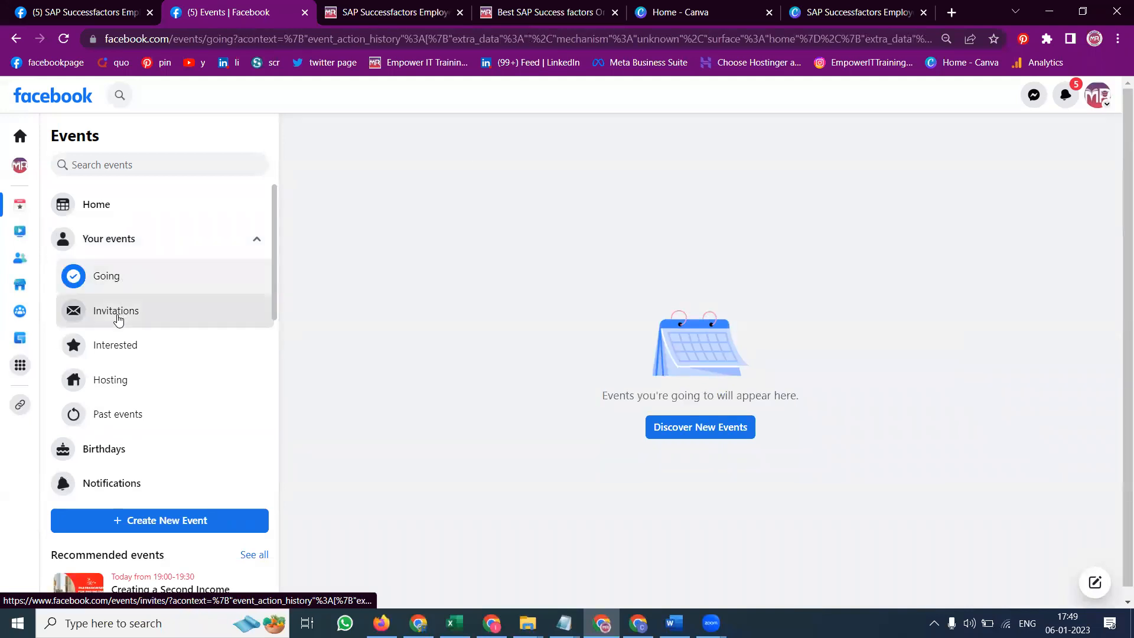
left_click(110, 379)
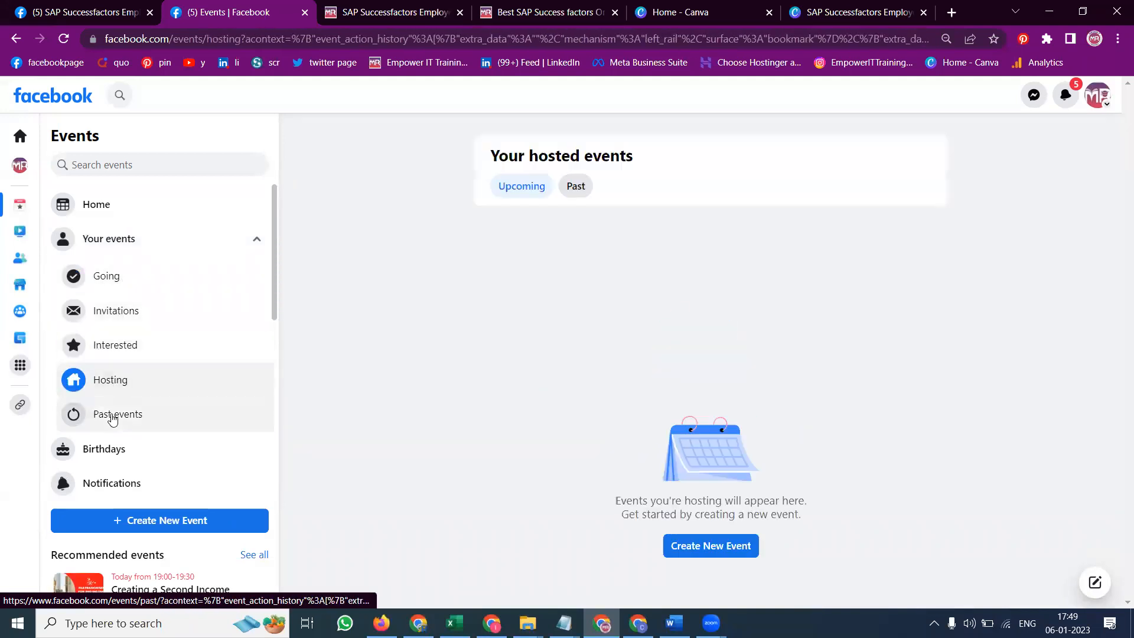
left_click(117, 413)
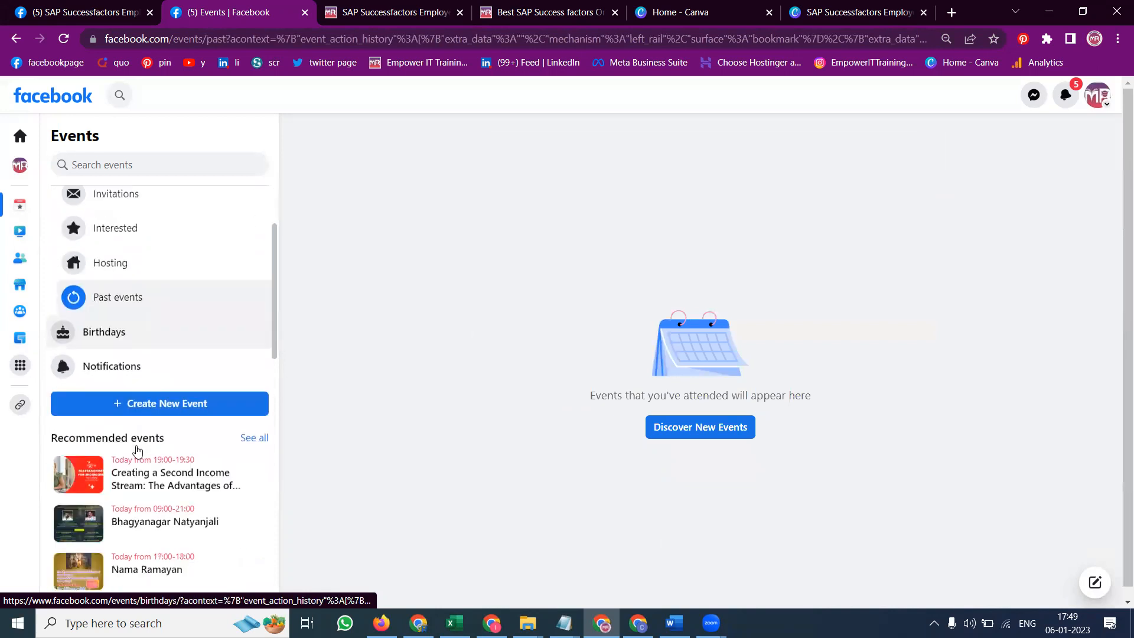
scroll("down", 3)
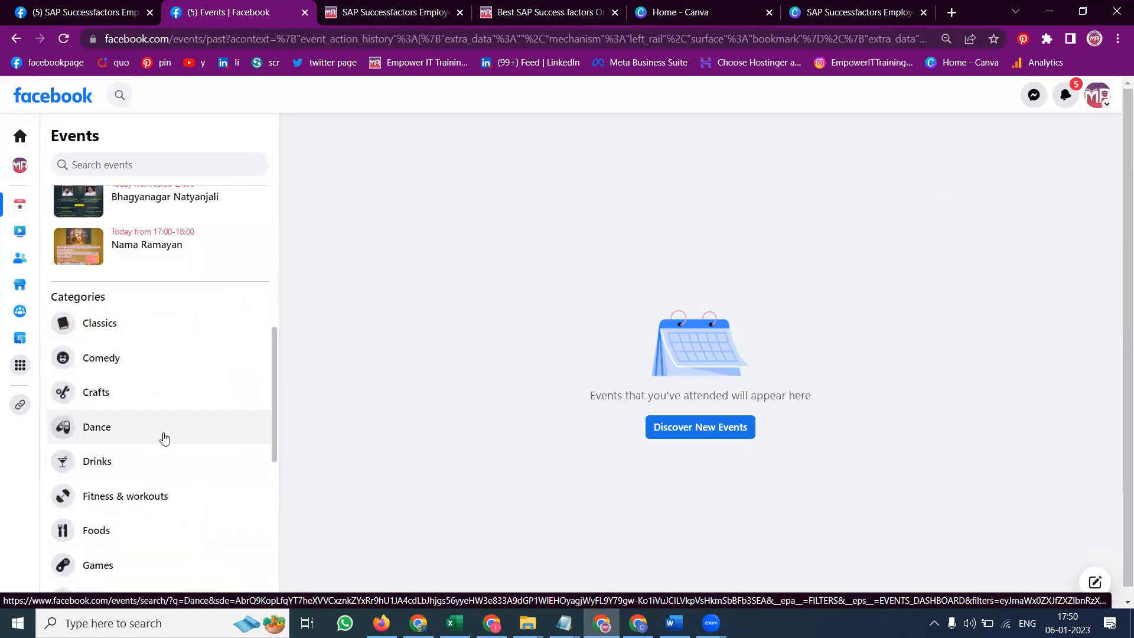
scroll("down", 3)
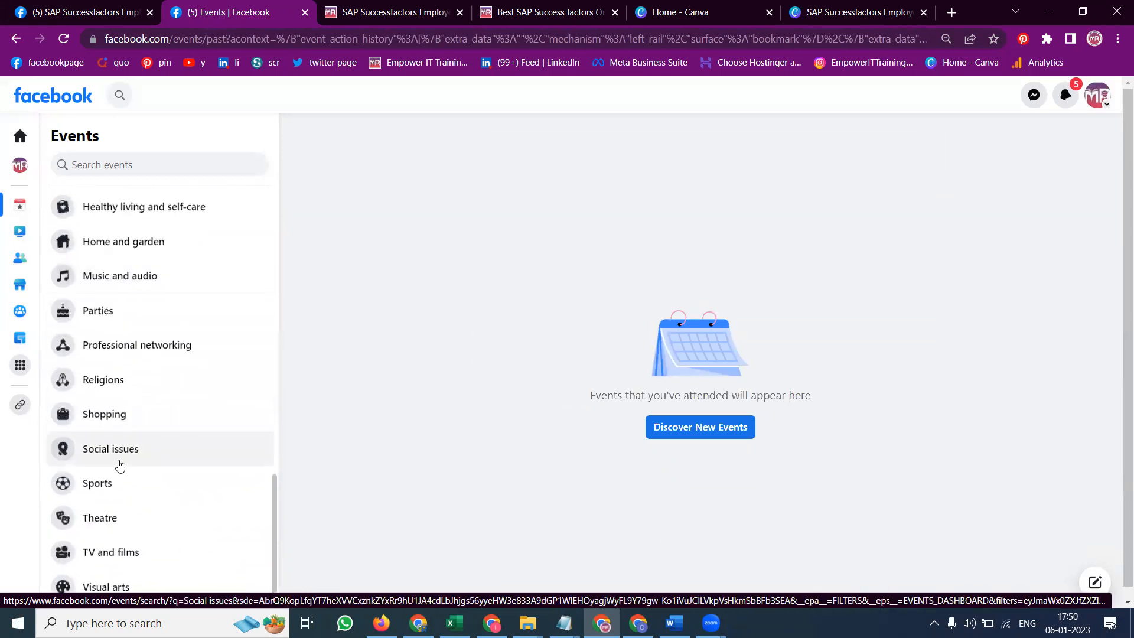
mouse_move(130, 354)
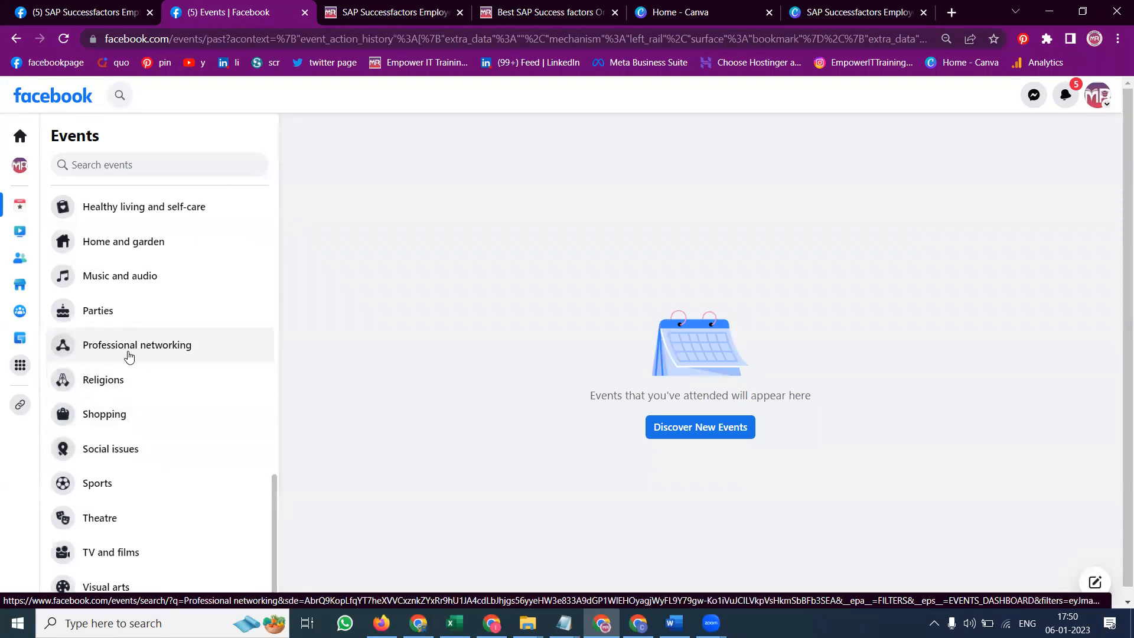
left_click(80, 12)
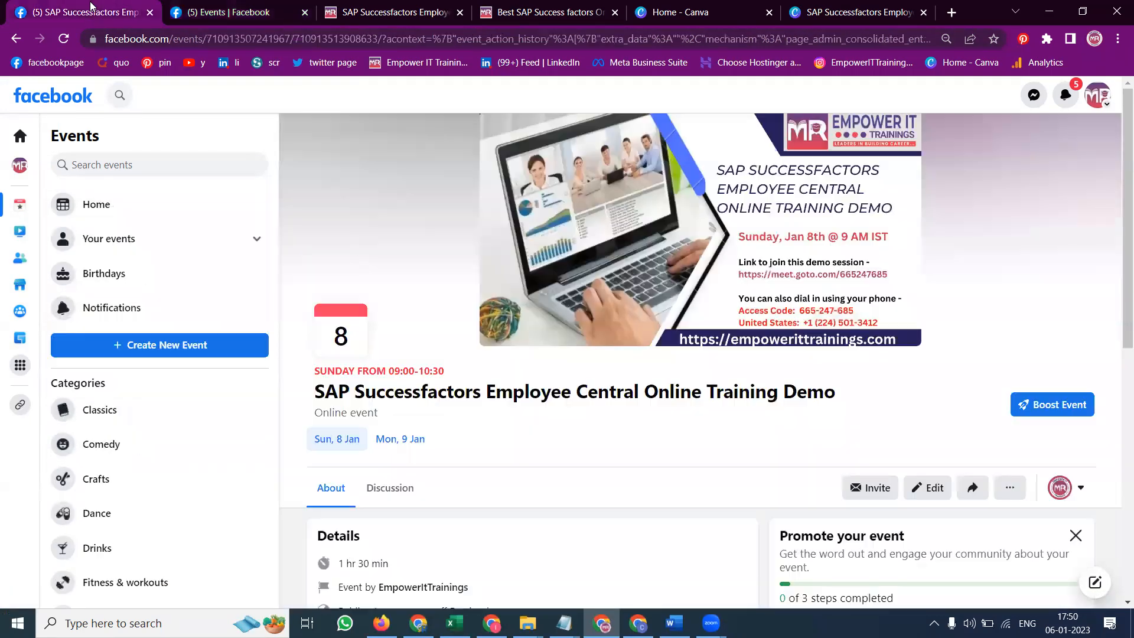
Step: Edit the event and set its location to the city Hyderabad
left_click(927, 266)
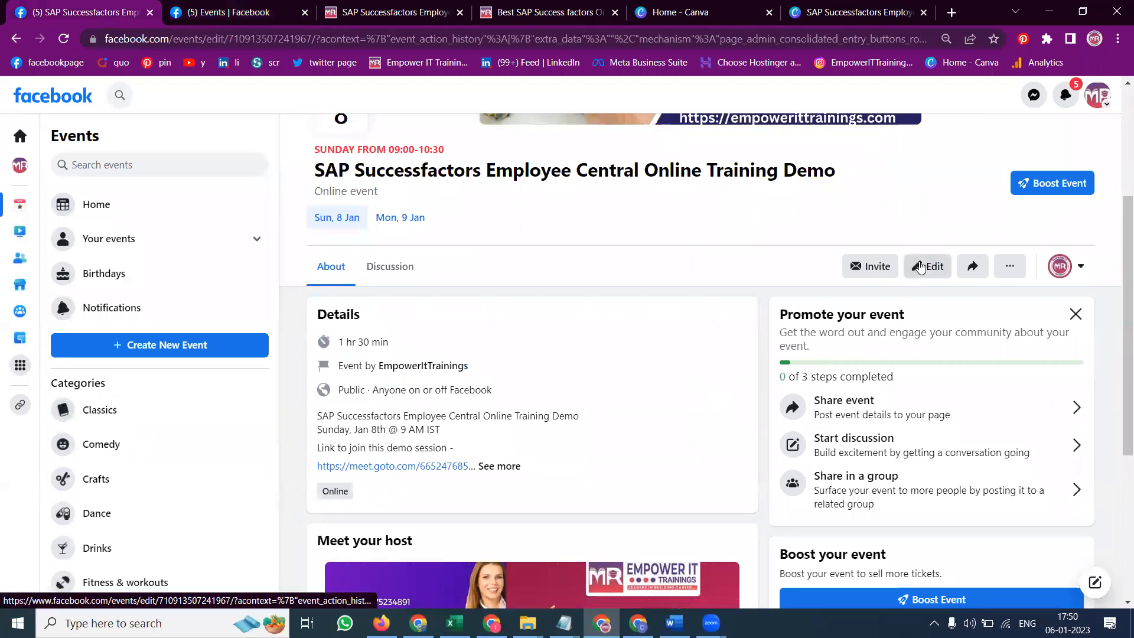
left_click(927, 266)
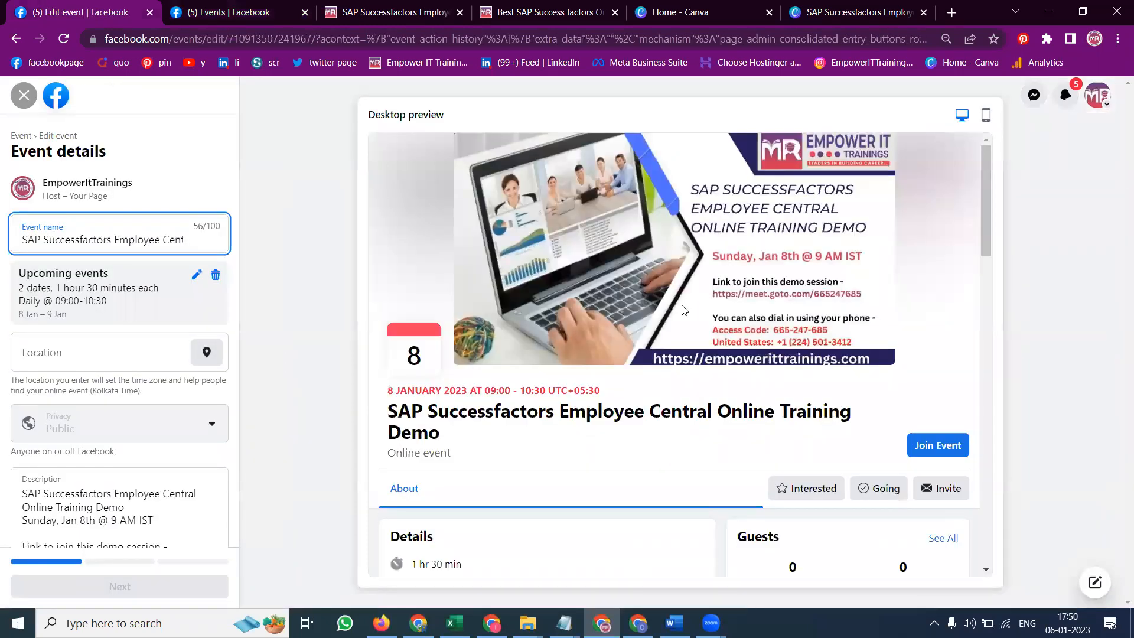
scroll("down", 3)
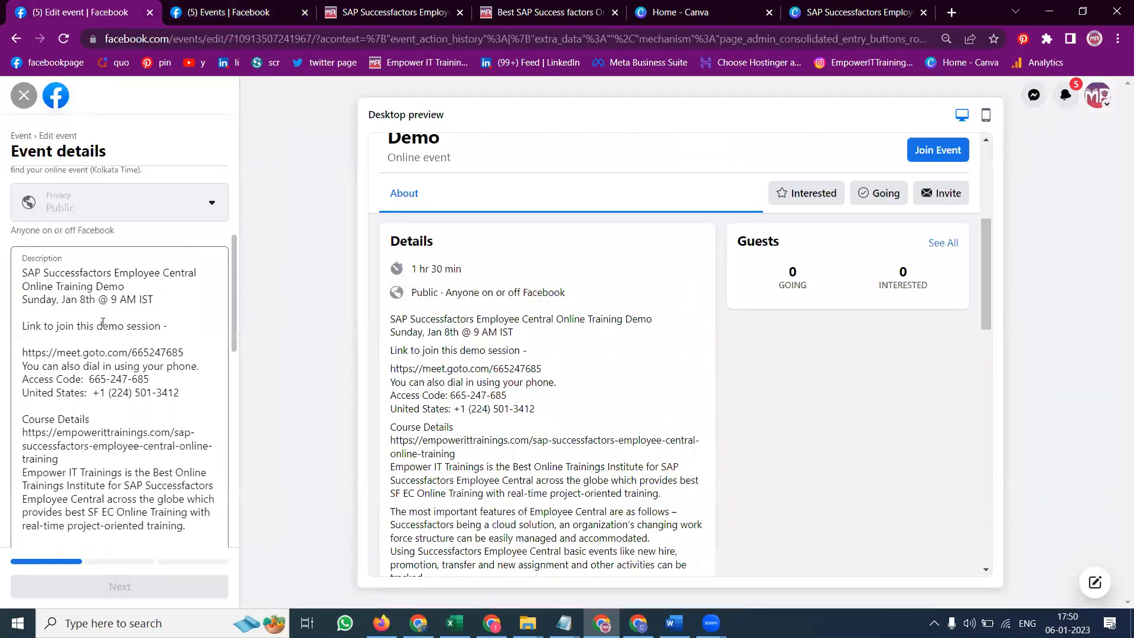
left_click(108, 280)
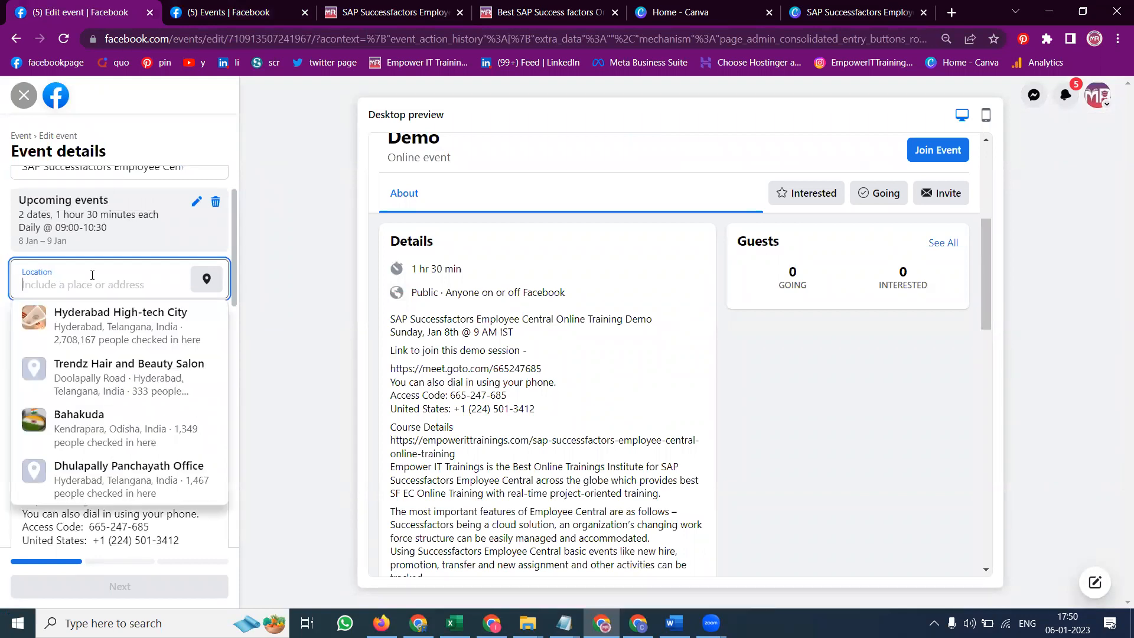
type("hyderabad")
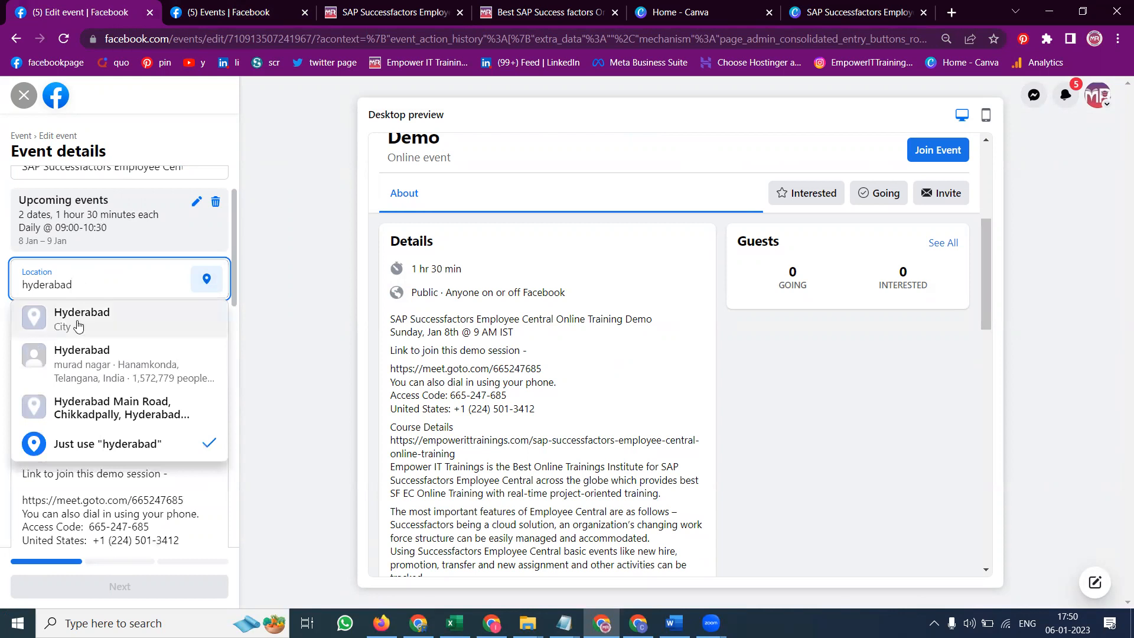
left_click(81, 318)
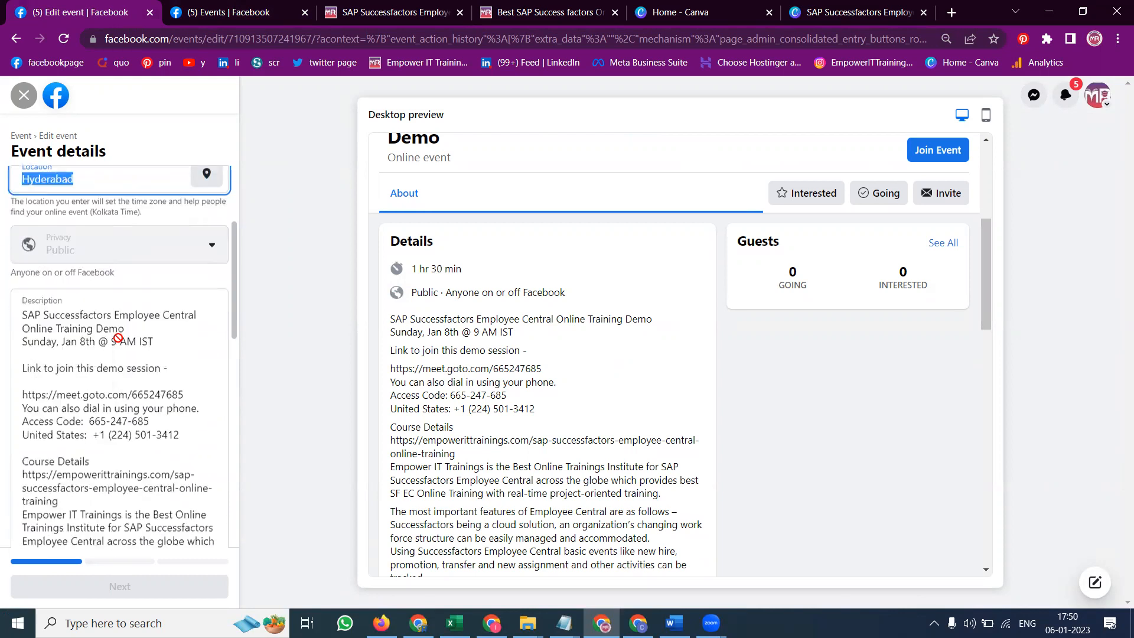
Step: Set the category to Professional networking, keep the external meeting link, and update the event
scroll("down", 3)
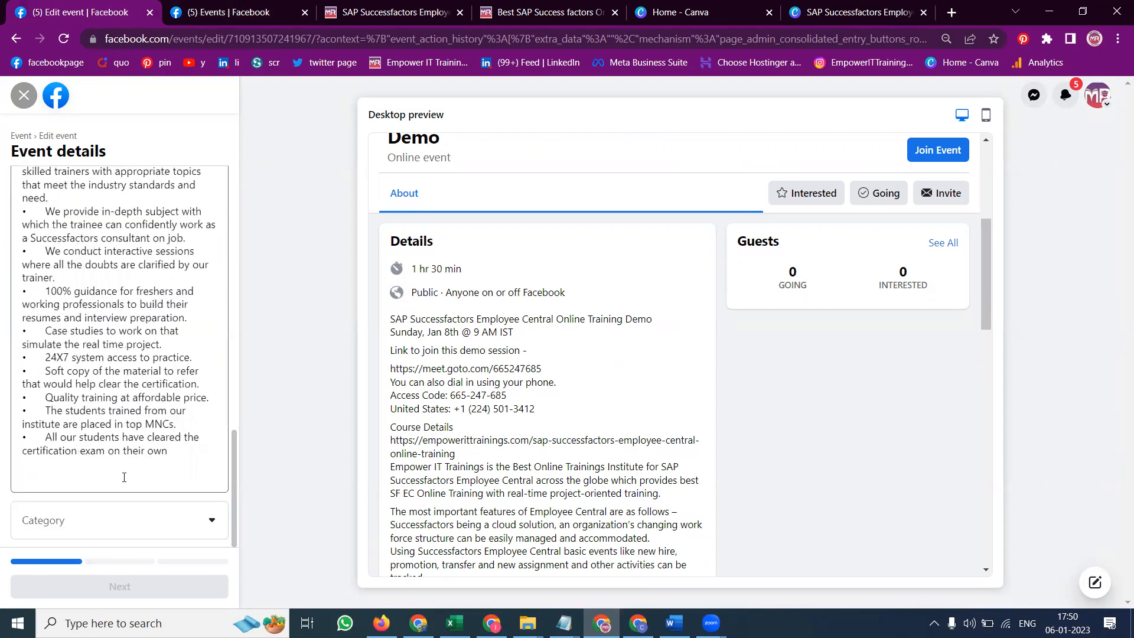
left_click(115, 520)
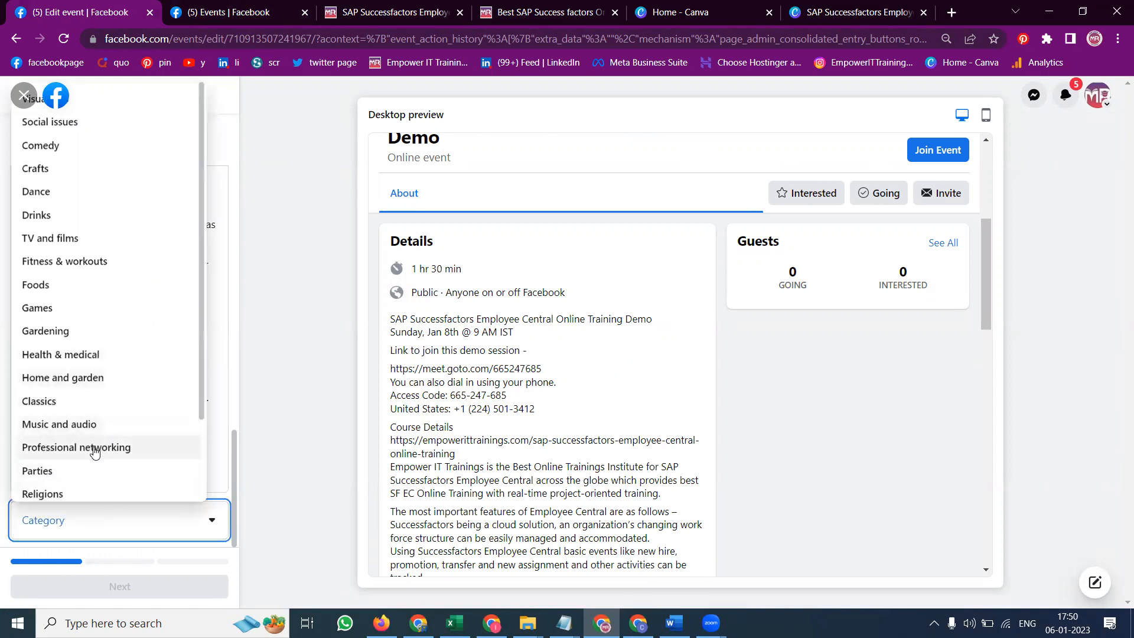
left_click(75, 447)
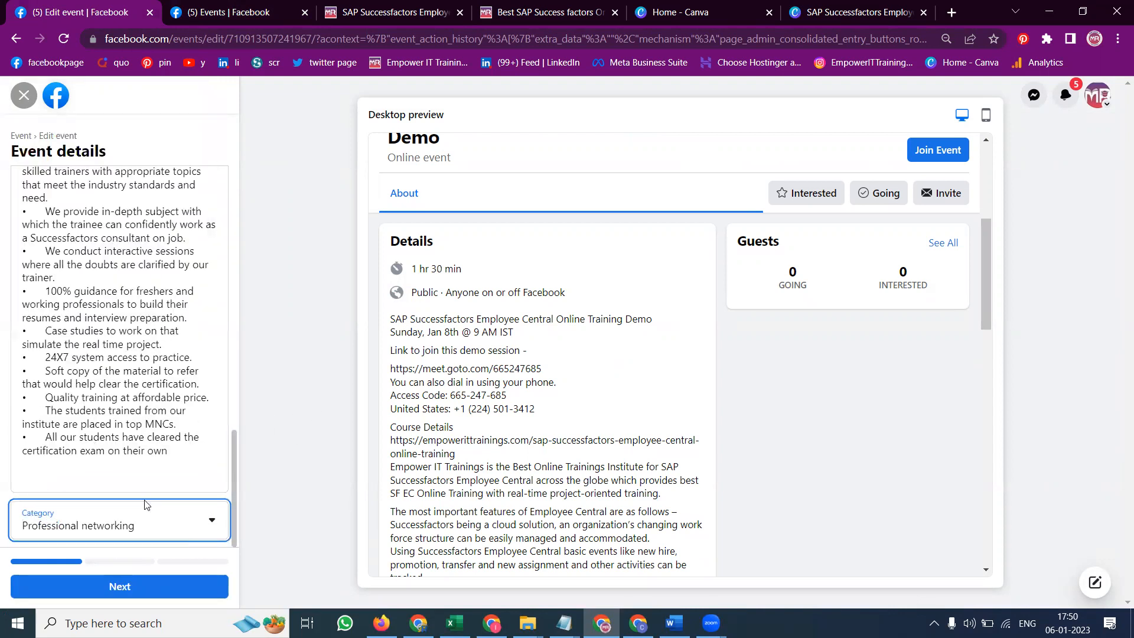
left_click(119, 587)
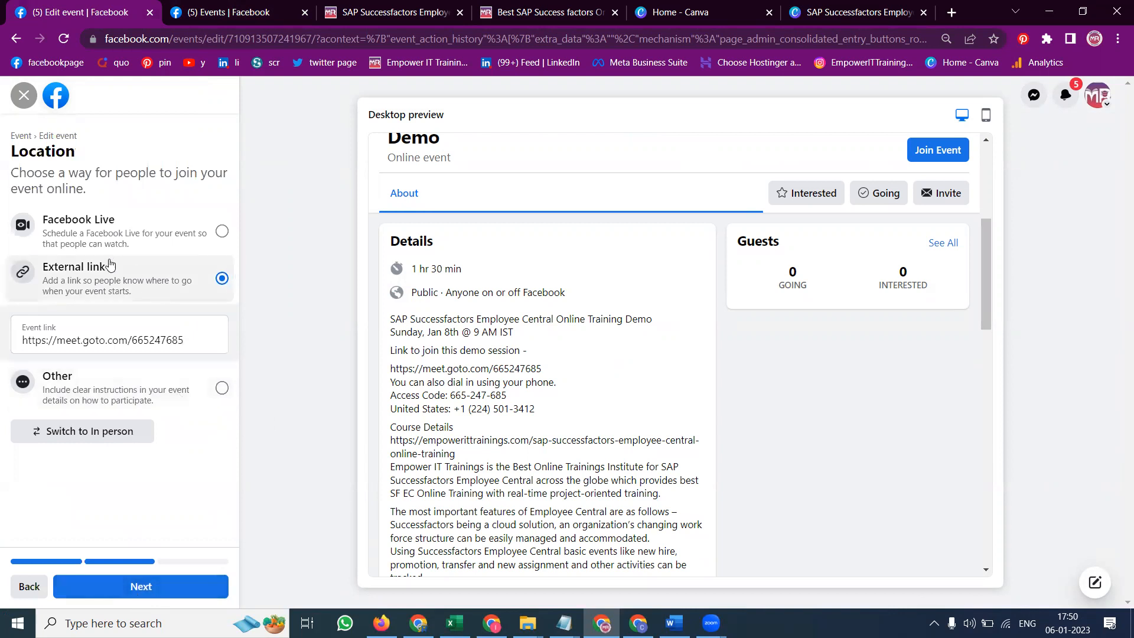
left_click(116, 340)
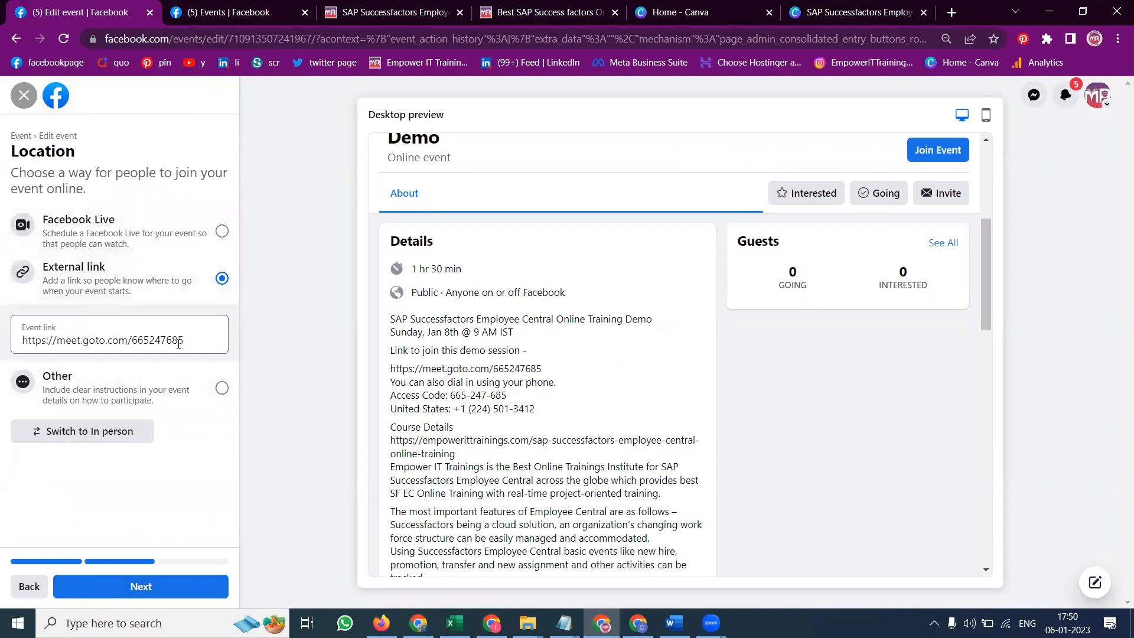
left_click(141, 587)
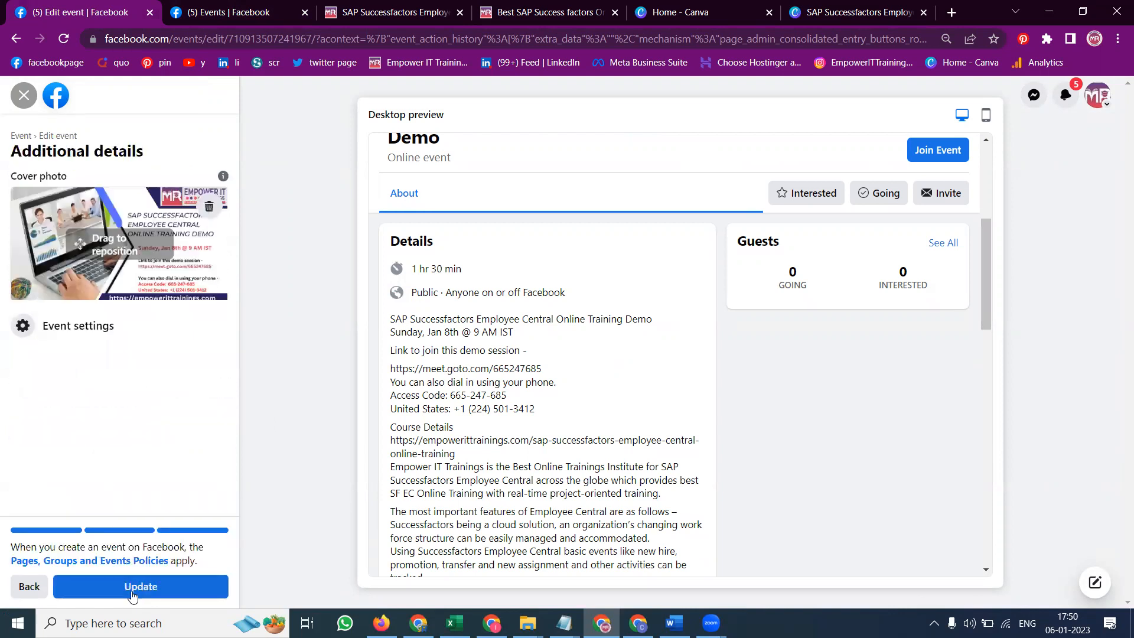
mouse_move(143, 547)
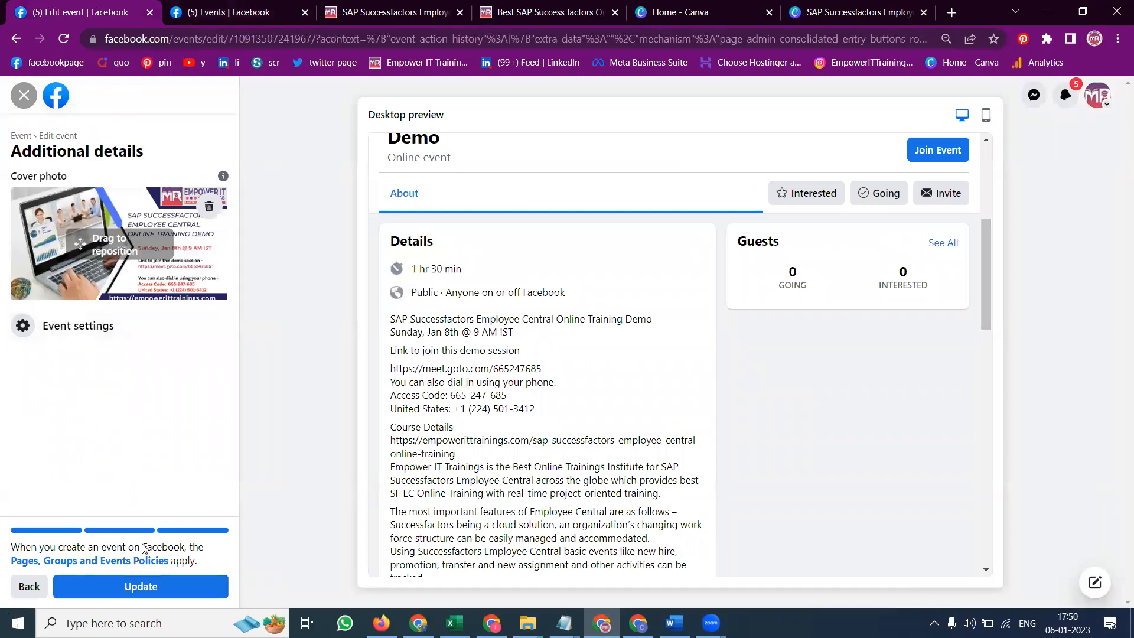
left_click(141, 587)
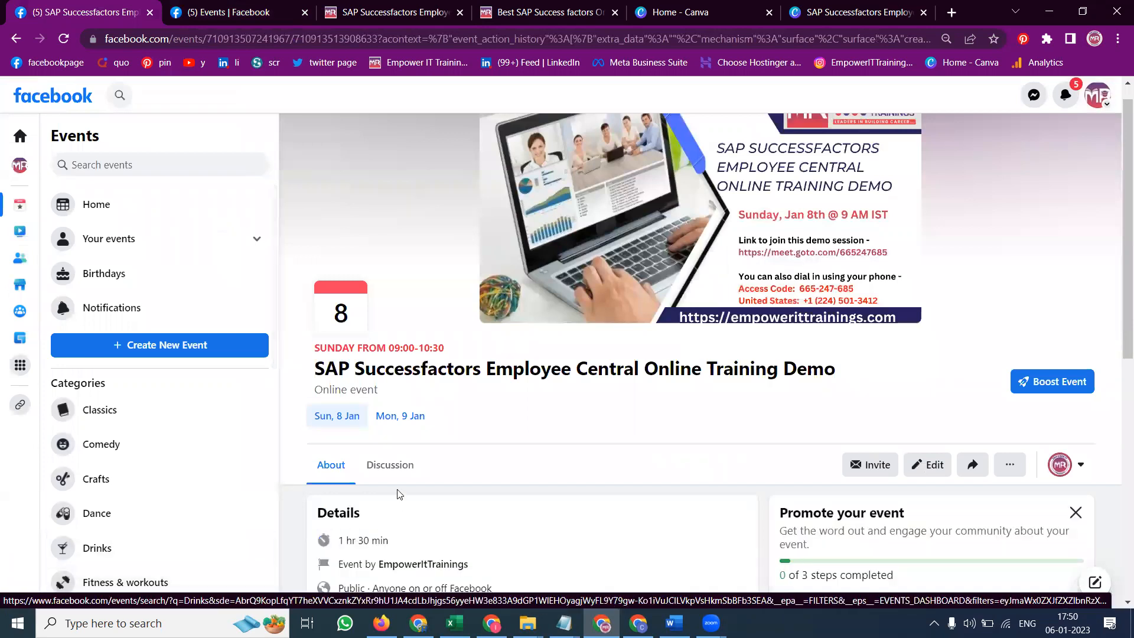
Step: Share the event to the EmpowerItTrainings Page as a post with SAP training hashtags
scroll("down", 3)
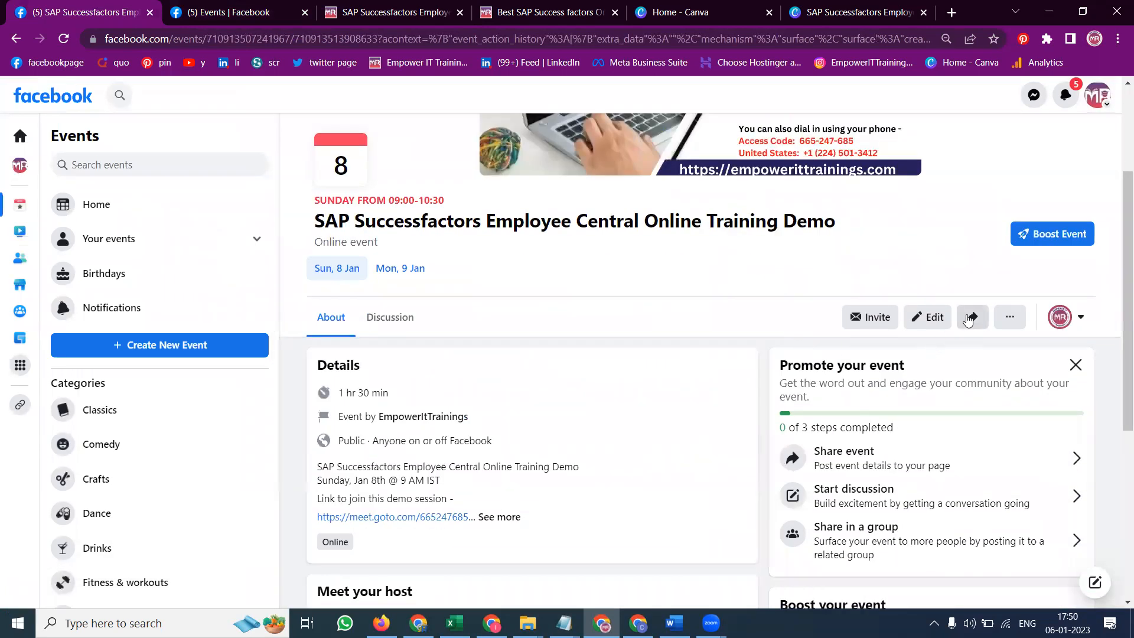
left_click(972, 316)
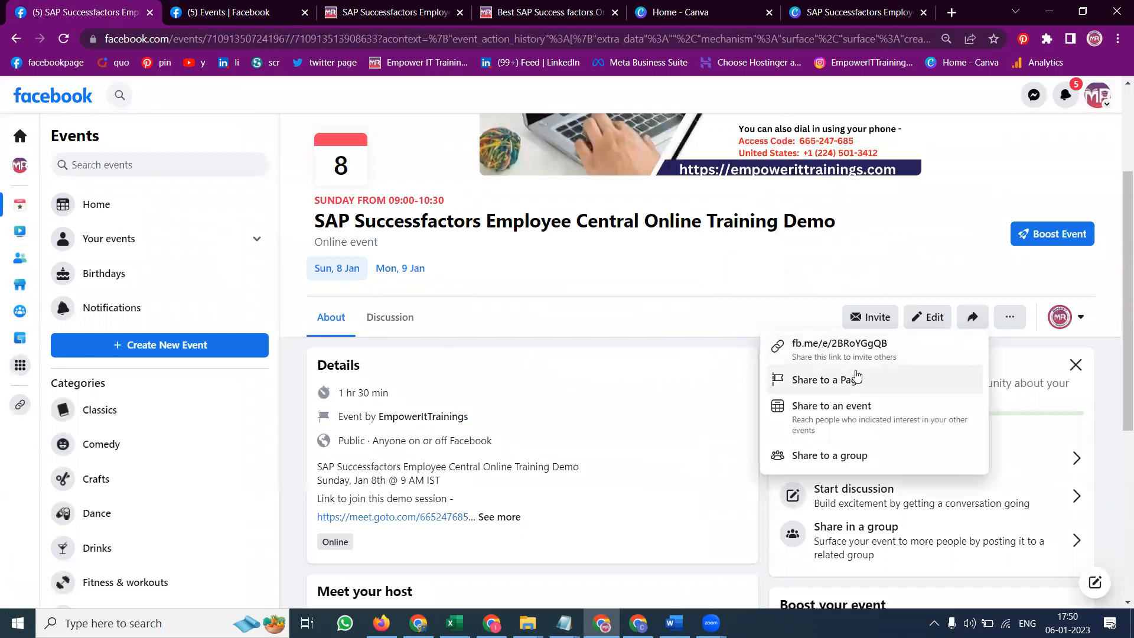
left_click(825, 379)
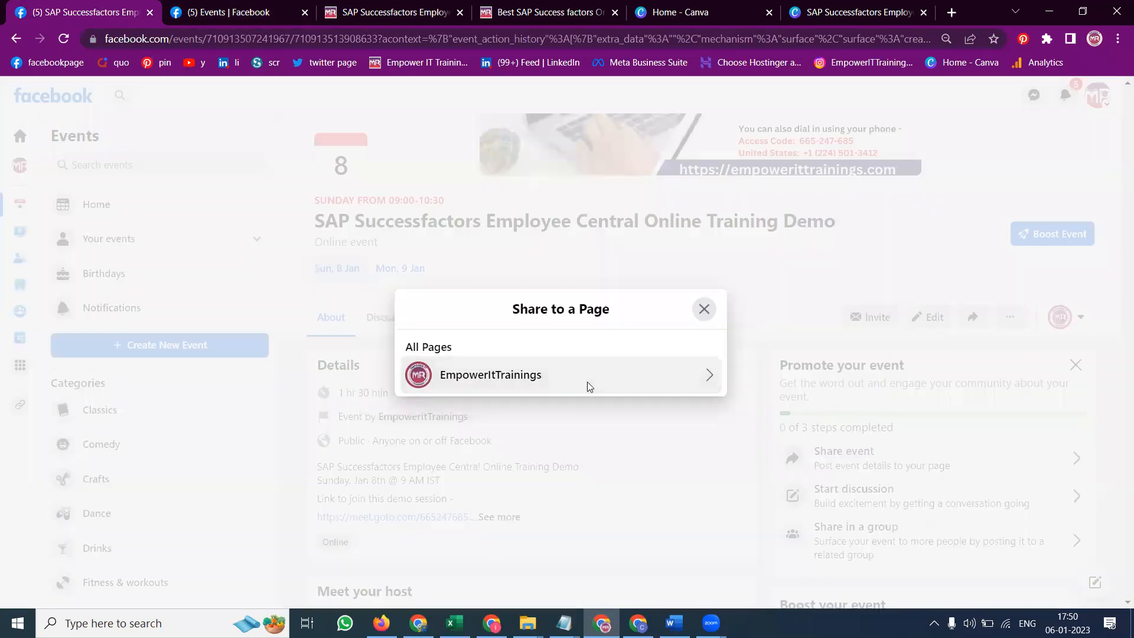
left_click(559, 374)
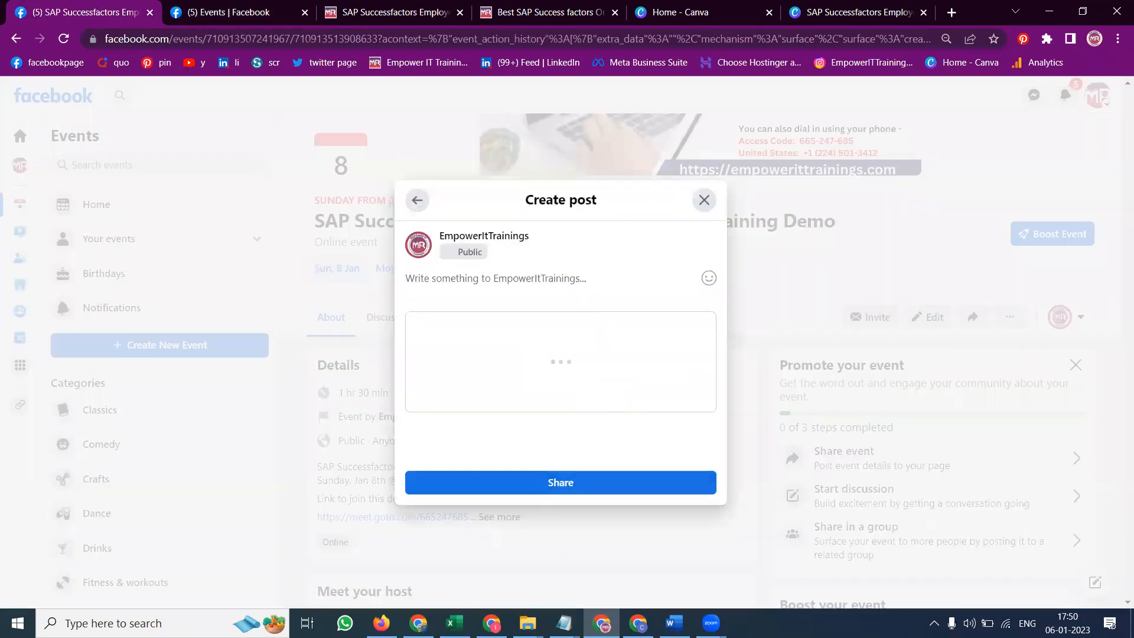
left_click(563, 622)
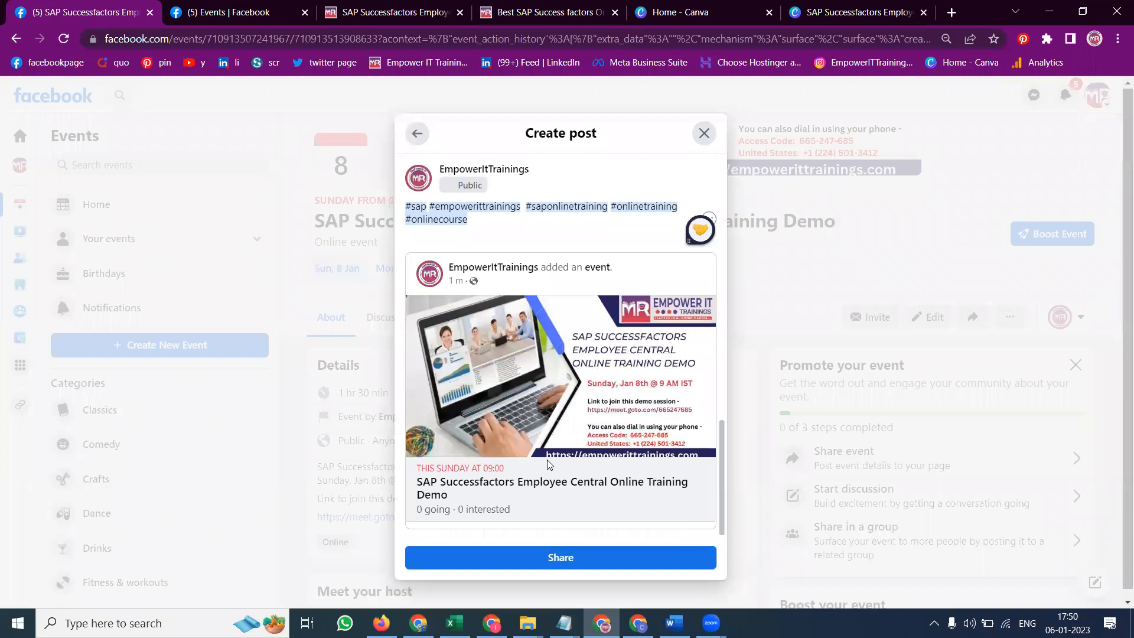
left_click(560, 557)
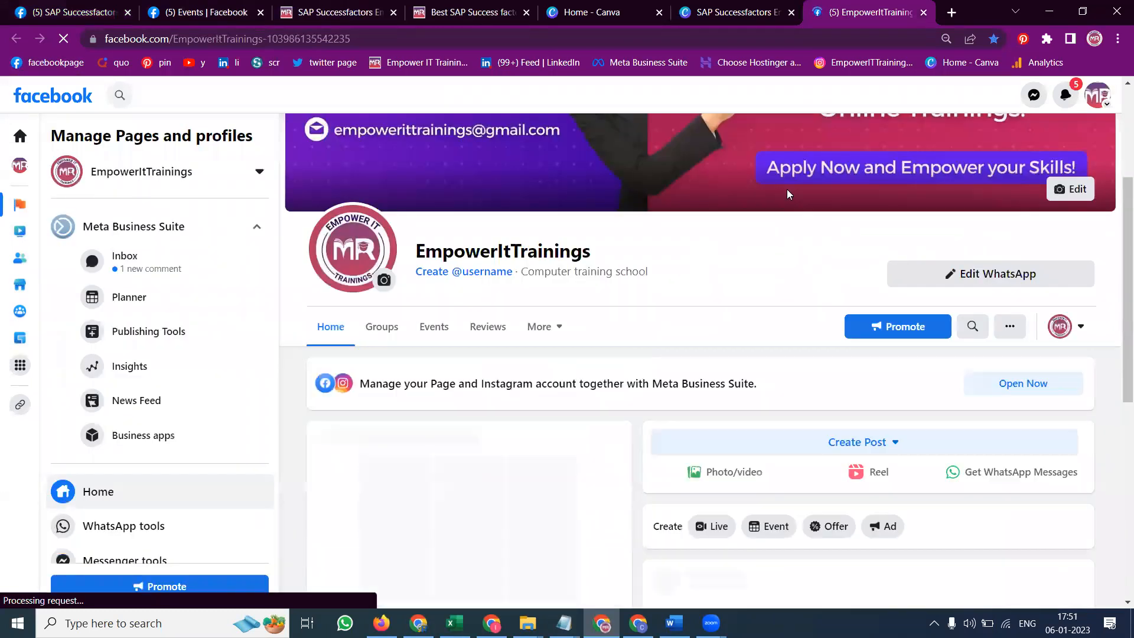
Step: Check the shared event post on the EmpowerItTrainings page and return to the event
scroll("down", 3)
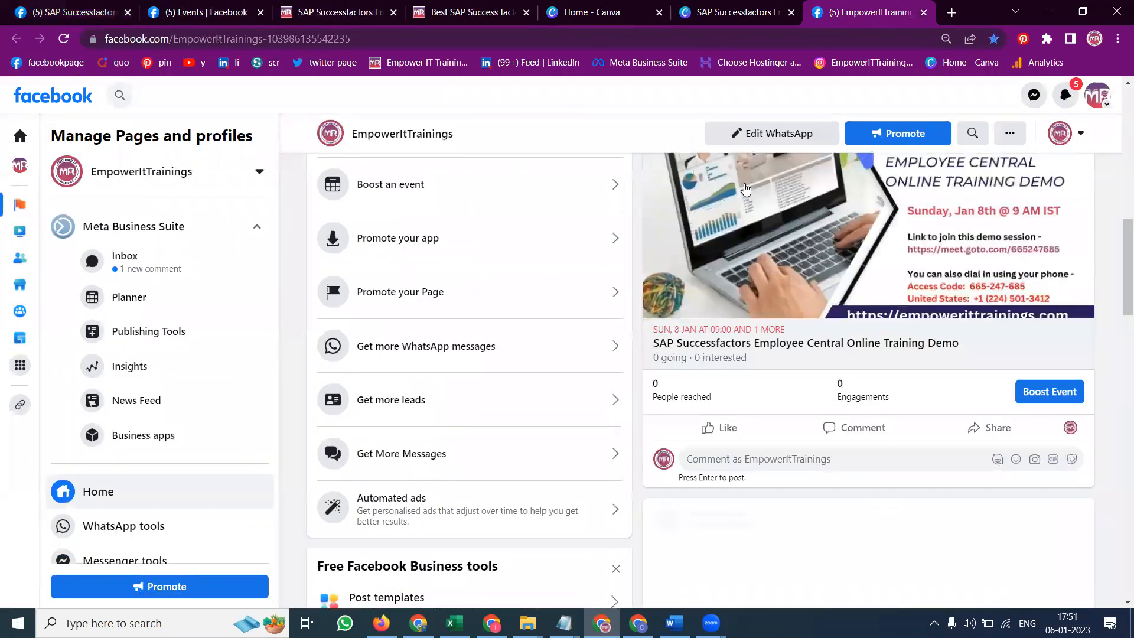
scroll("up", 3)
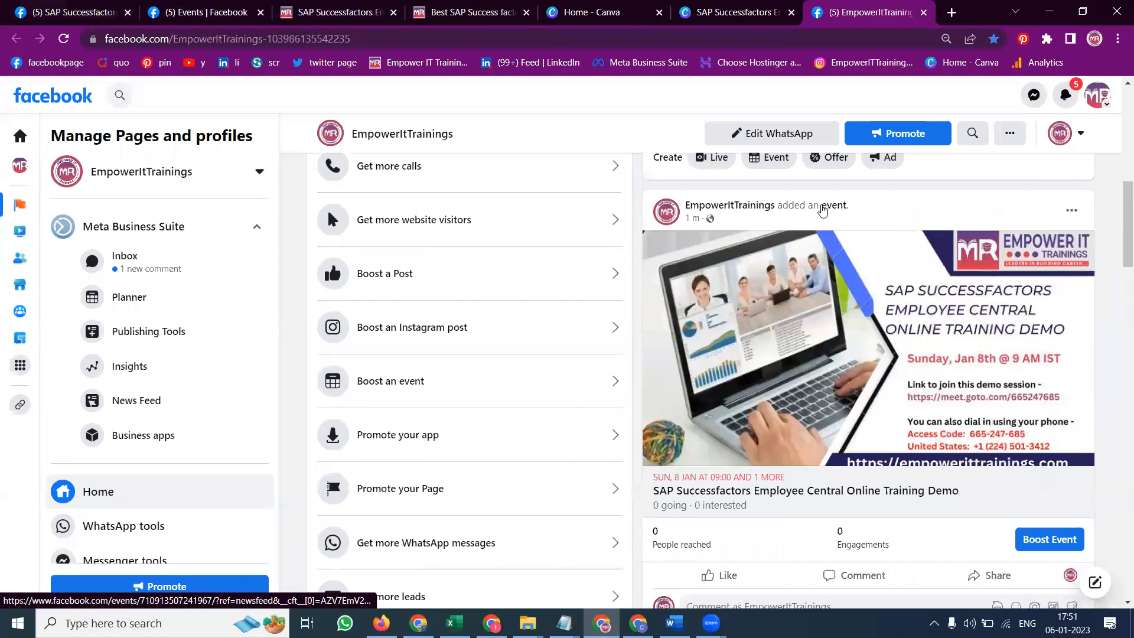
mouse_move(980, 397)
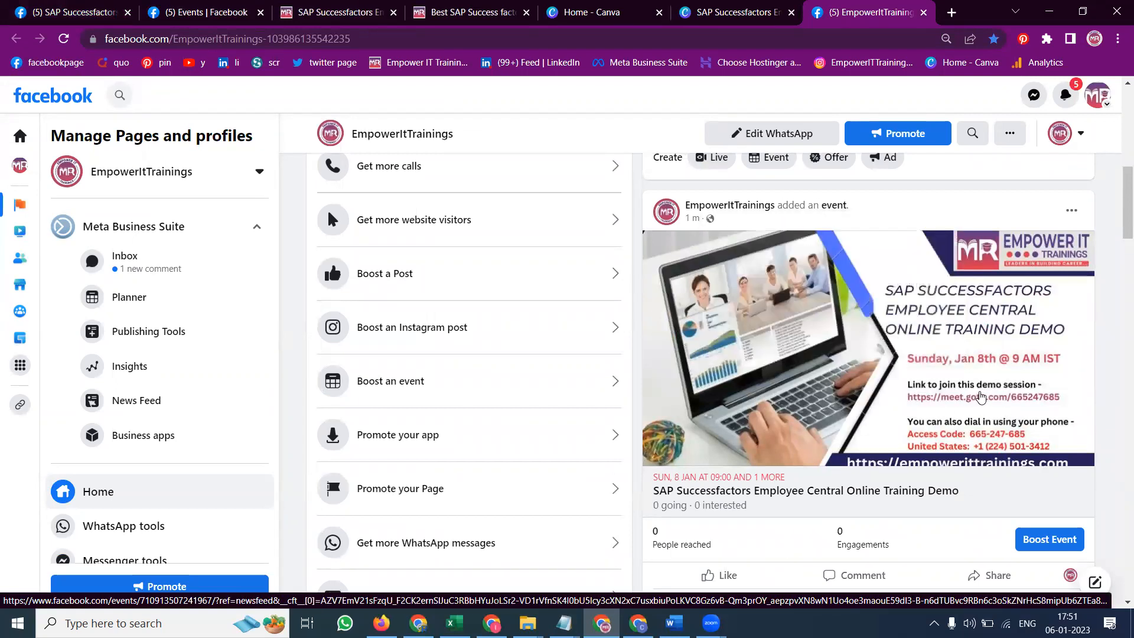
left_click(804, 490)
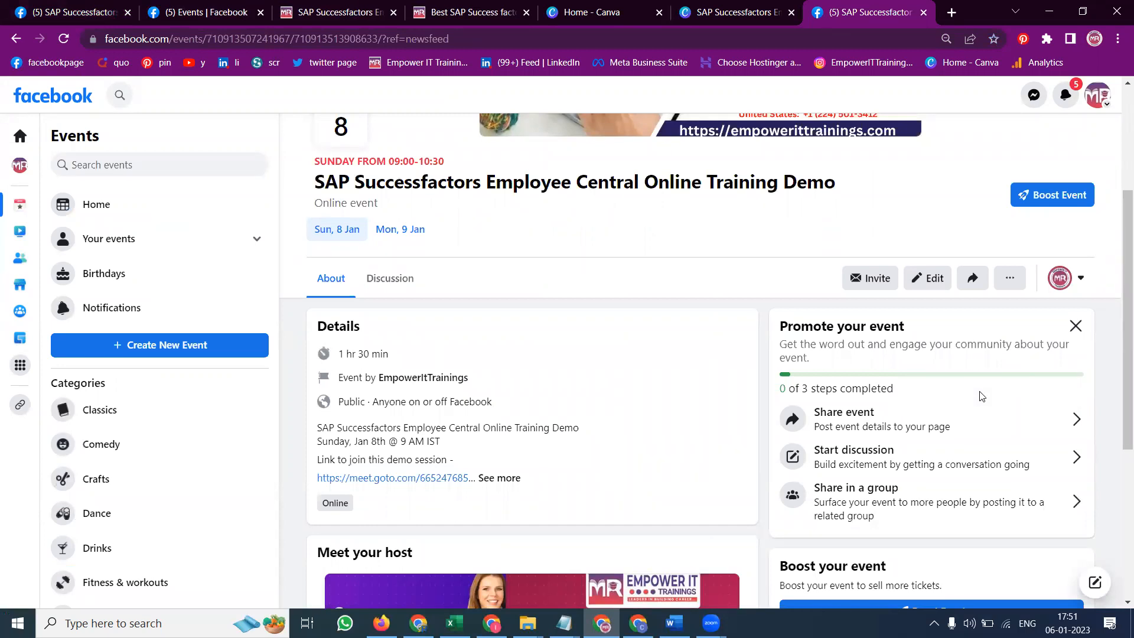
mouse_move(991, 391)
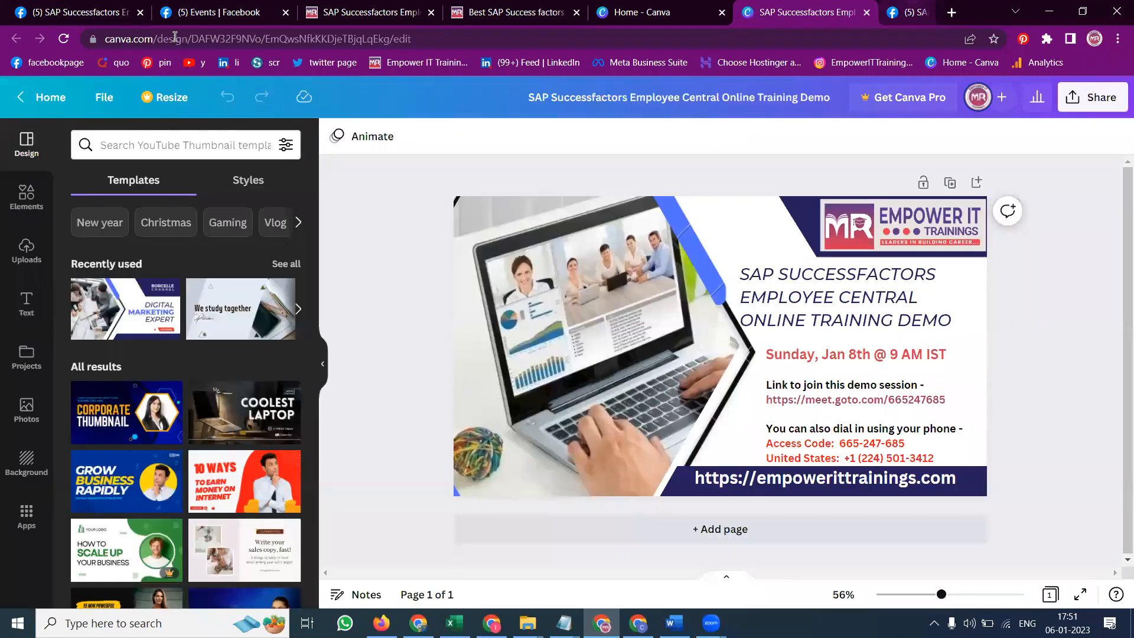
left_click(220, 12)
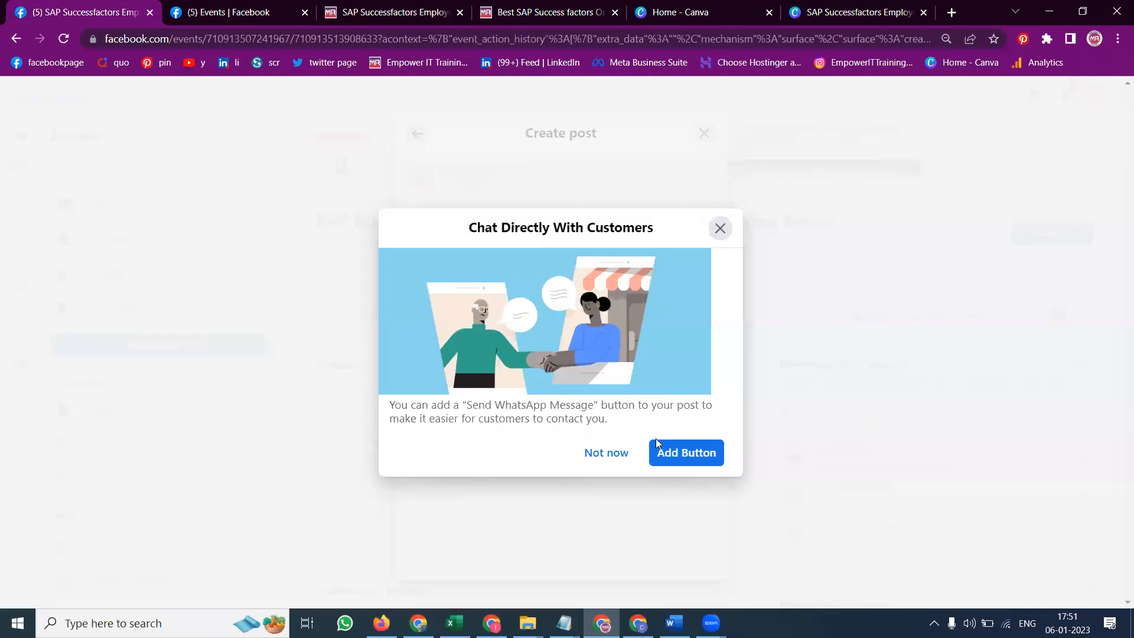
Step: Attach the SAP SuccessFactors Employee Central demo banner image and publish the post
left_click(685, 452)
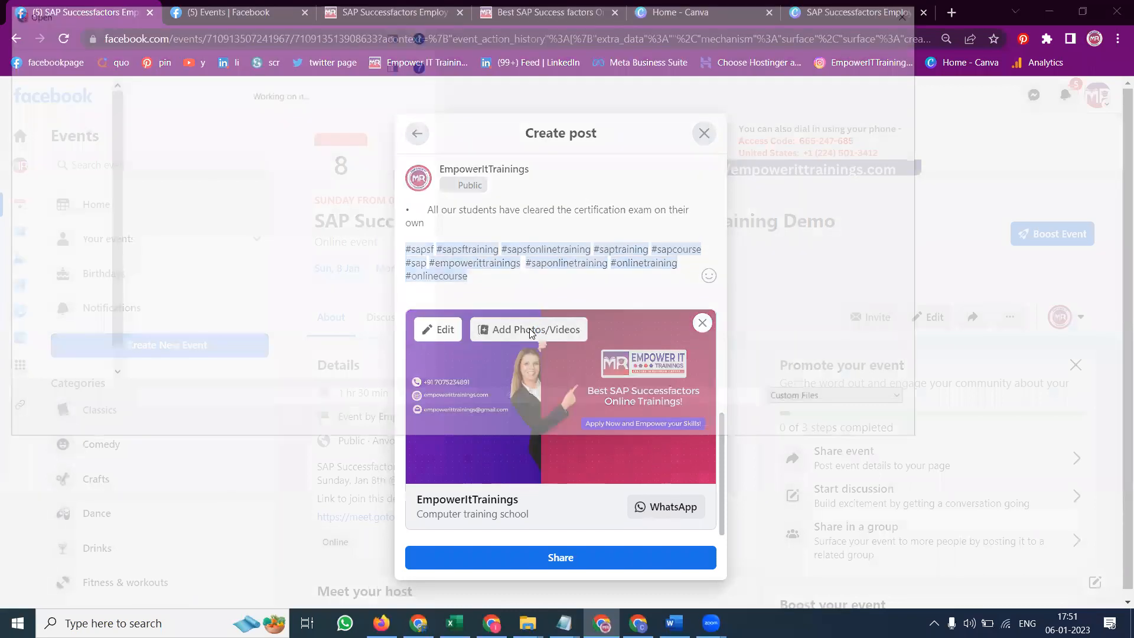
left_click(535, 329)
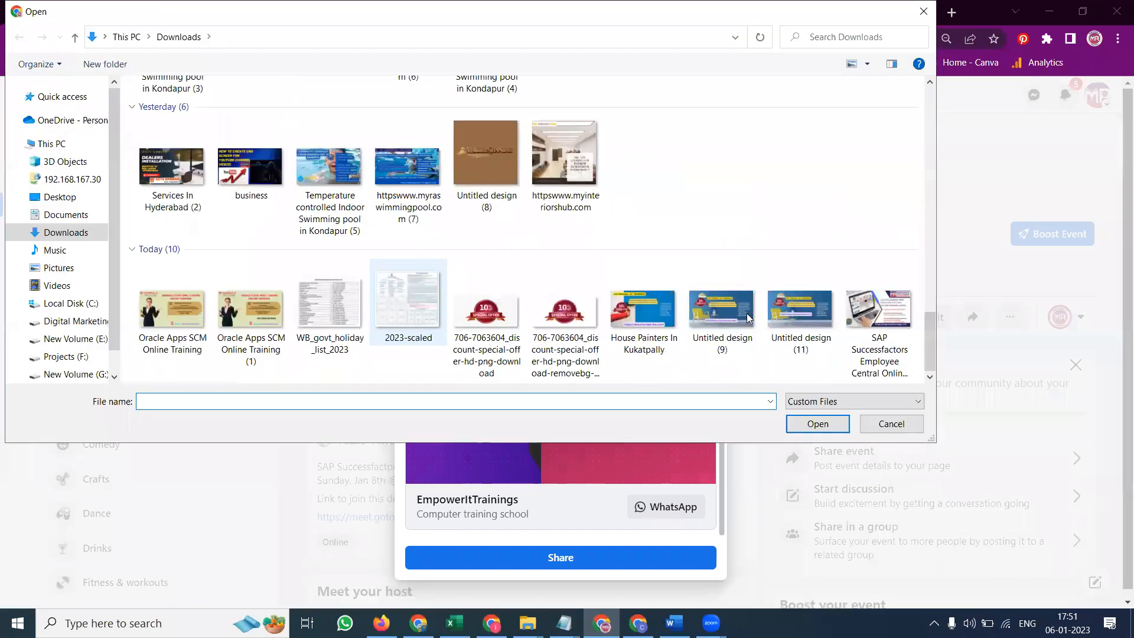
left_click(879, 312)
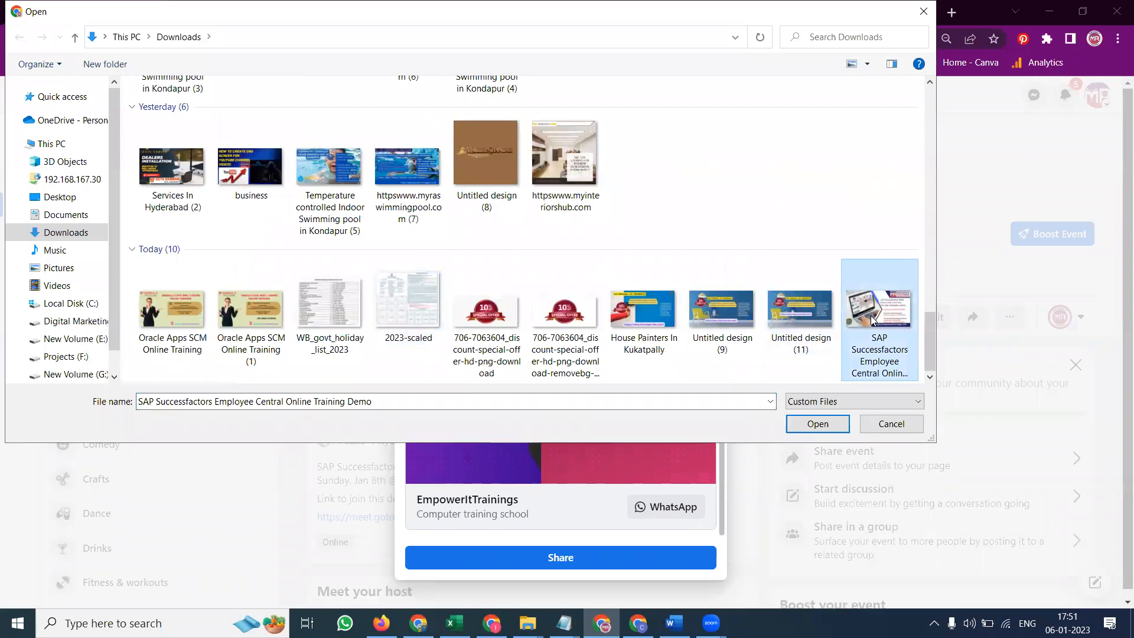
left_click(816, 422)
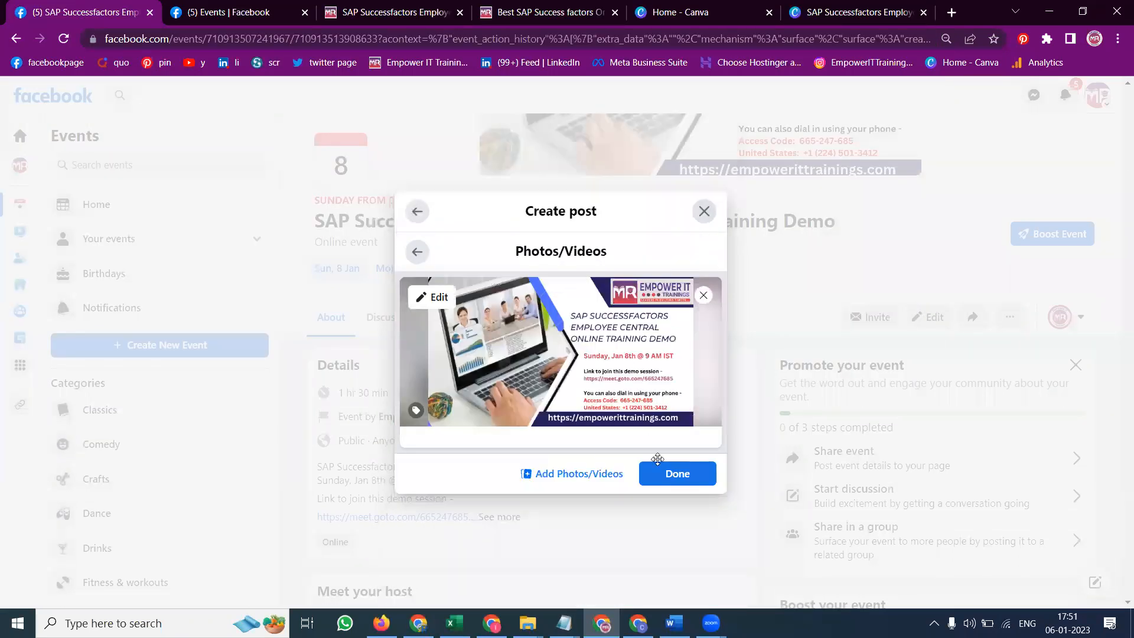
left_click(676, 473)
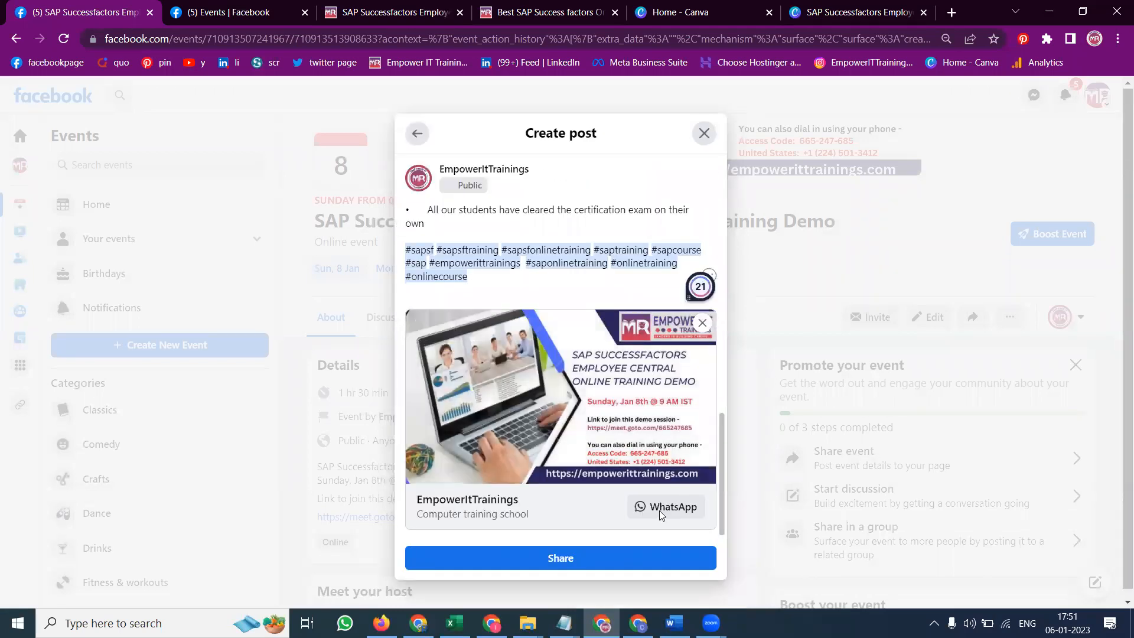
mouse_move(644, 566)
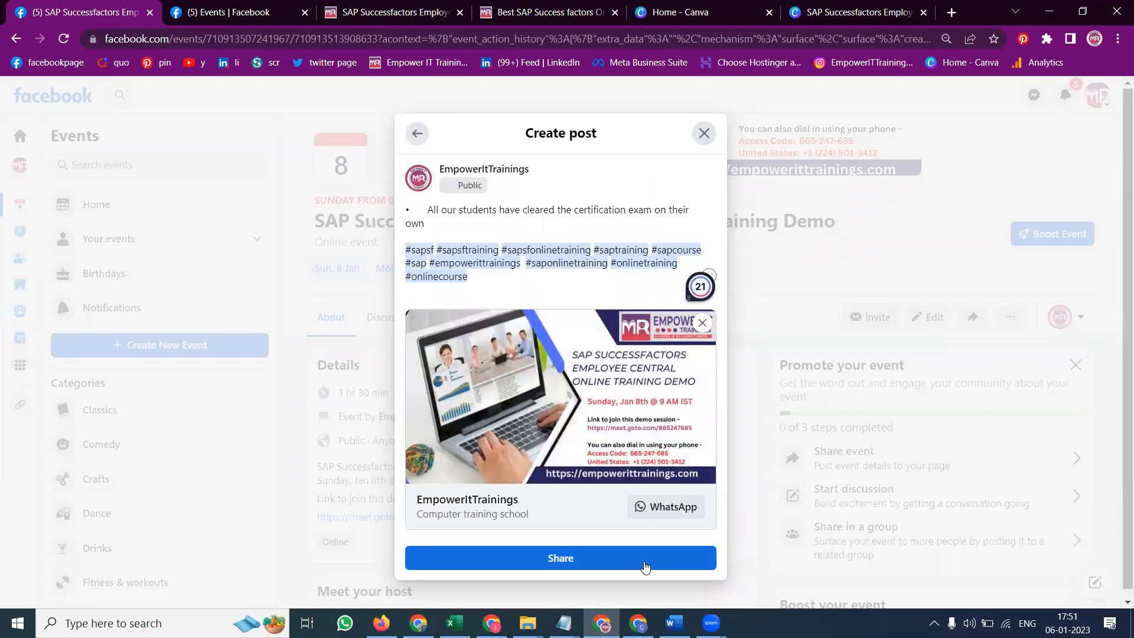
left_click(560, 557)
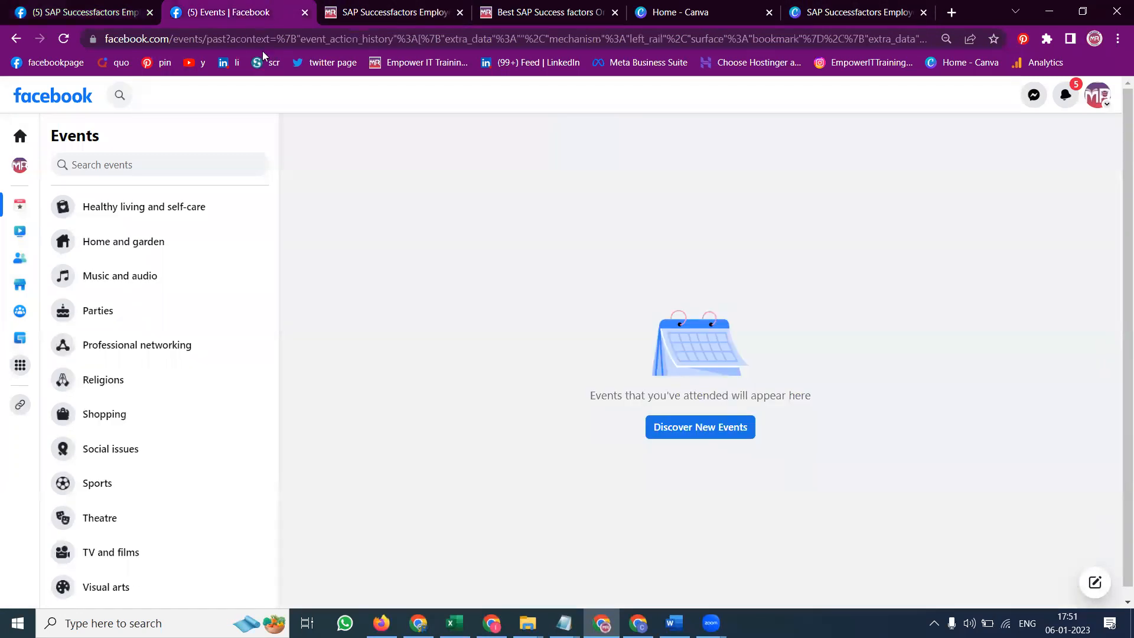
Step: Switch to the EmpowerItTrainings page showing the newly published demo post
left_click(50, 135)
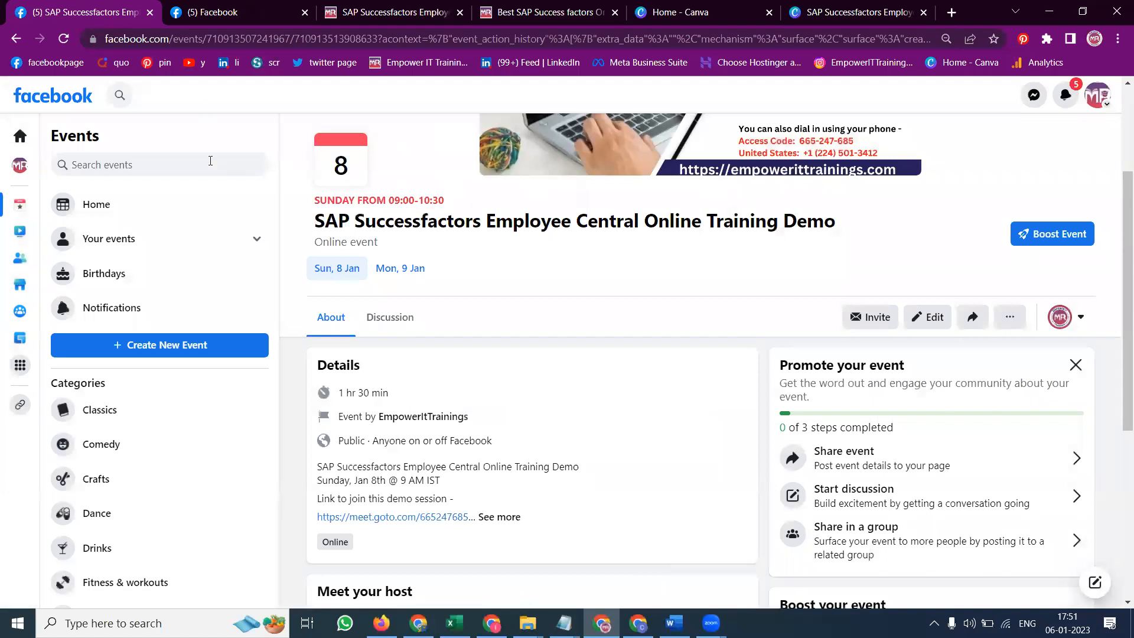
mouse_move(64, 70)
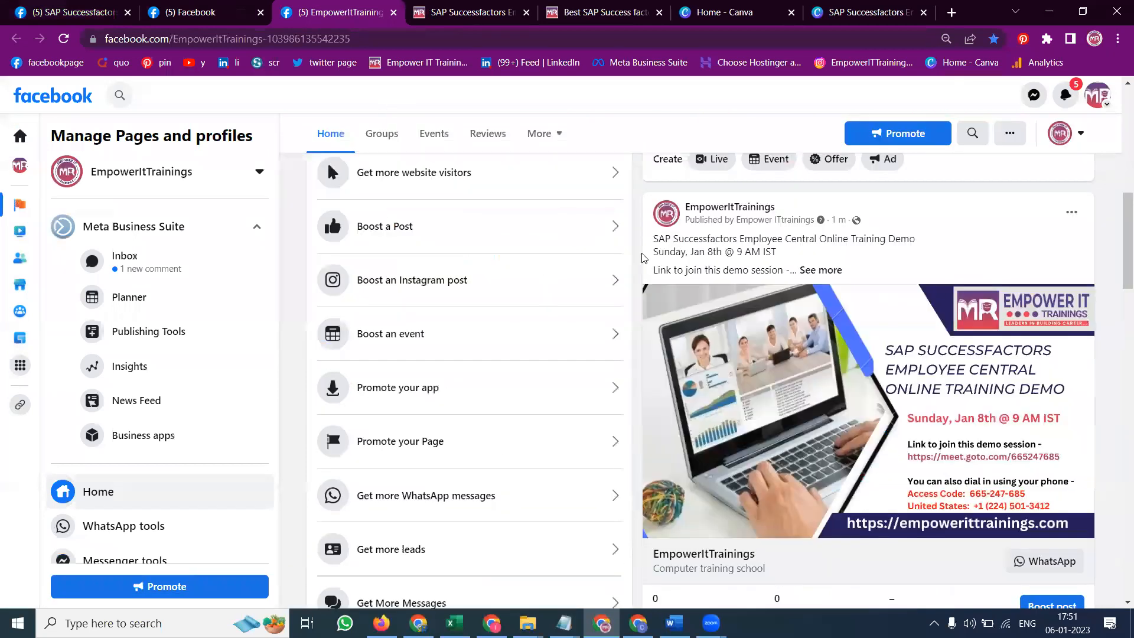
Step: Scroll the page feed past the banner post and bring up sharing options for the event card
scroll("down", 3)
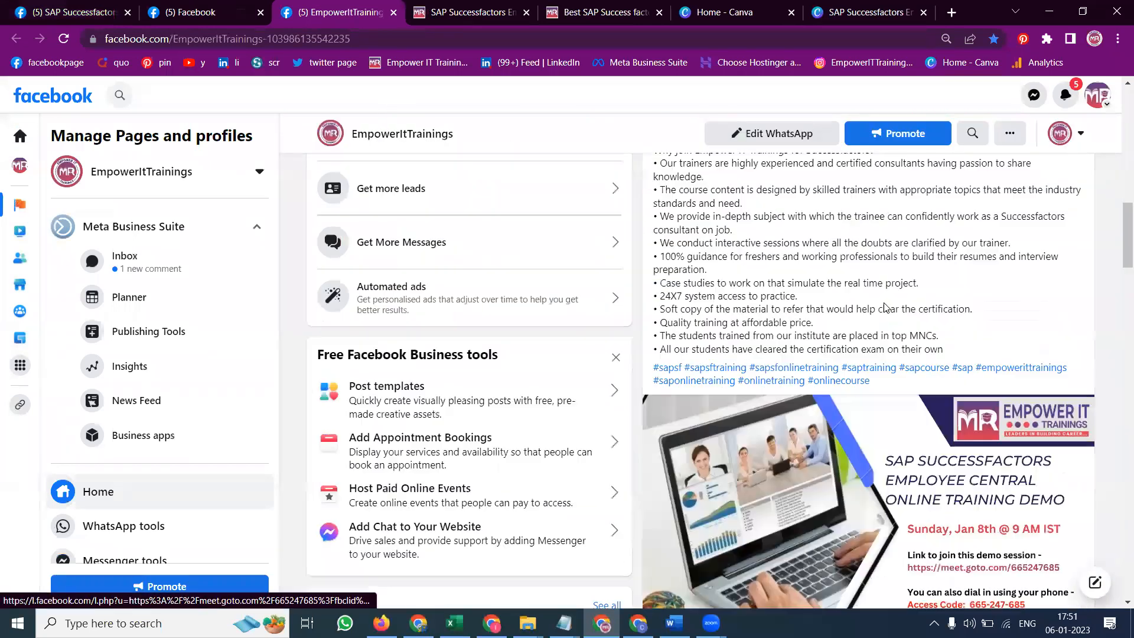
scroll("down", 3)
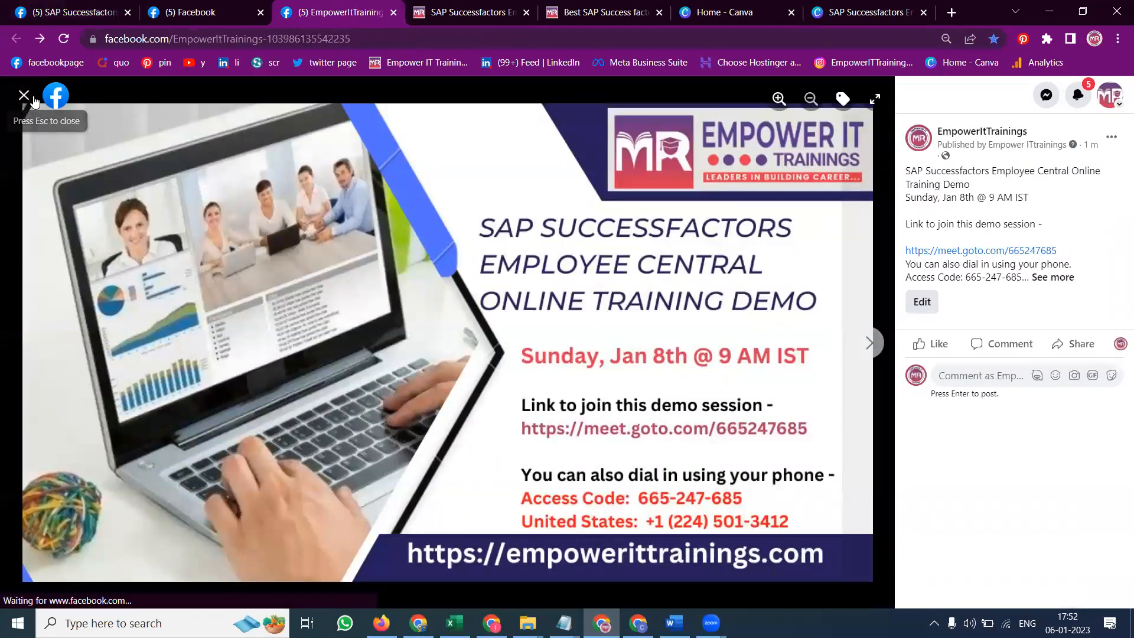
left_click(24, 95)
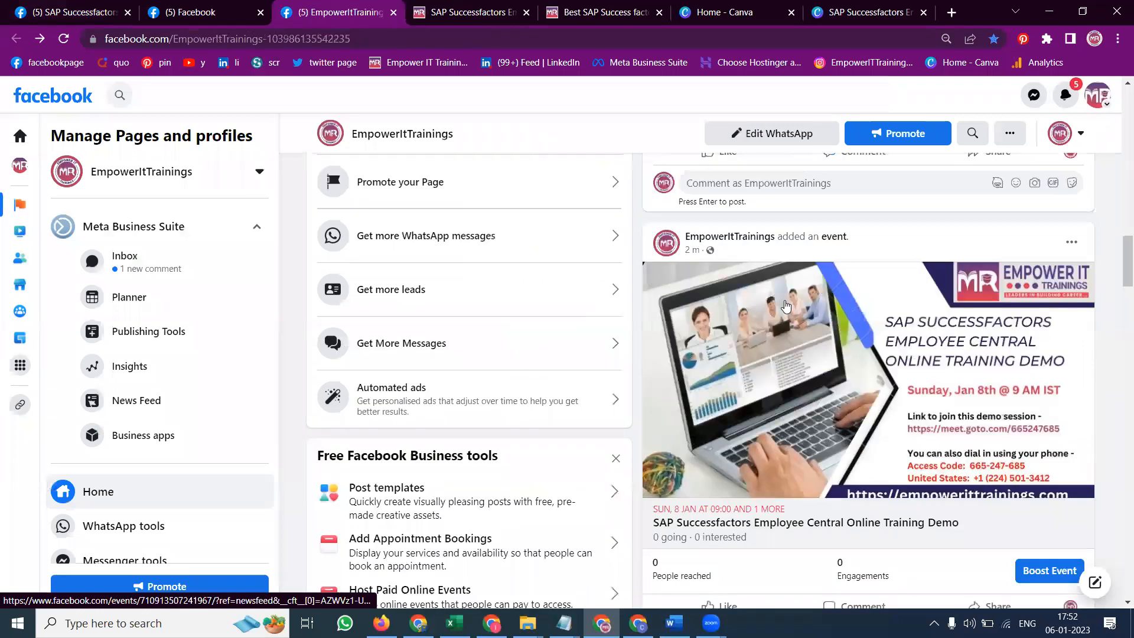
scroll("down", 3)
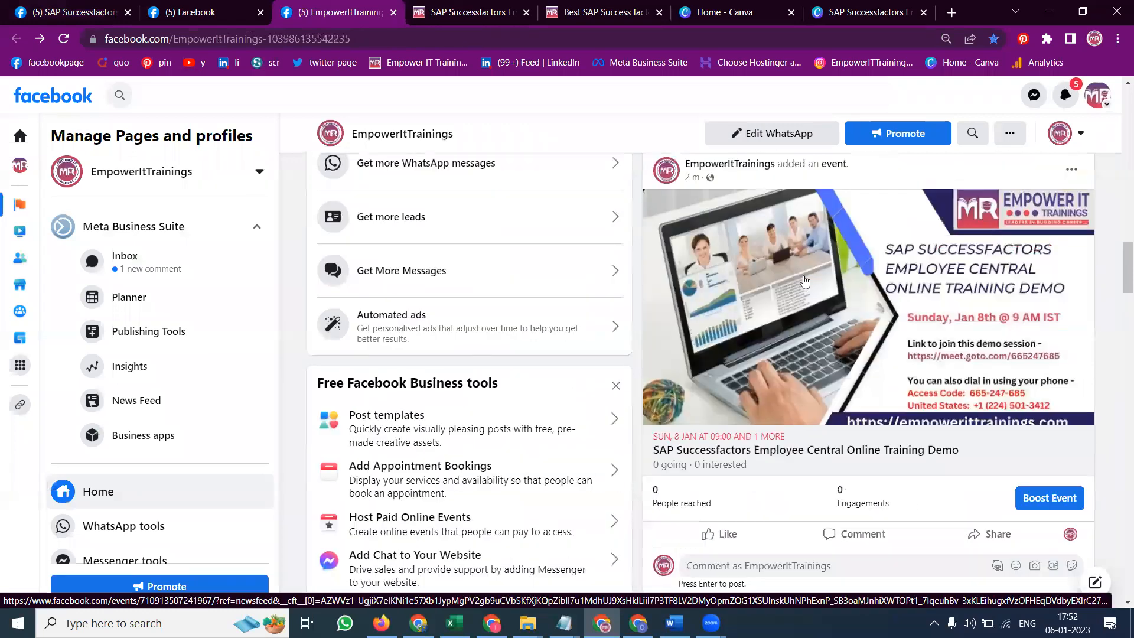
scroll("down", 3)
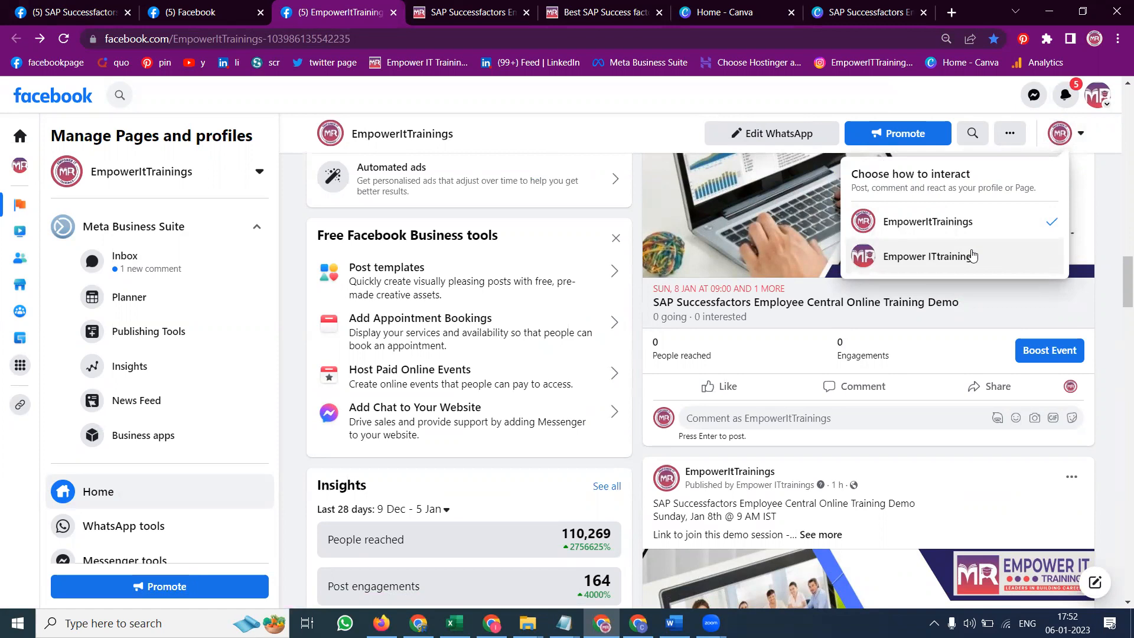
mouse_move(92, 69)
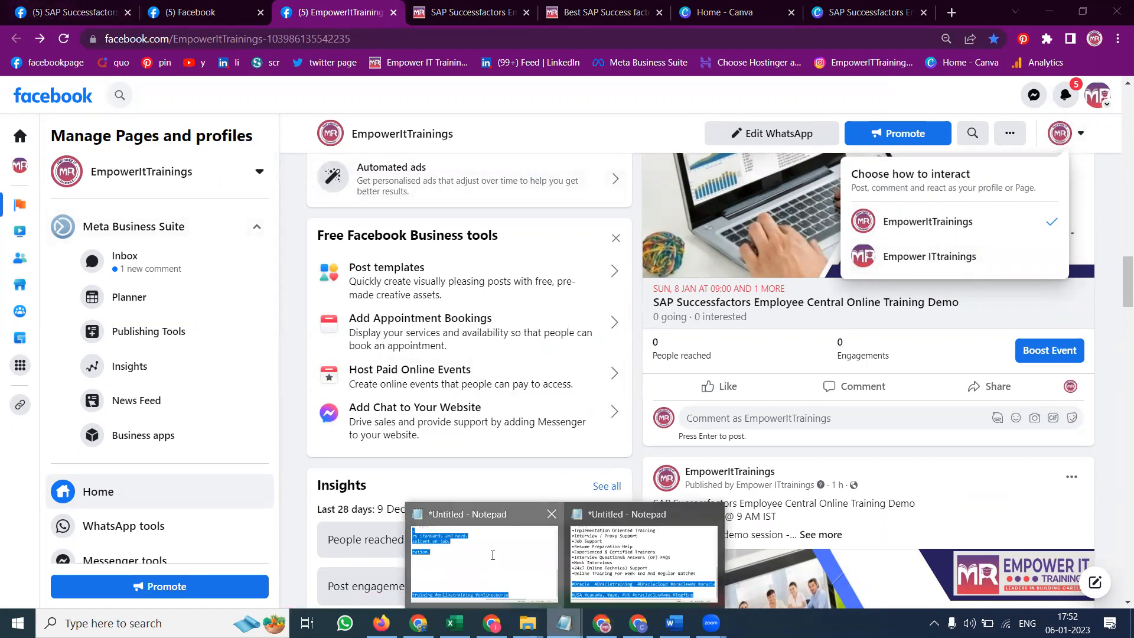
left_click(482, 556)
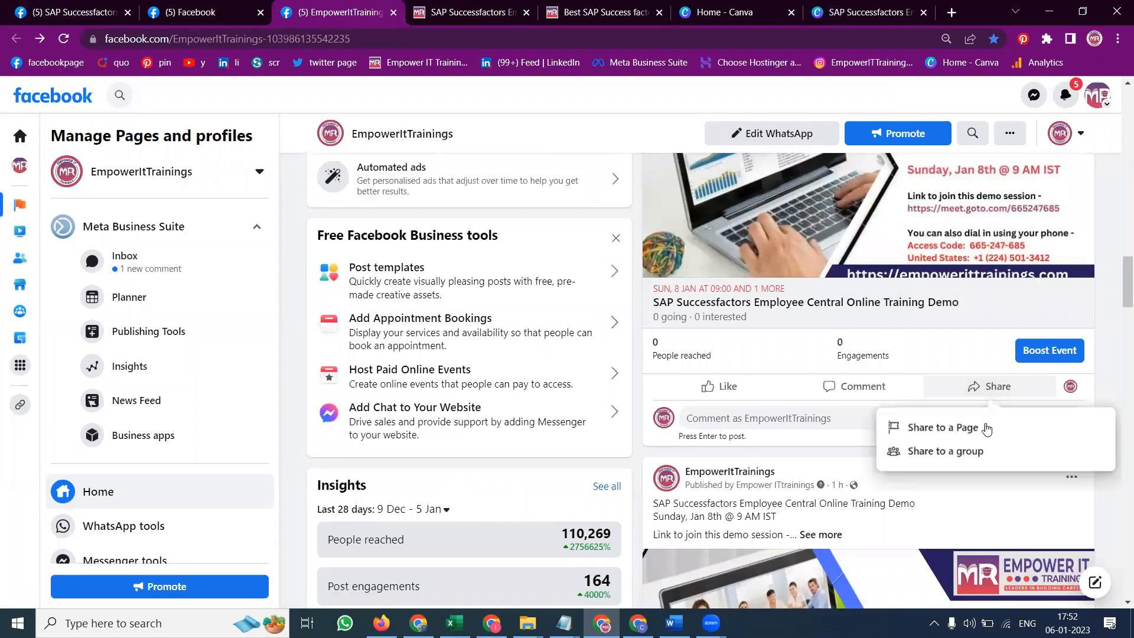
Step: Share the event post into the Empower IT Trainings public group and return to the Page
left_click(950, 450)
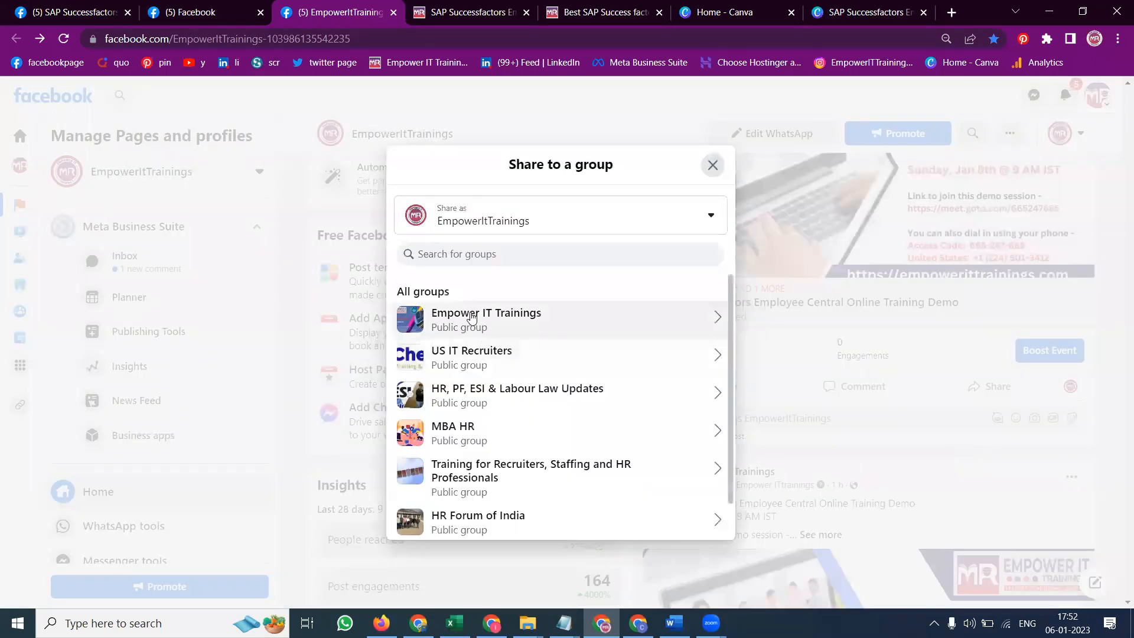
left_click(486, 317)
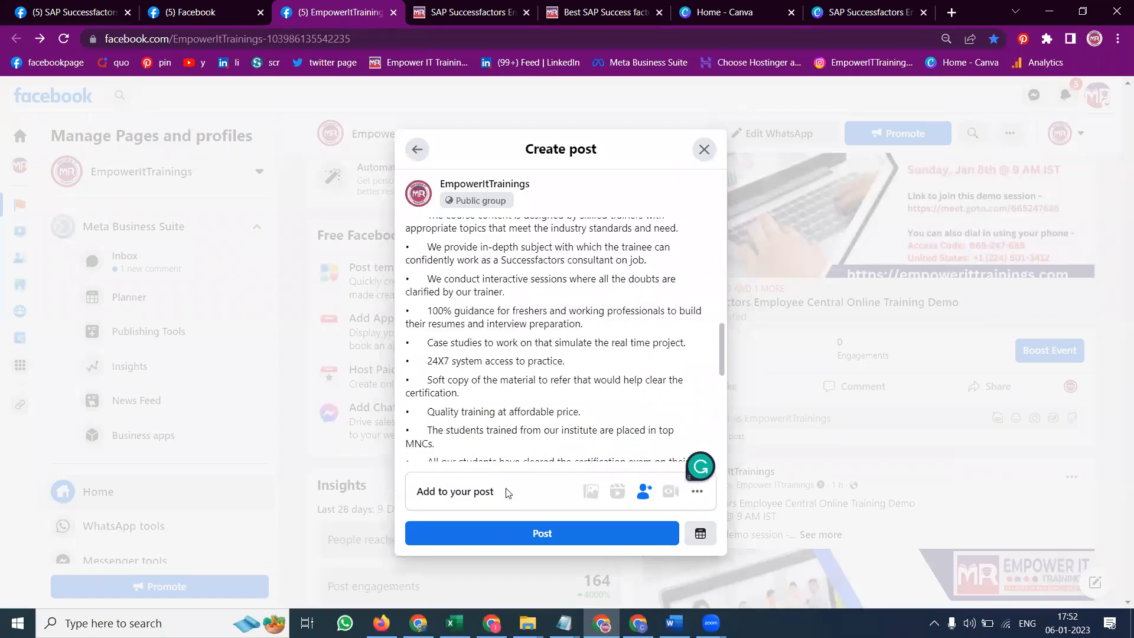
left_click(541, 533)
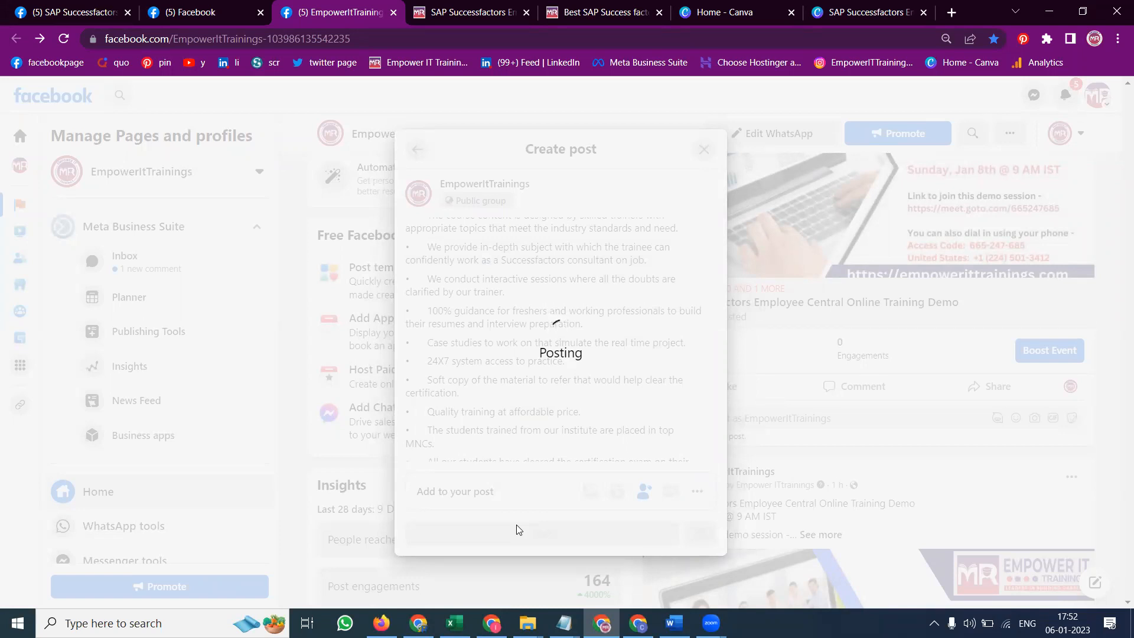
mouse_move(1020, 305)
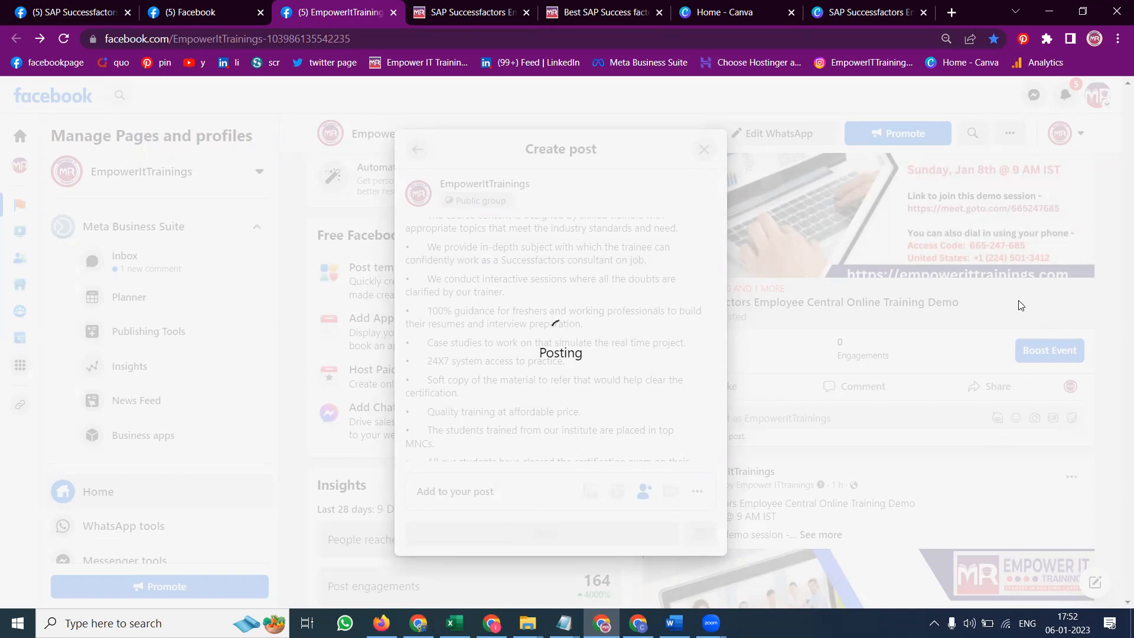
left_click(702, 150)
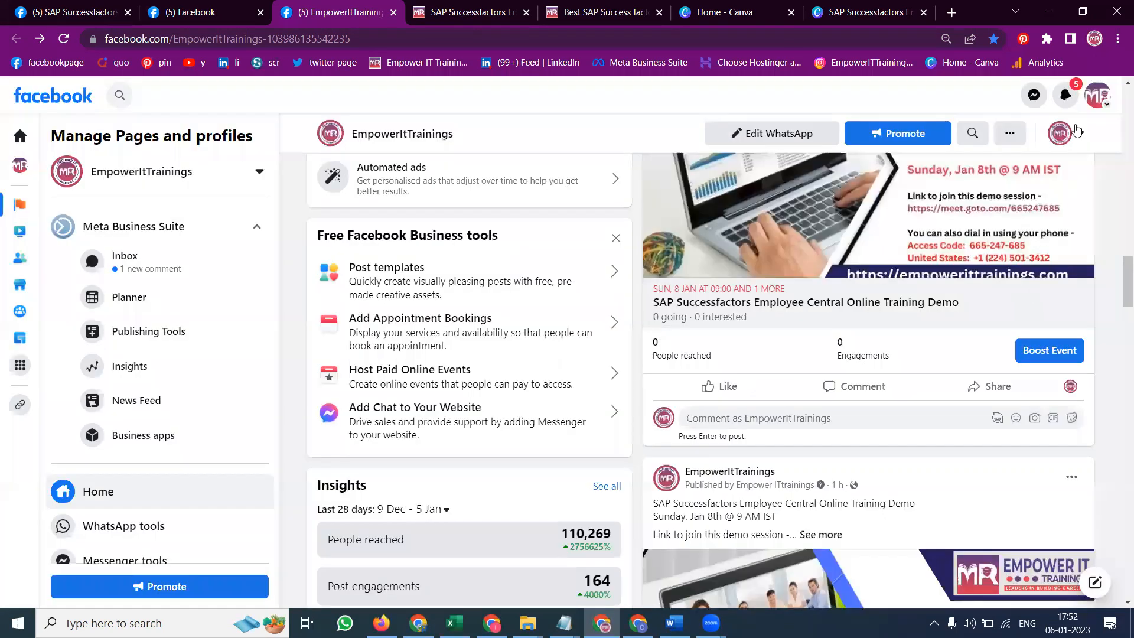
left_click(995, 386)
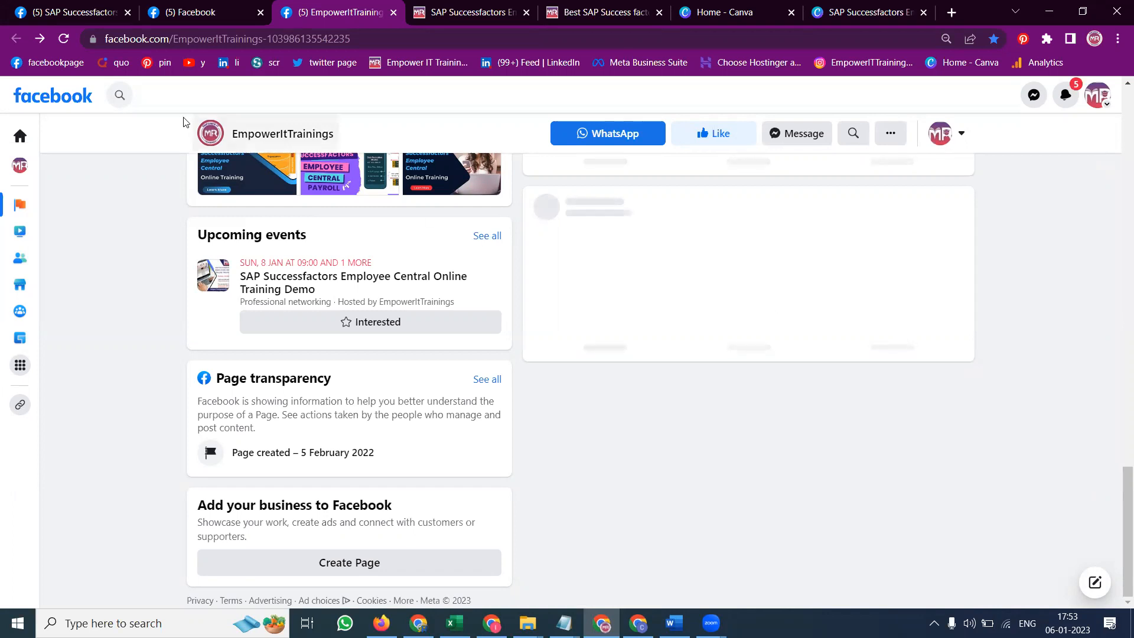
left_click(62, 37)
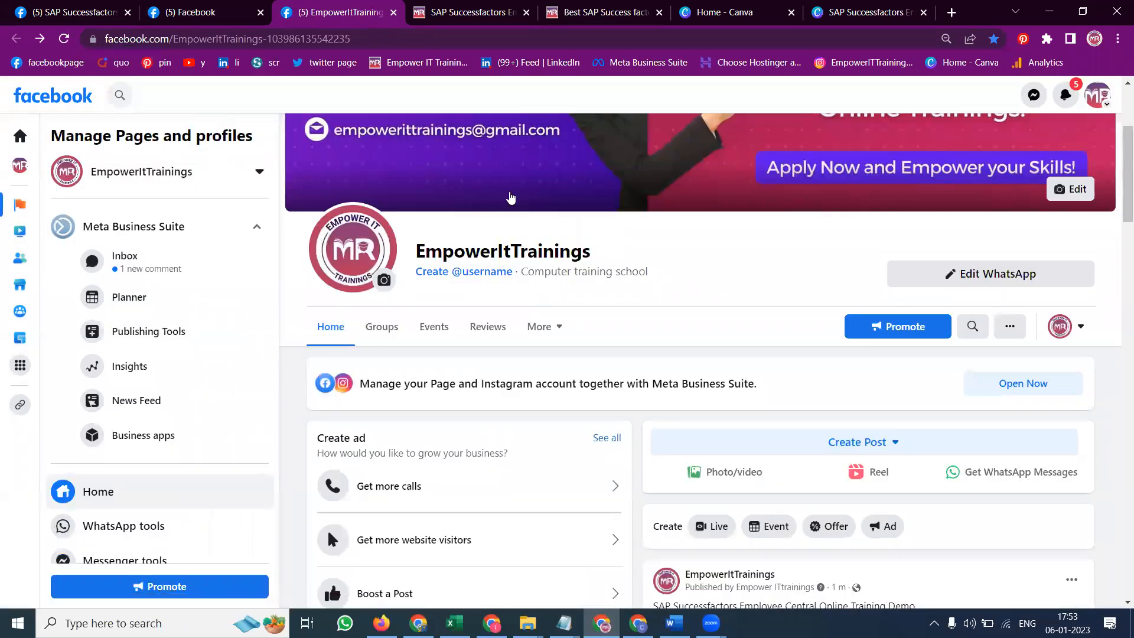
Step: Switch to interacting as the personal profile and scroll to the event post
left_click(1061, 326)
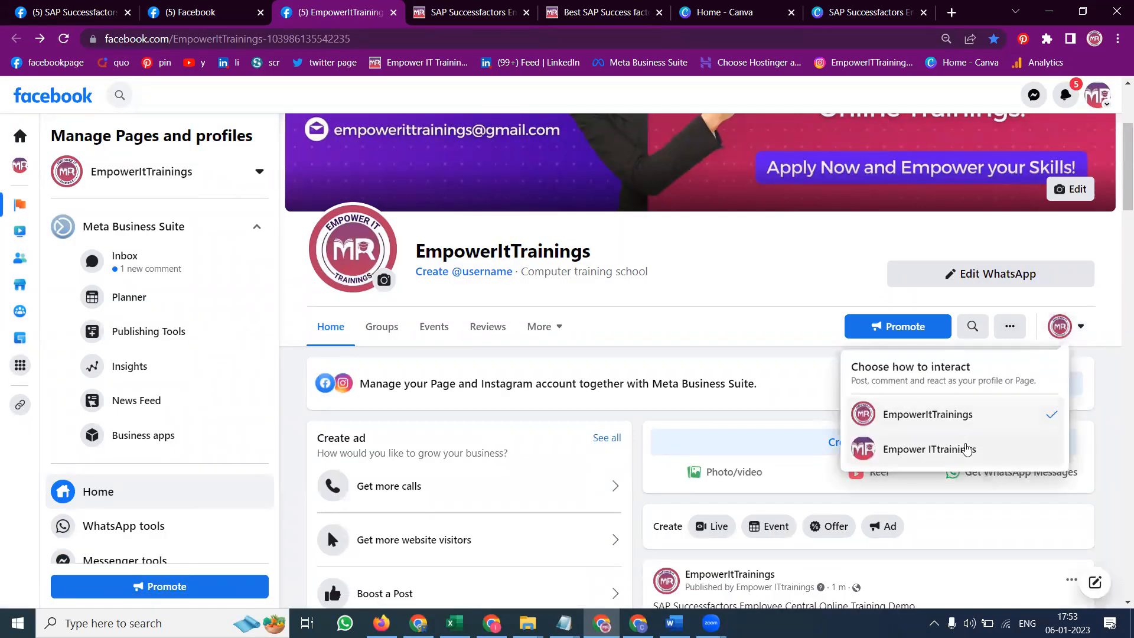
left_click(929, 449)
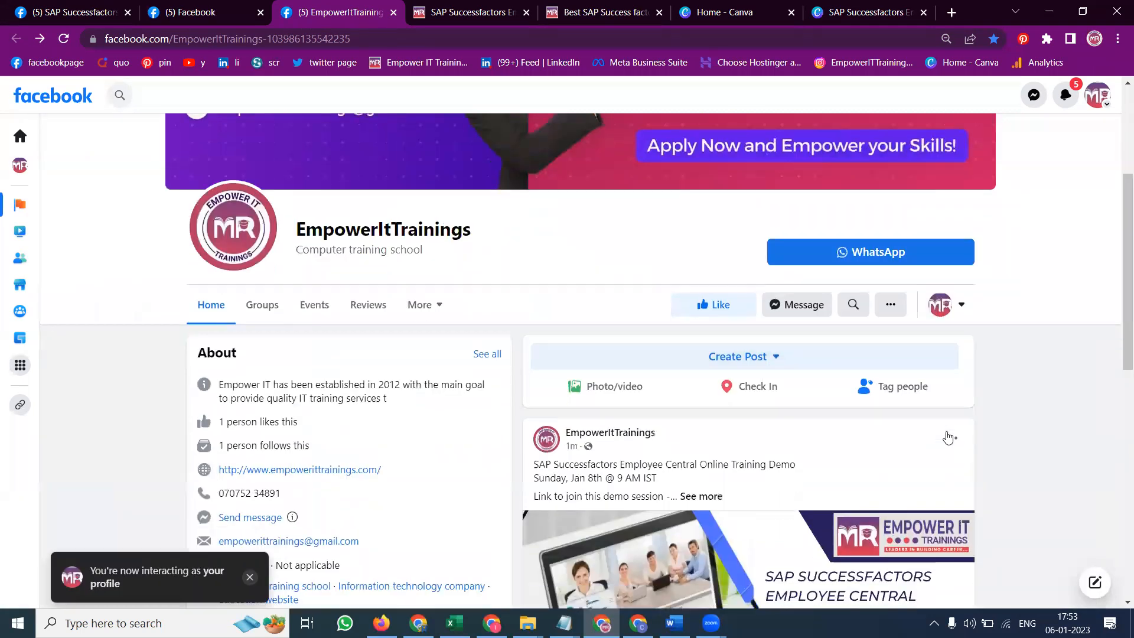
scroll("down", 3)
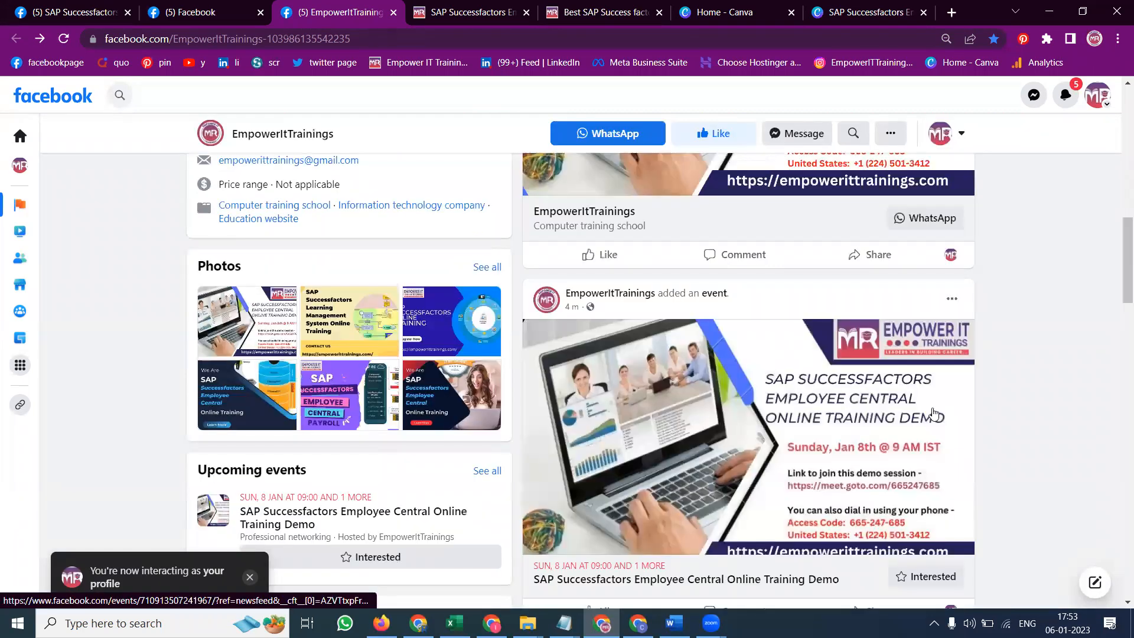
scroll("down", 3)
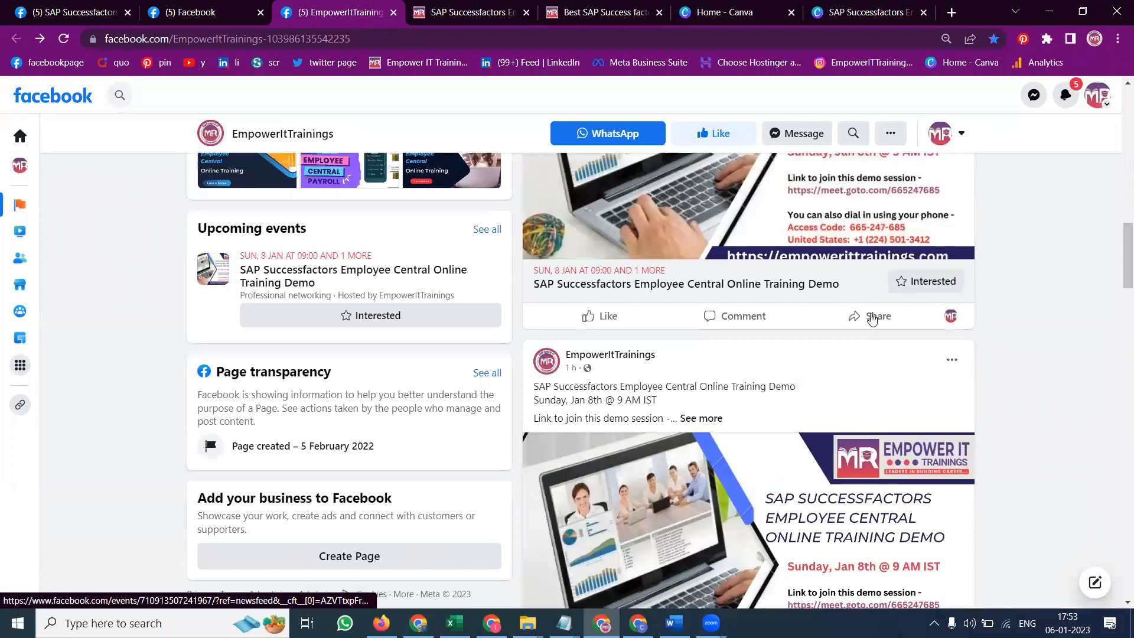
Step: Share the demo event post to the personal feed with its description and hashtags
left_click(877, 316)
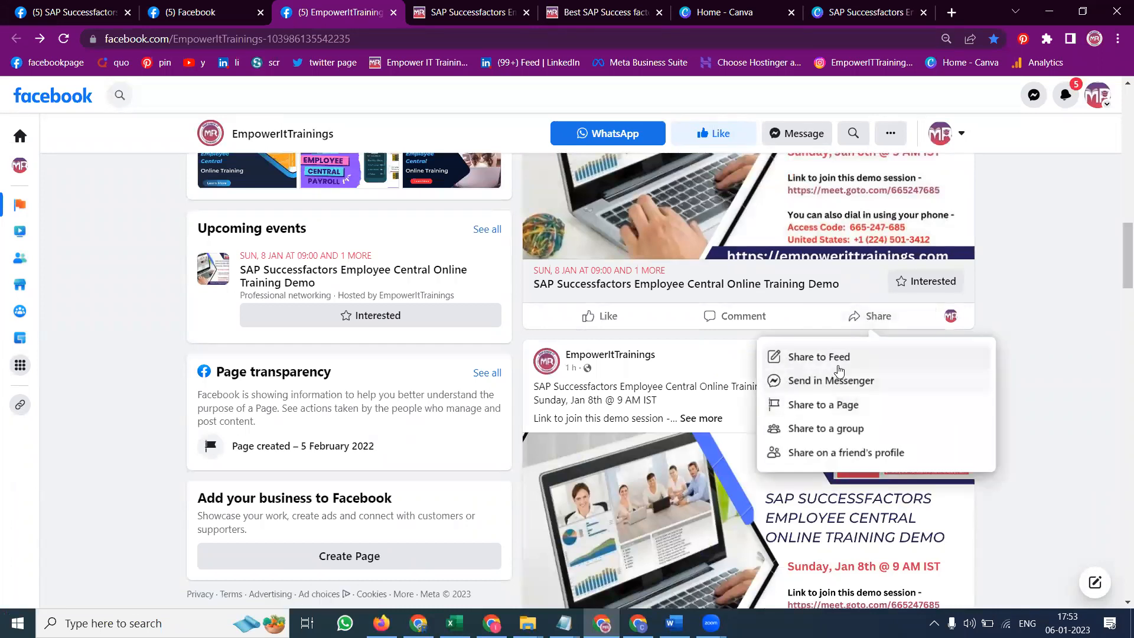
mouse_move(839, 404)
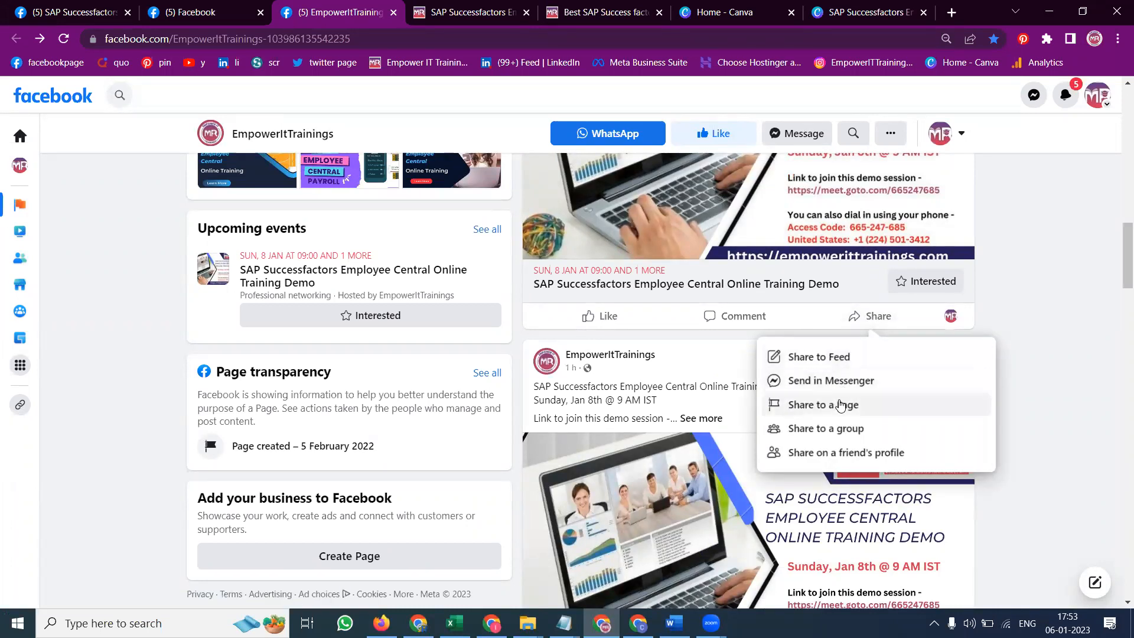
mouse_move(839, 460)
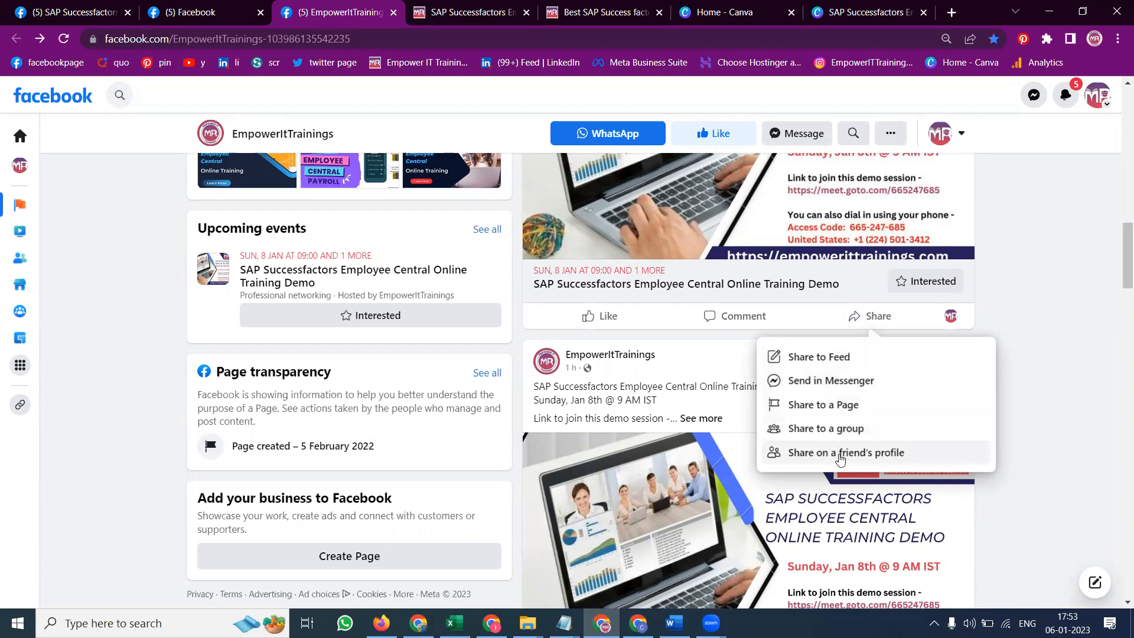
mouse_move(827, 364)
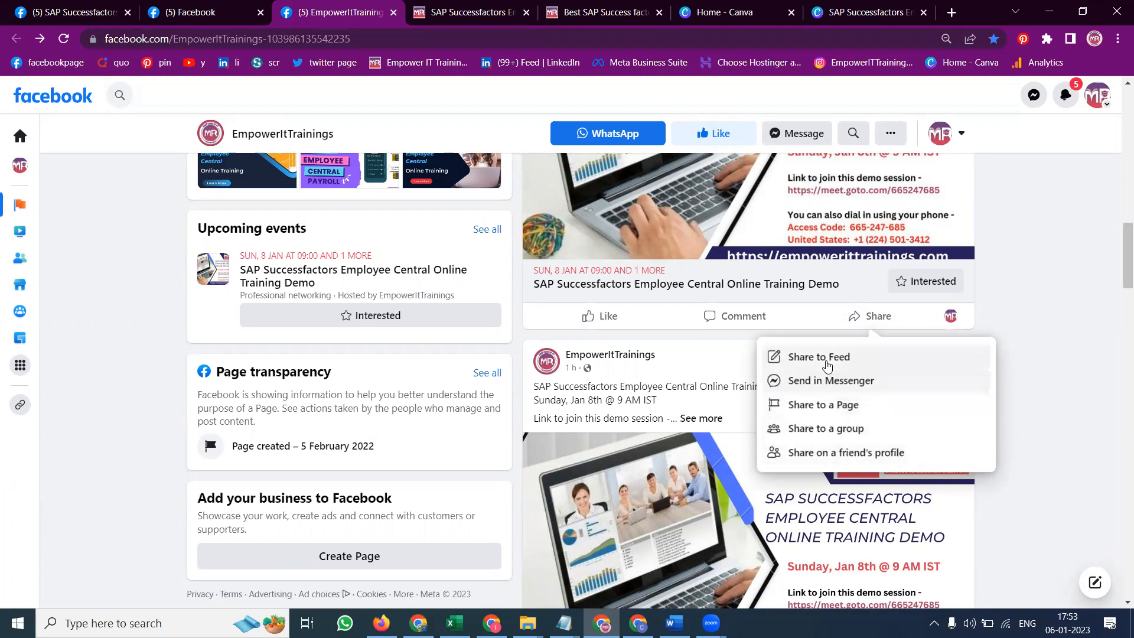
left_click(820, 357)
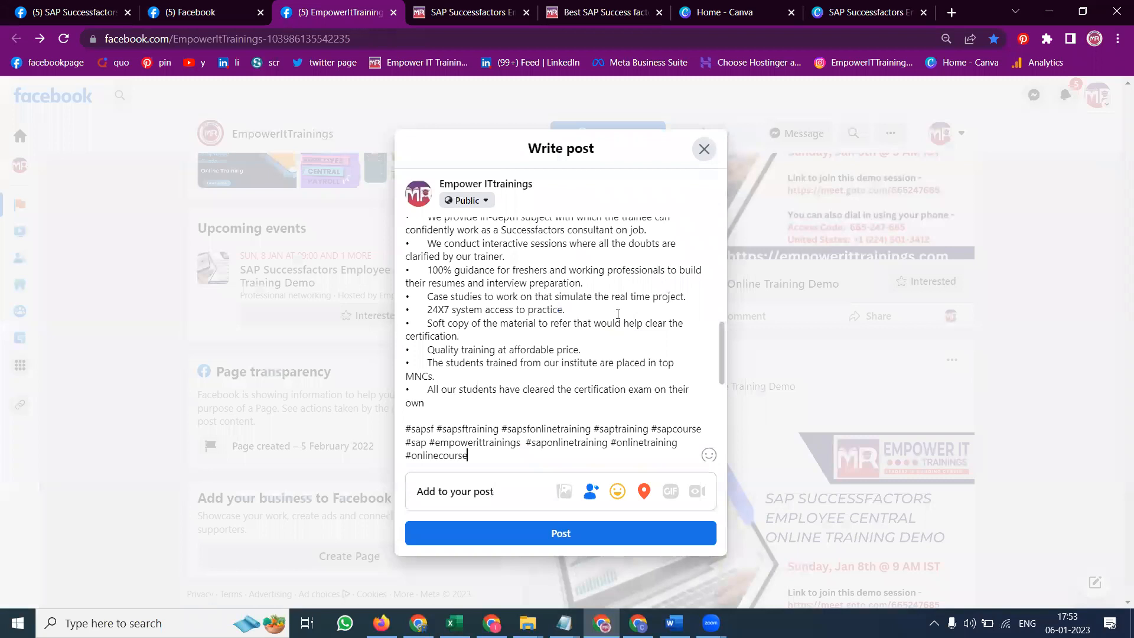
left_click(560, 533)
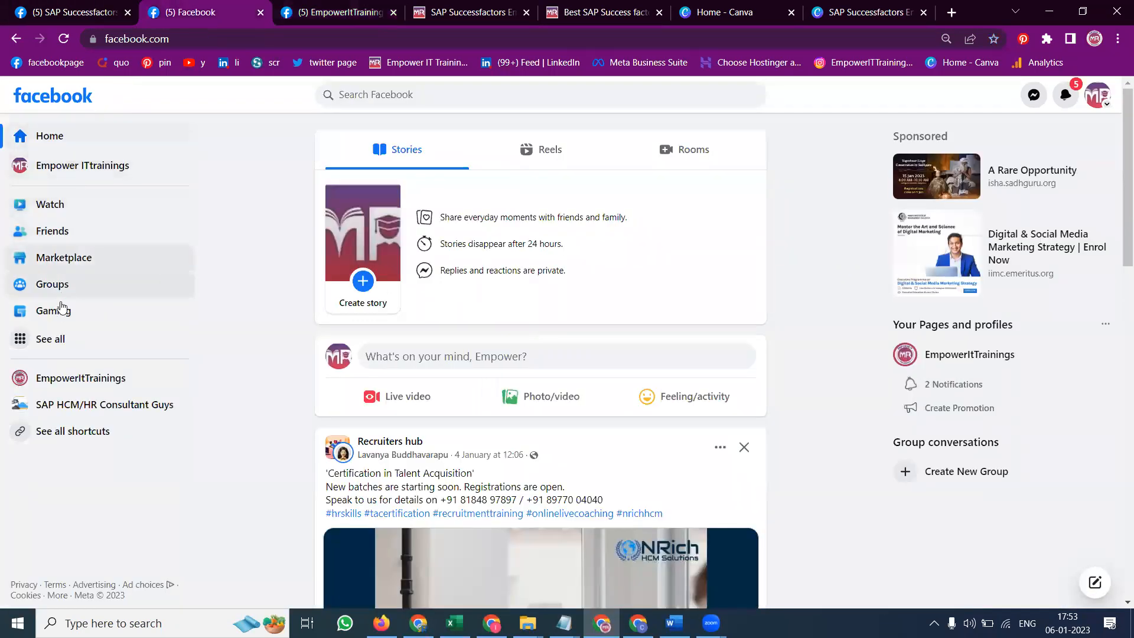
Step: Start a blank Create event form hosted by Empower ITtrainings from the Events section
left_click(50, 339)
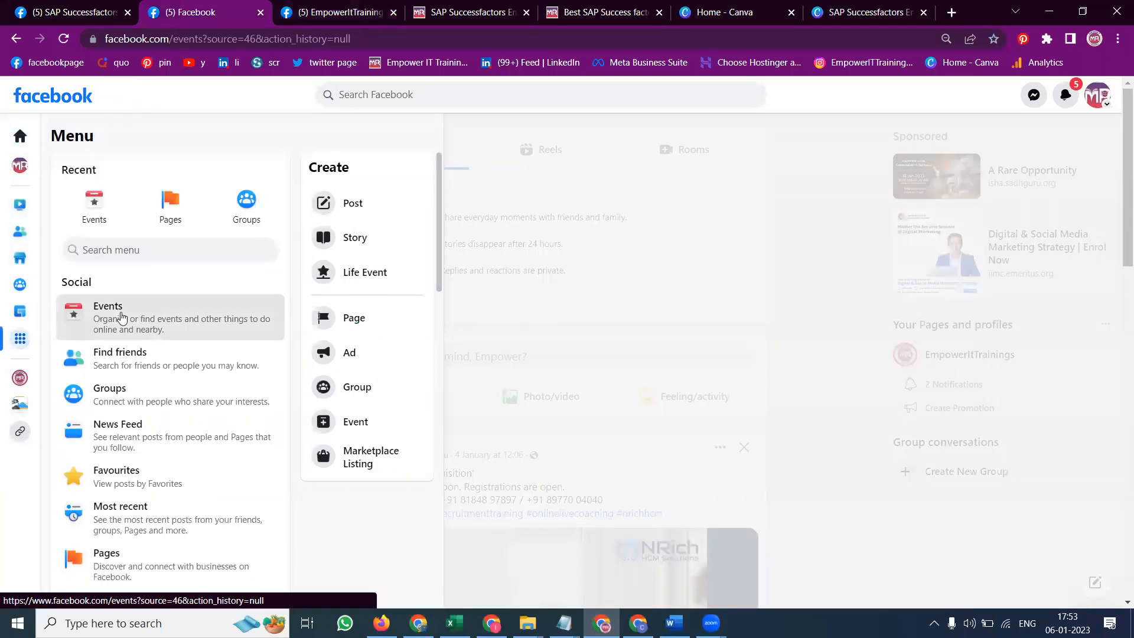
left_click(108, 316)
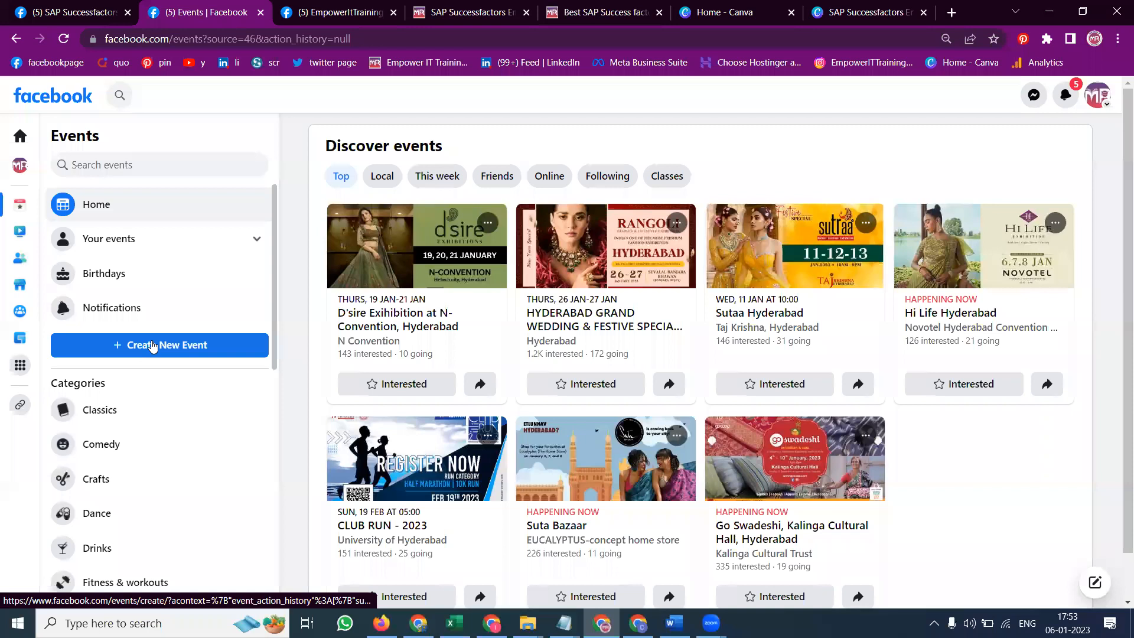
mouse_move(160, 345)
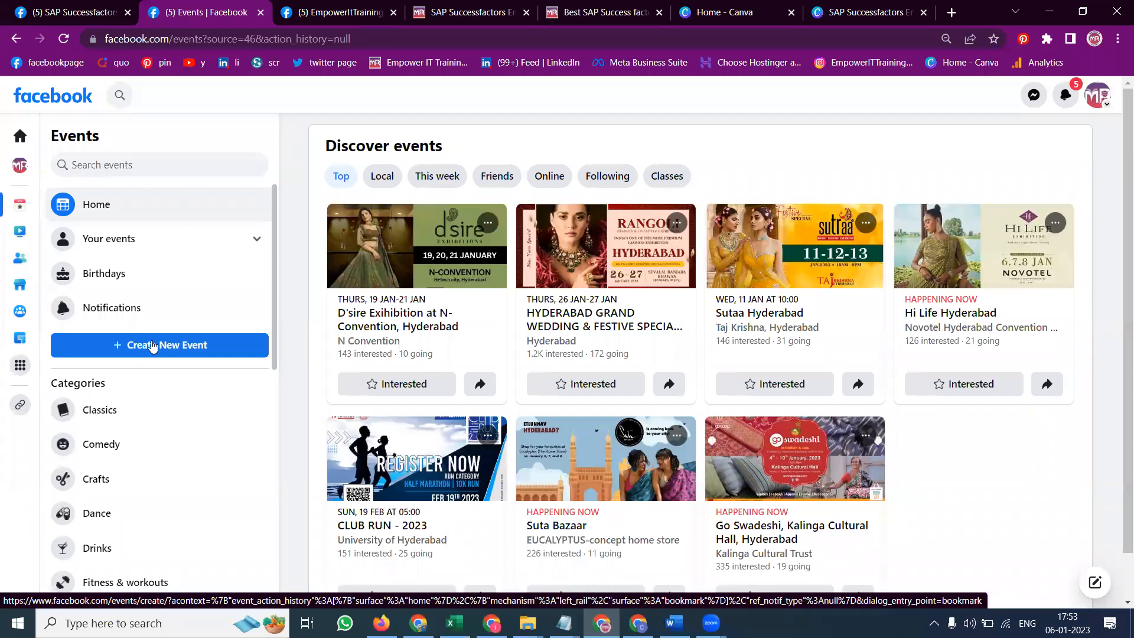
left_click(159, 345)
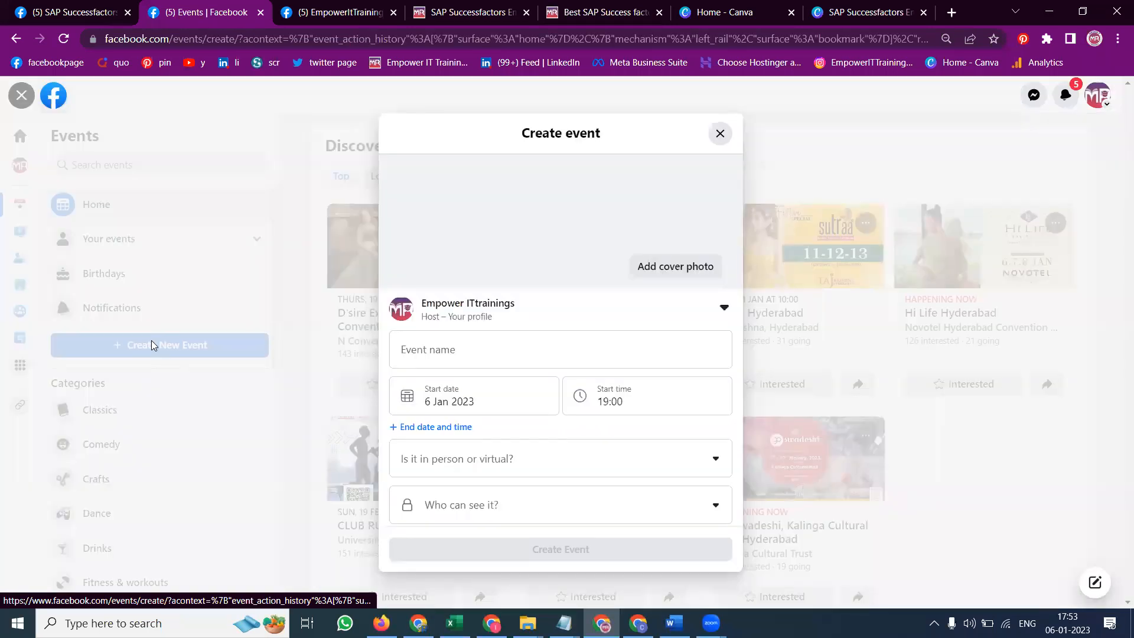
Step: Upload the demo banner as cover, set the start date to 8 January and mark the event virtual
left_click(675, 266)
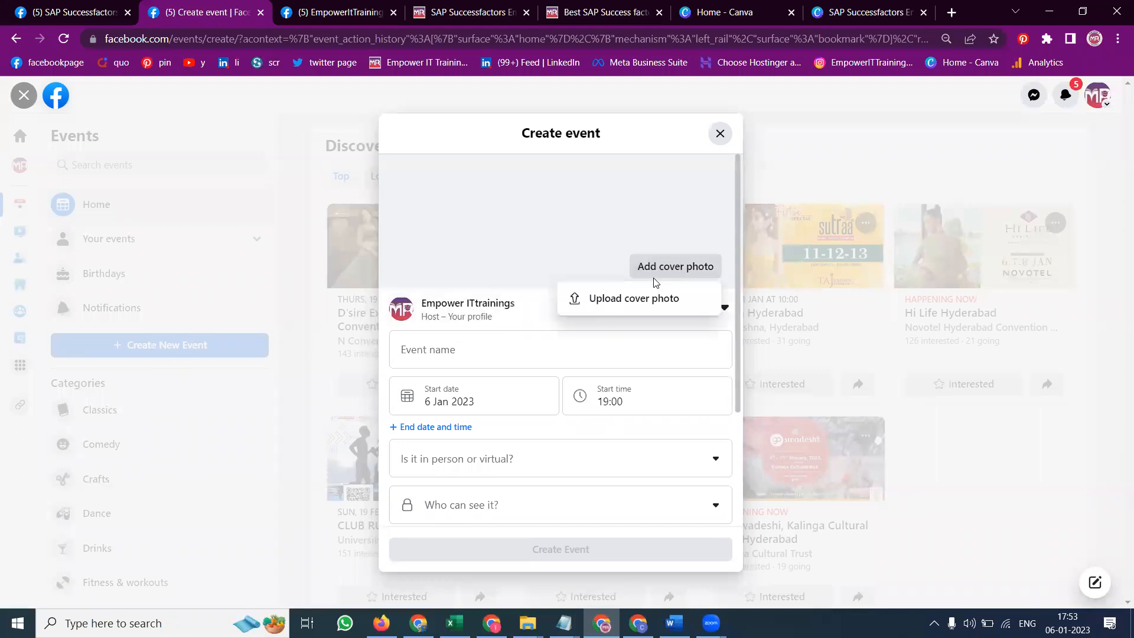
left_click(633, 297)
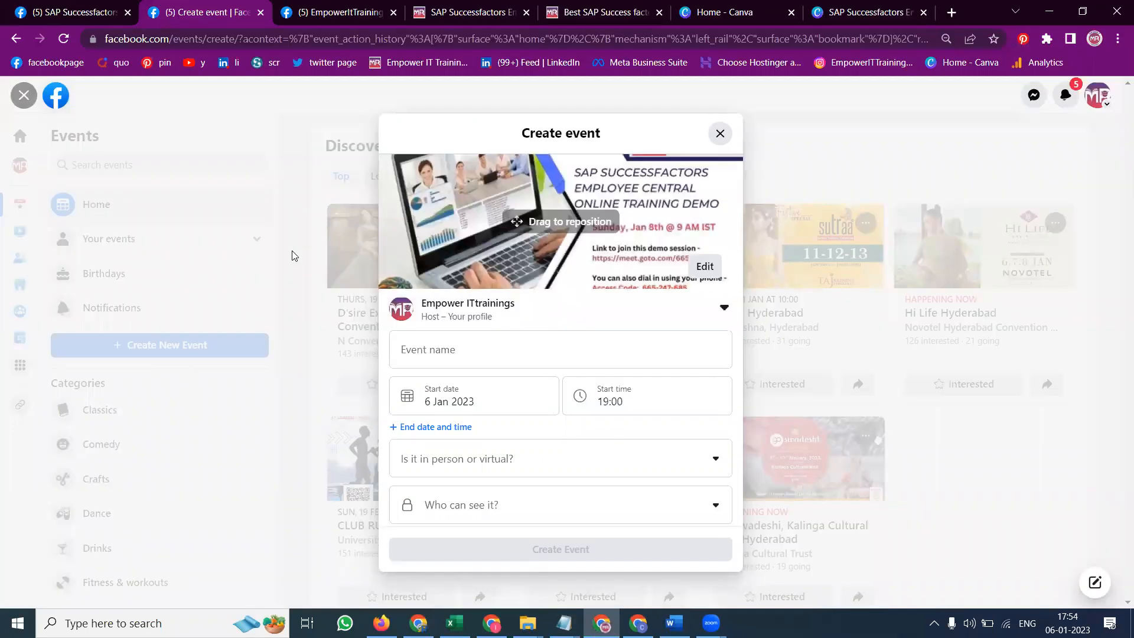
left_click(473, 402)
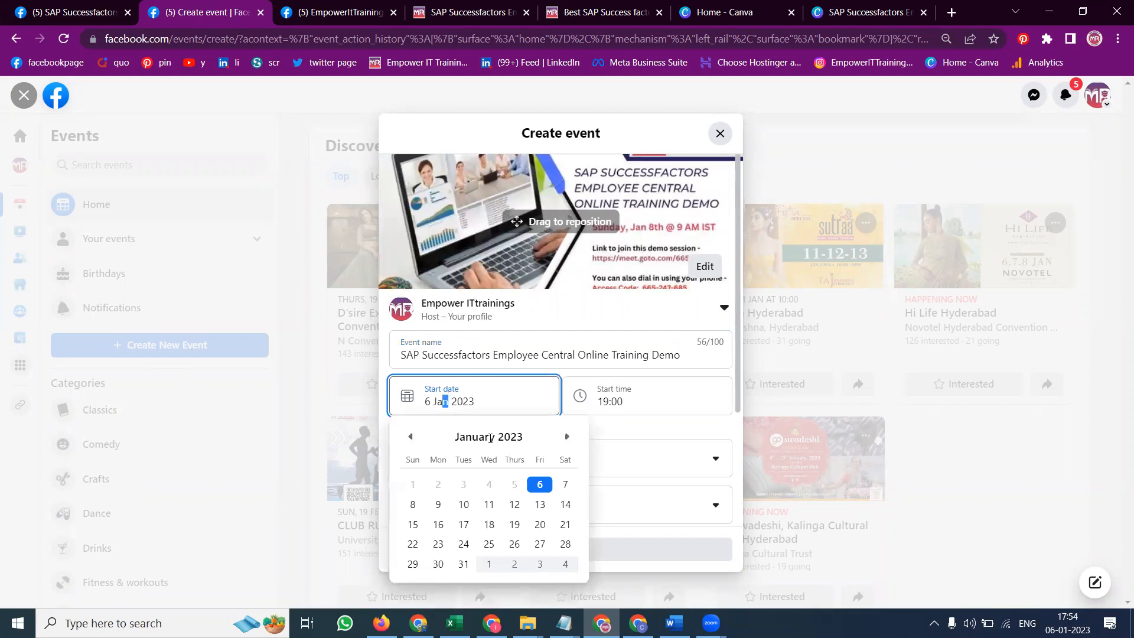
left_click(646, 402)
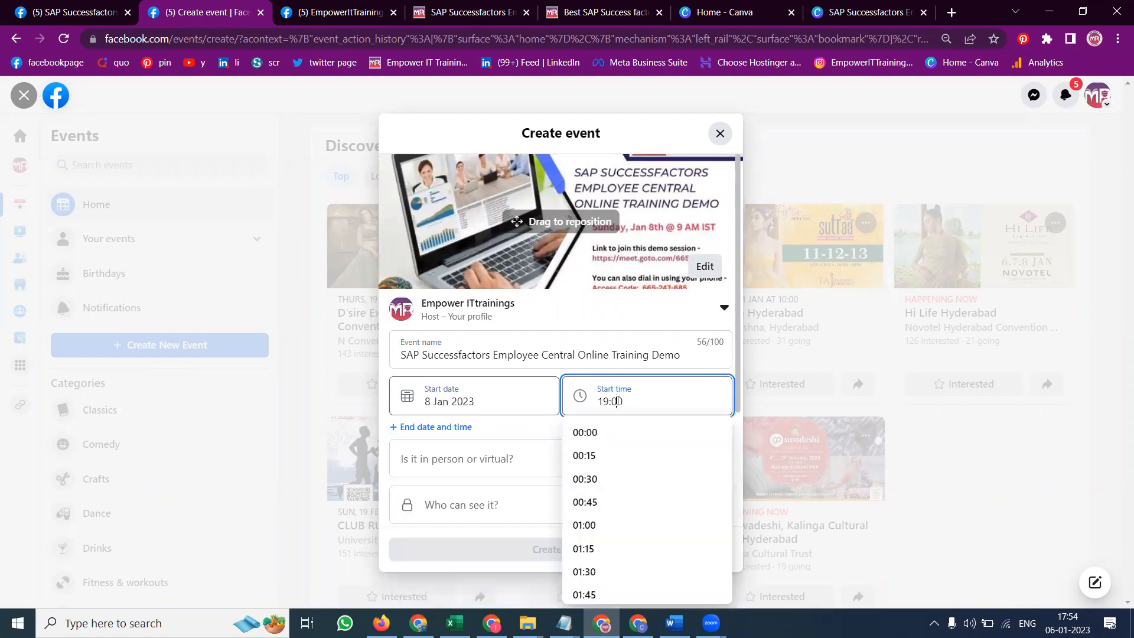
scroll("down", 3)
type("0")
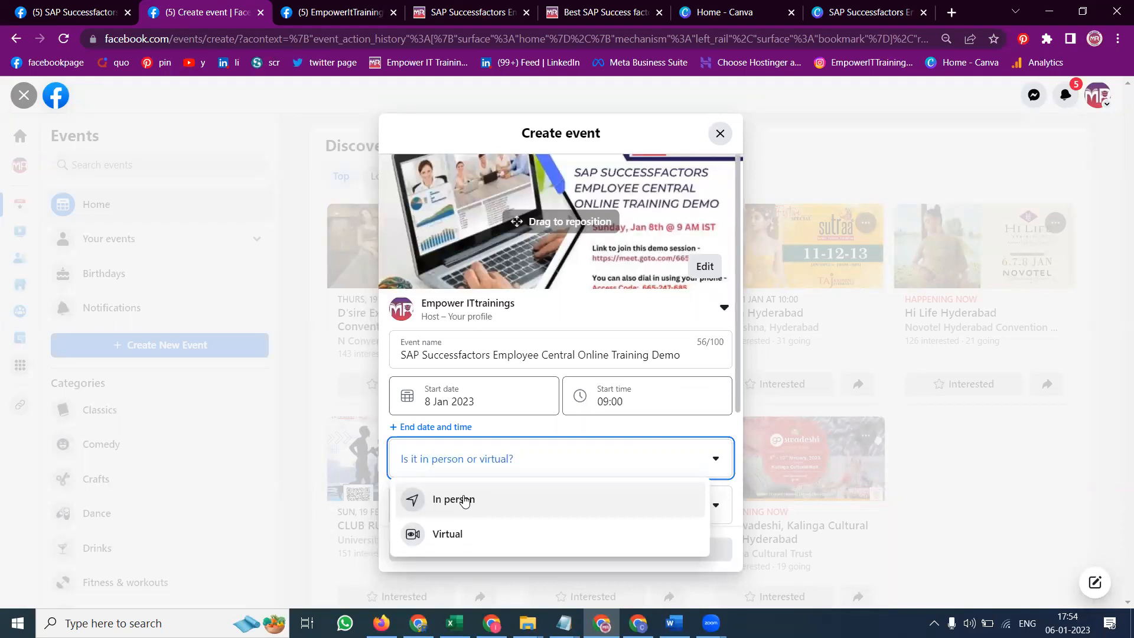
left_click(446, 534)
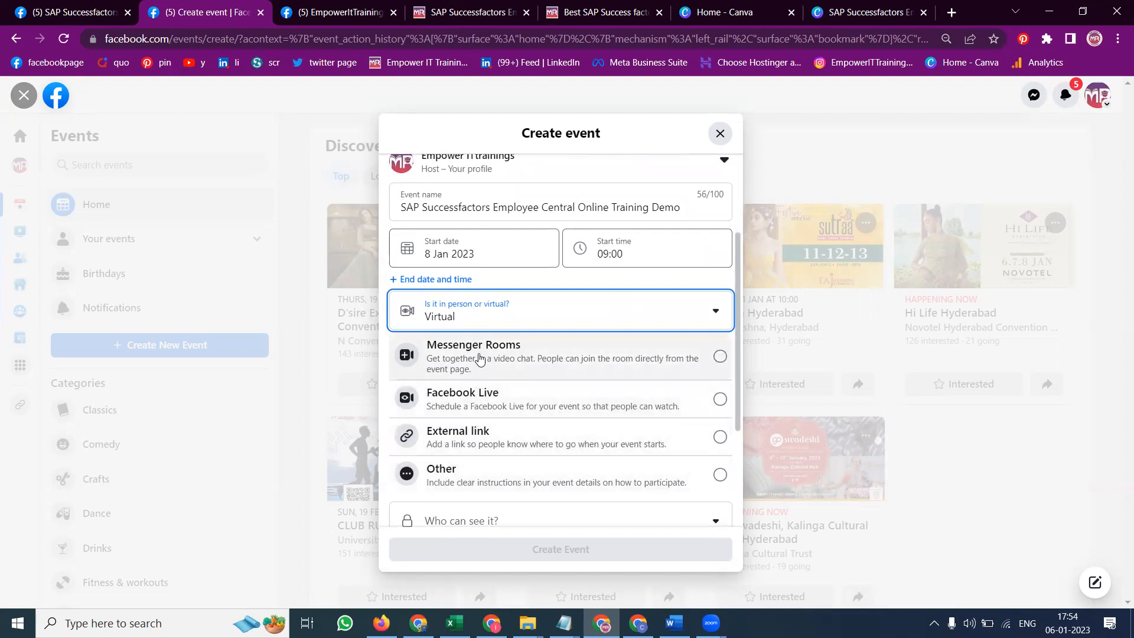
left_click(719, 437)
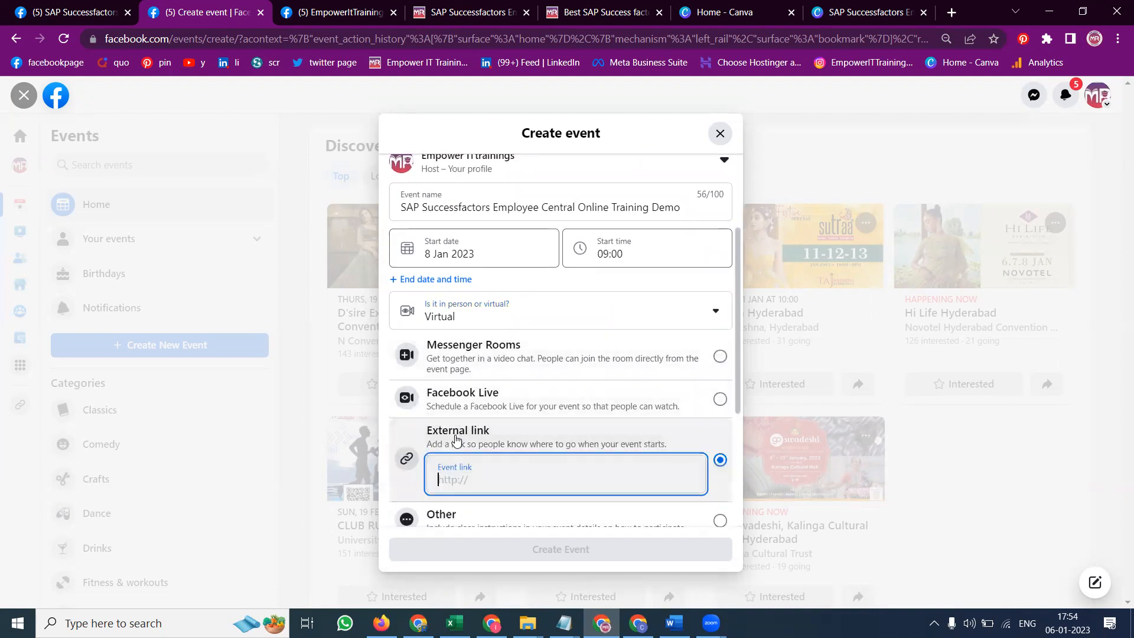
left_click(564, 623)
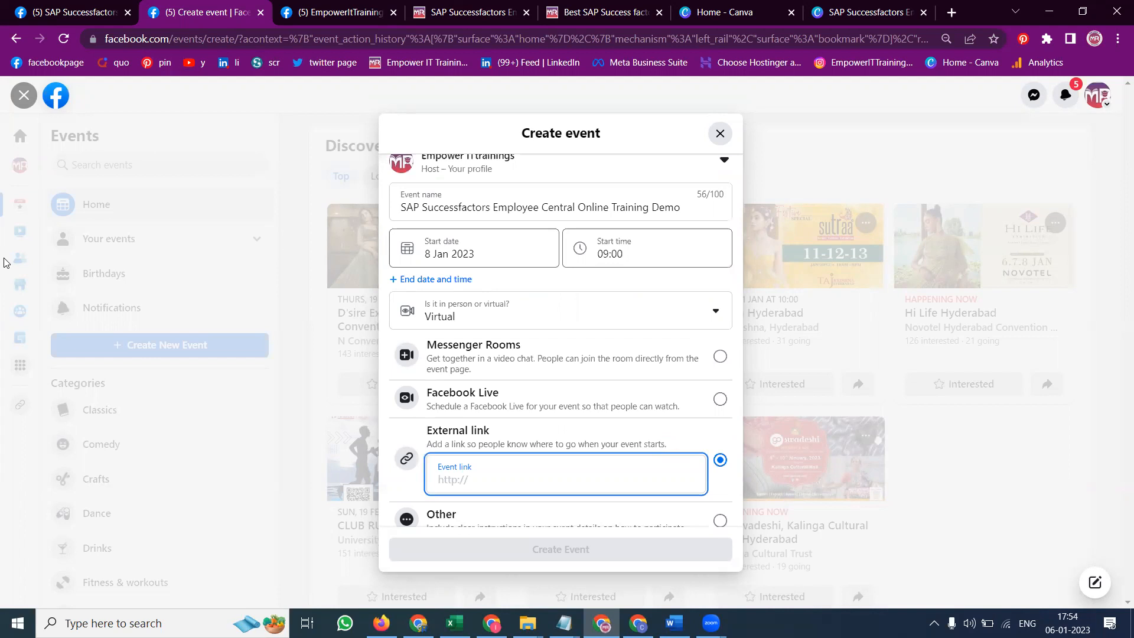
type("https://meet.goto.com/665247685")
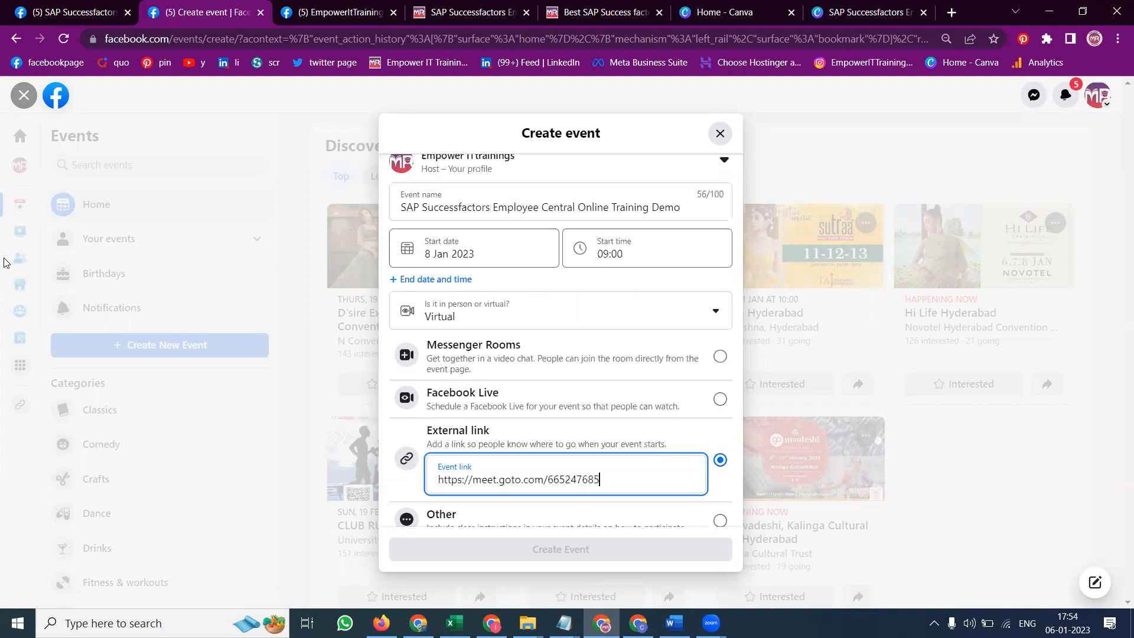
scroll("down", 3)
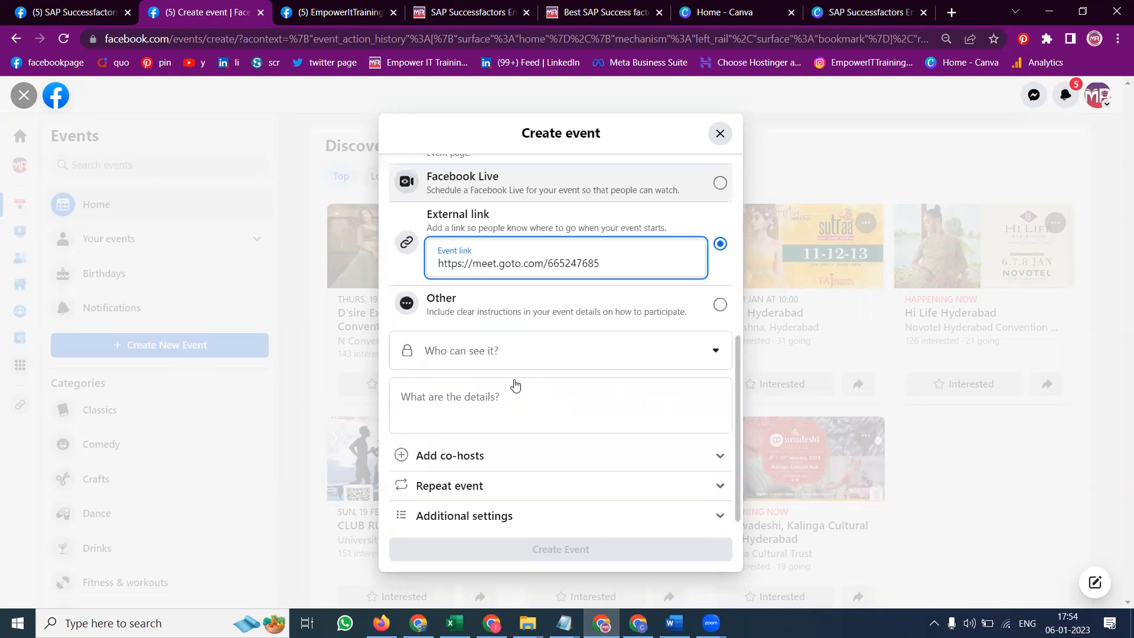
Step: Set visibility to Public and fill in the course description with hashtags
left_click(559, 350)
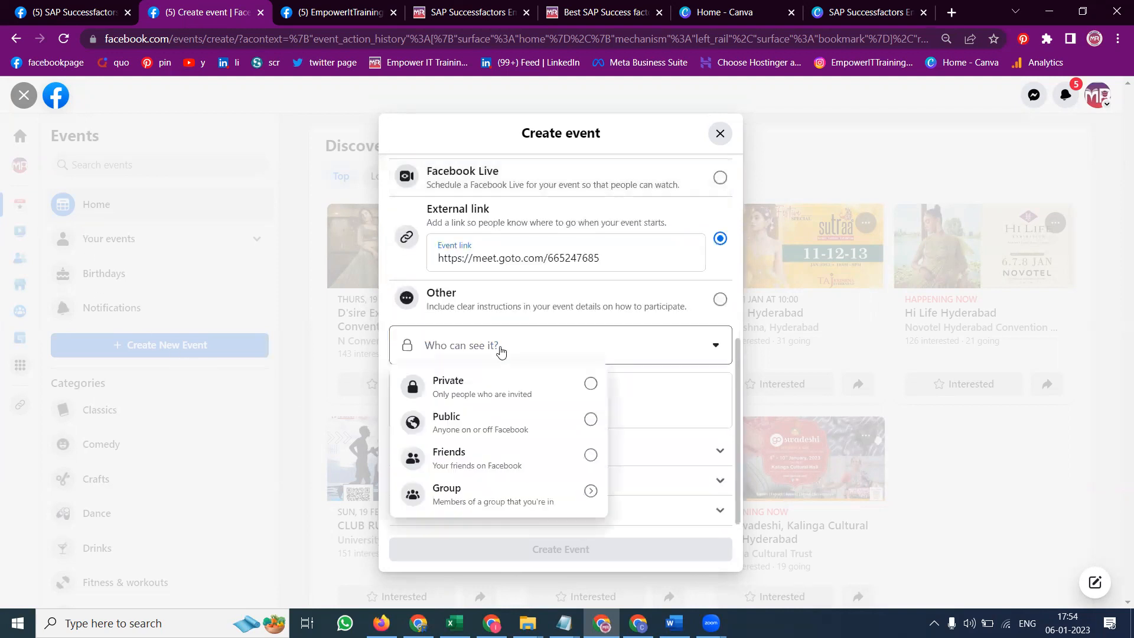
mouse_move(458, 427)
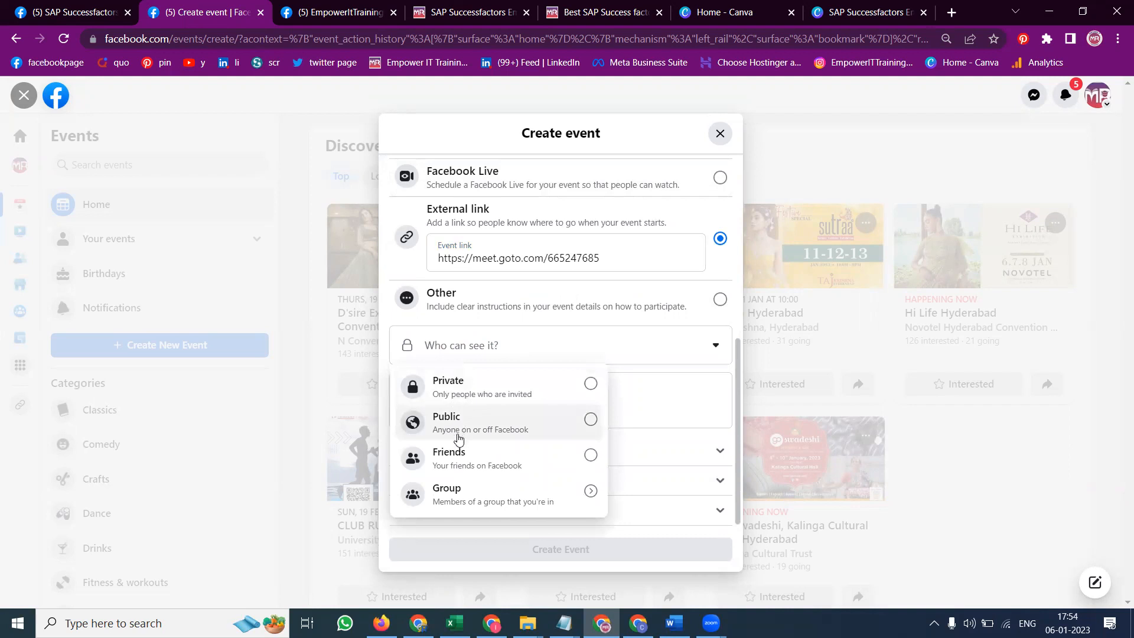
mouse_move(474, 423)
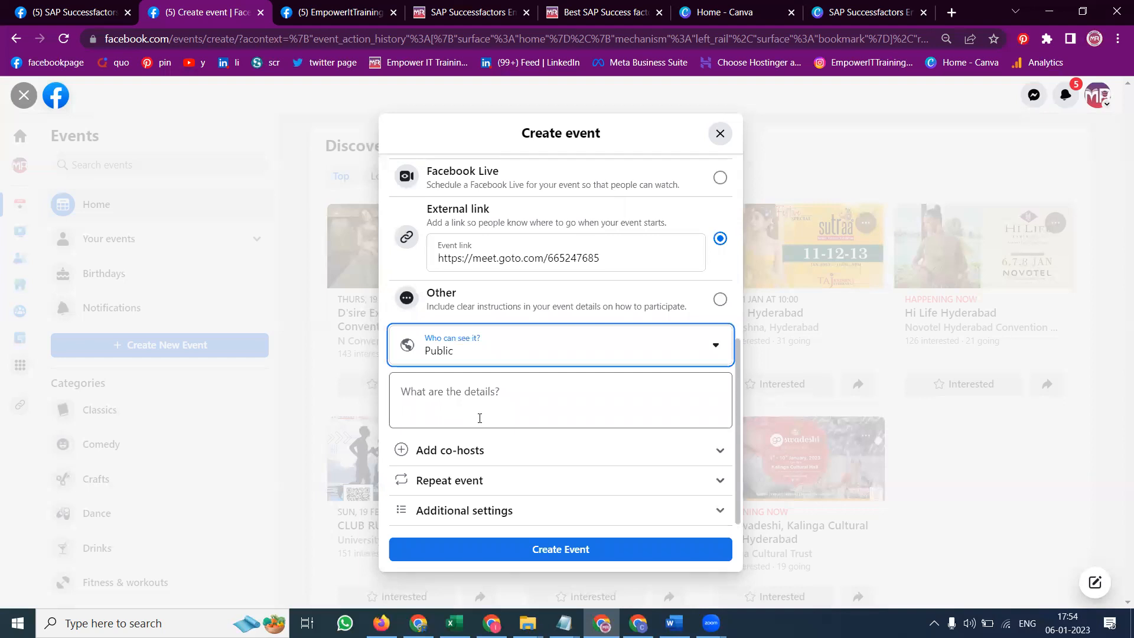
left_click(562, 623)
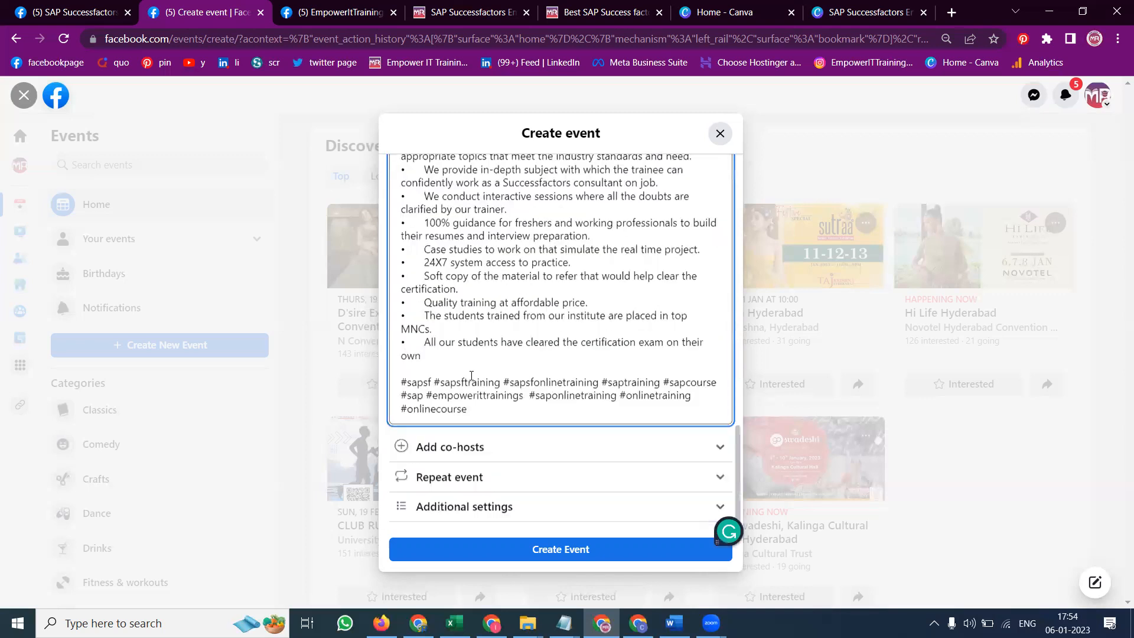
left_click(449, 476)
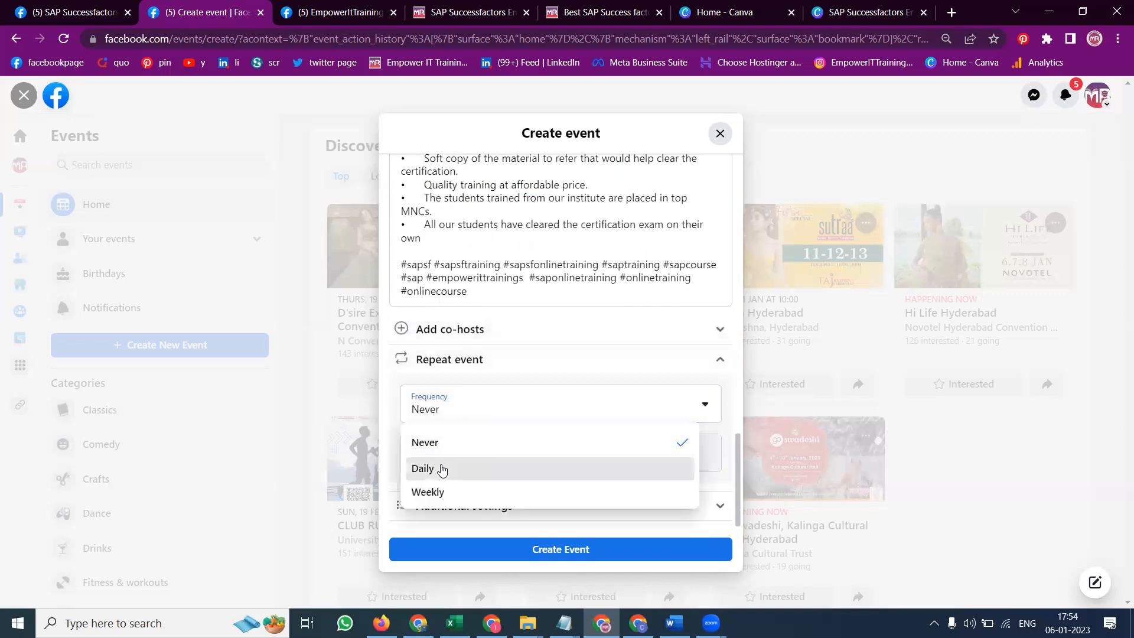
Step: Repeat the event daily until 9 Jan at 10:30 and require host approval for posts
left_click(423, 468)
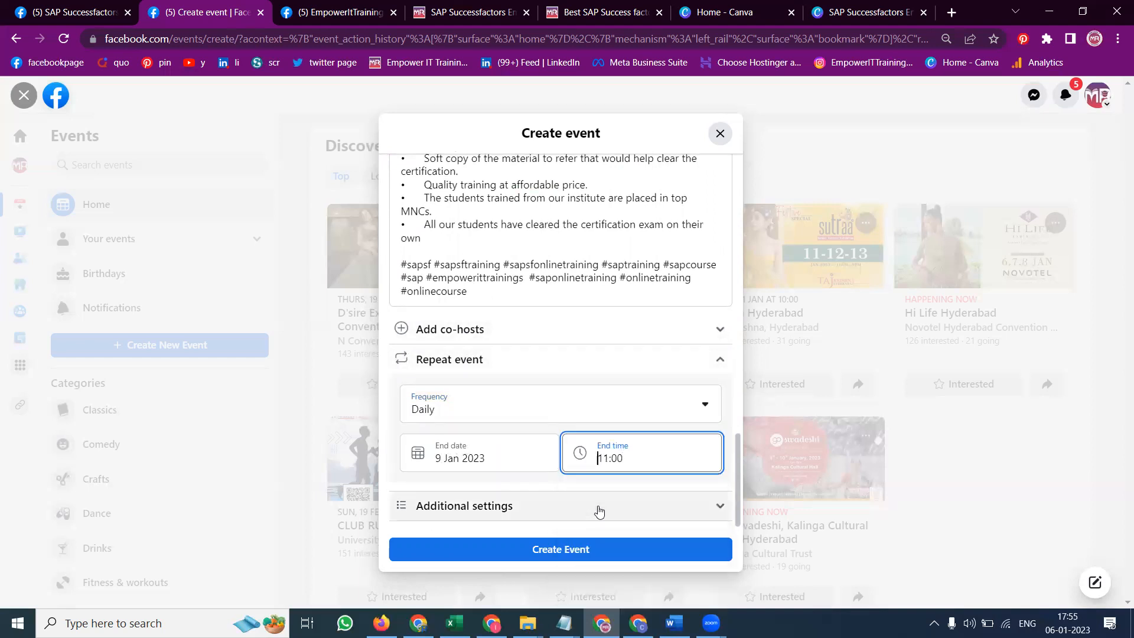
left_click(640, 457)
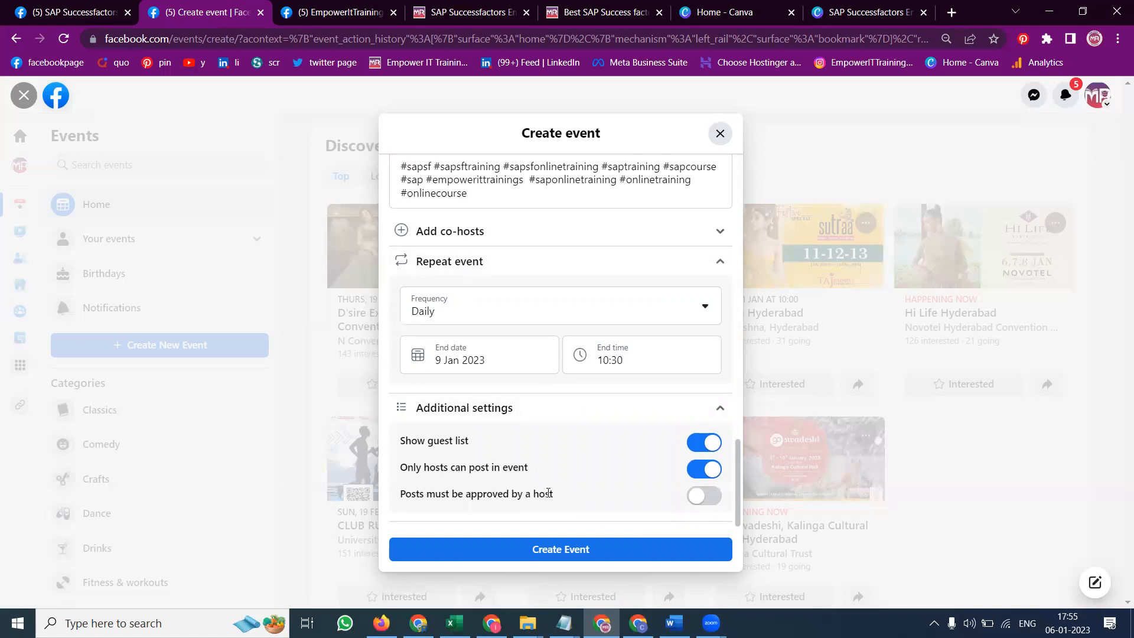
mouse_move(703, 496)
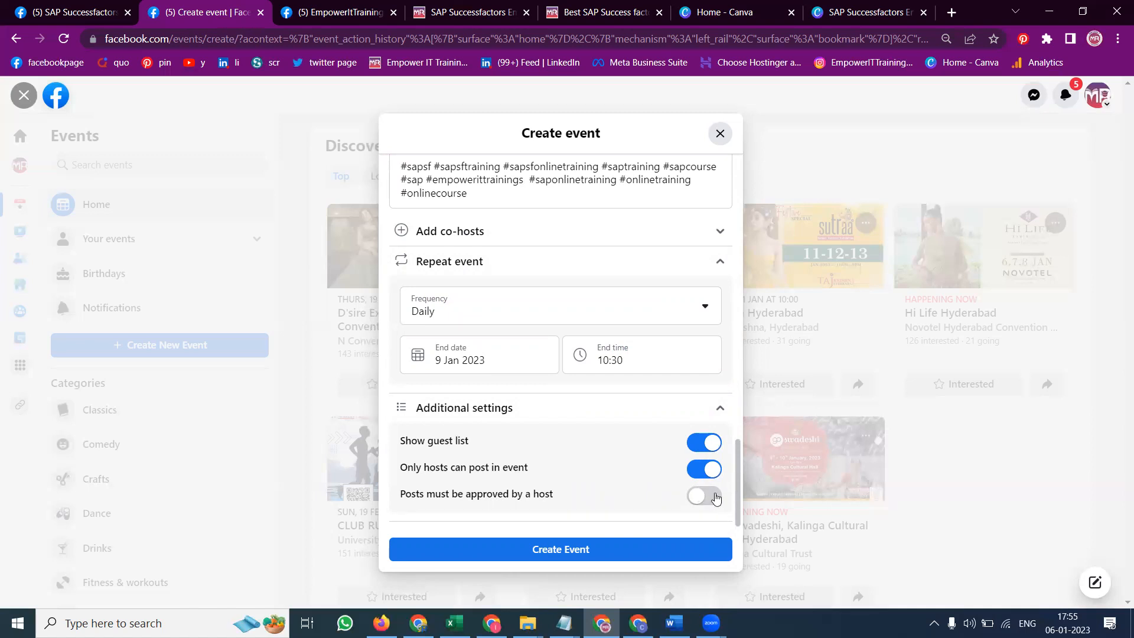
left_click(703, 469)
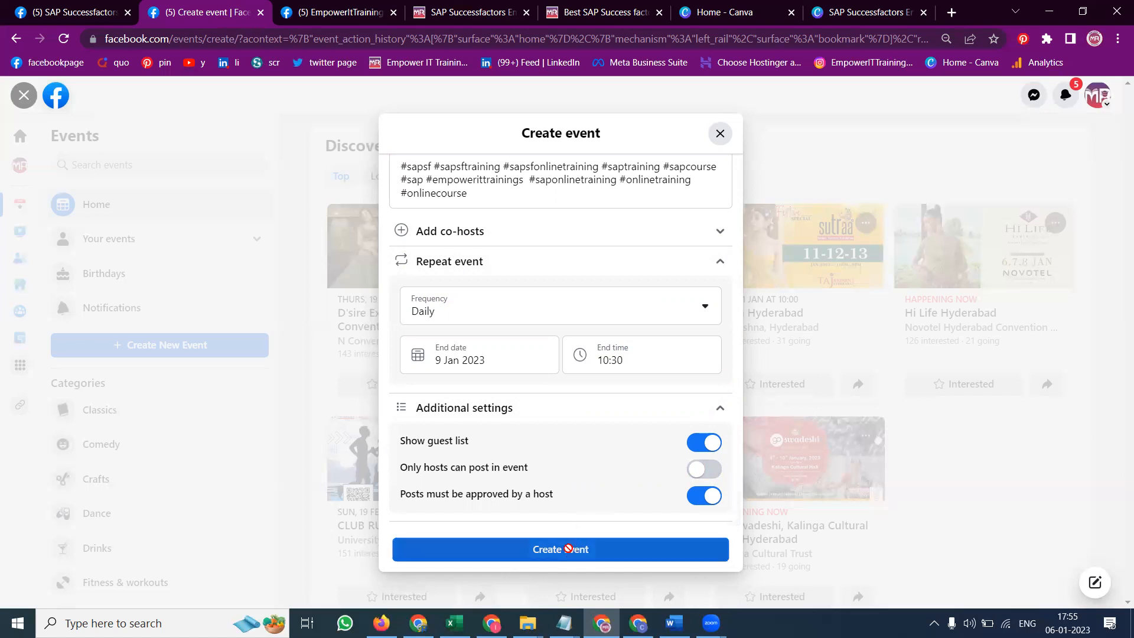
Step: Publish the Employee Central demo event, Sunday 8 Jan 09:00–10:30
left_click(560, 549)
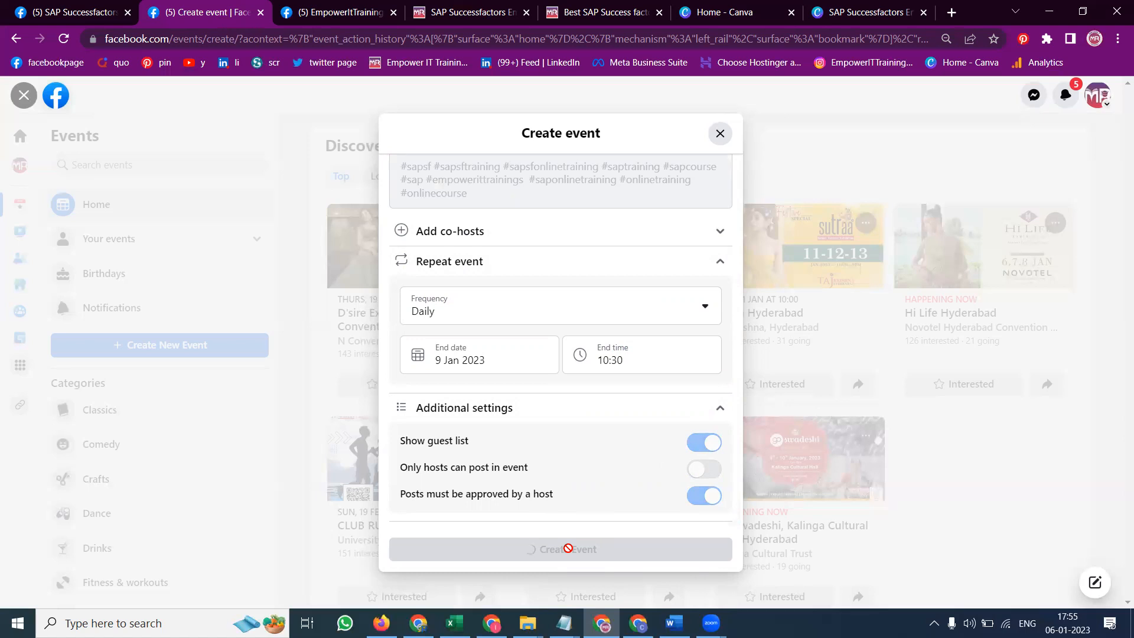
left_click(559, 549)
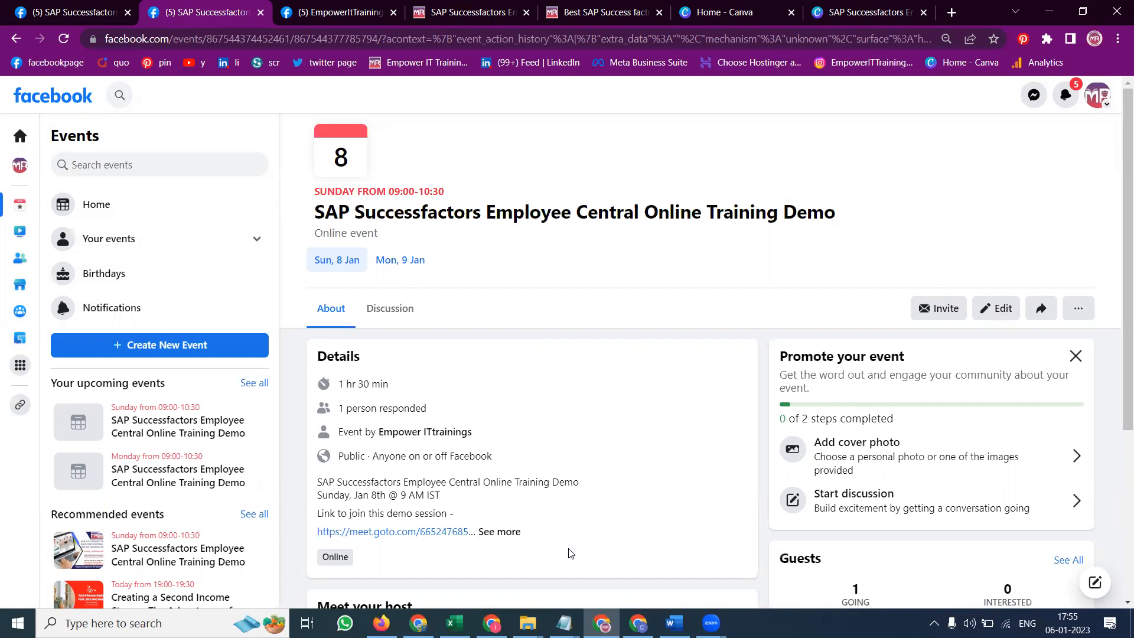
mouse_move(612, 297)
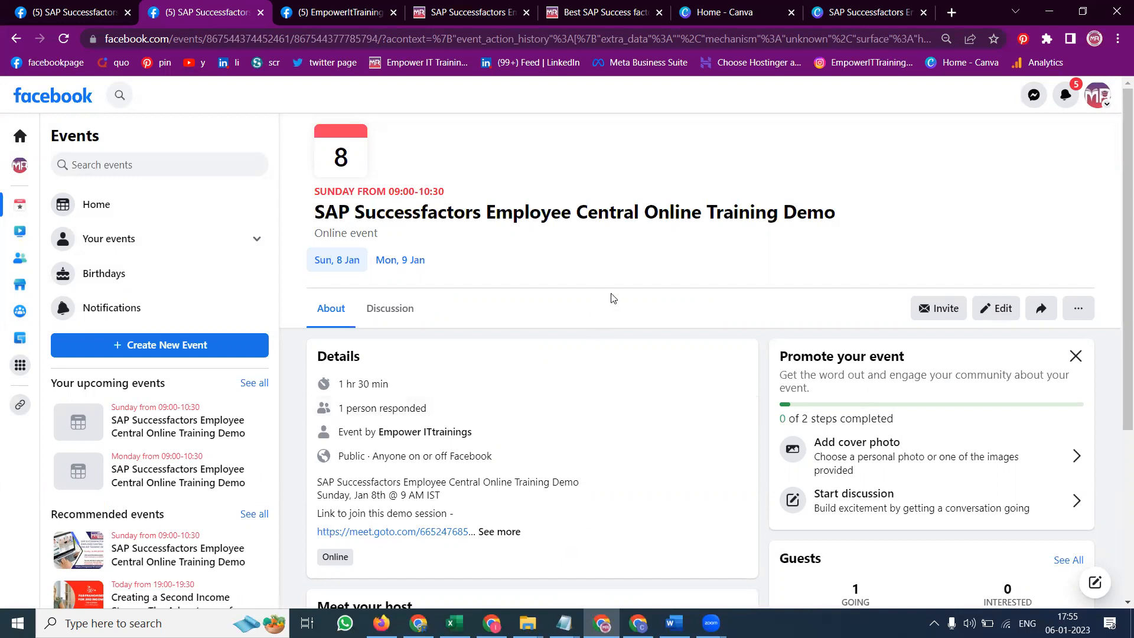
scroll("down", 3)
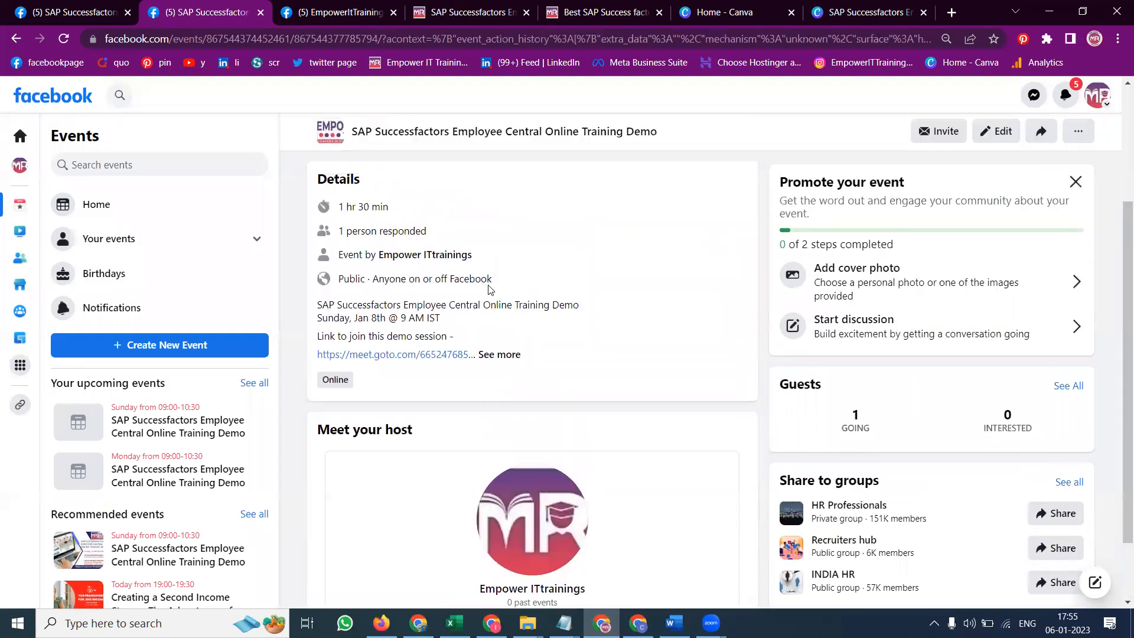
scroll("up", 3)
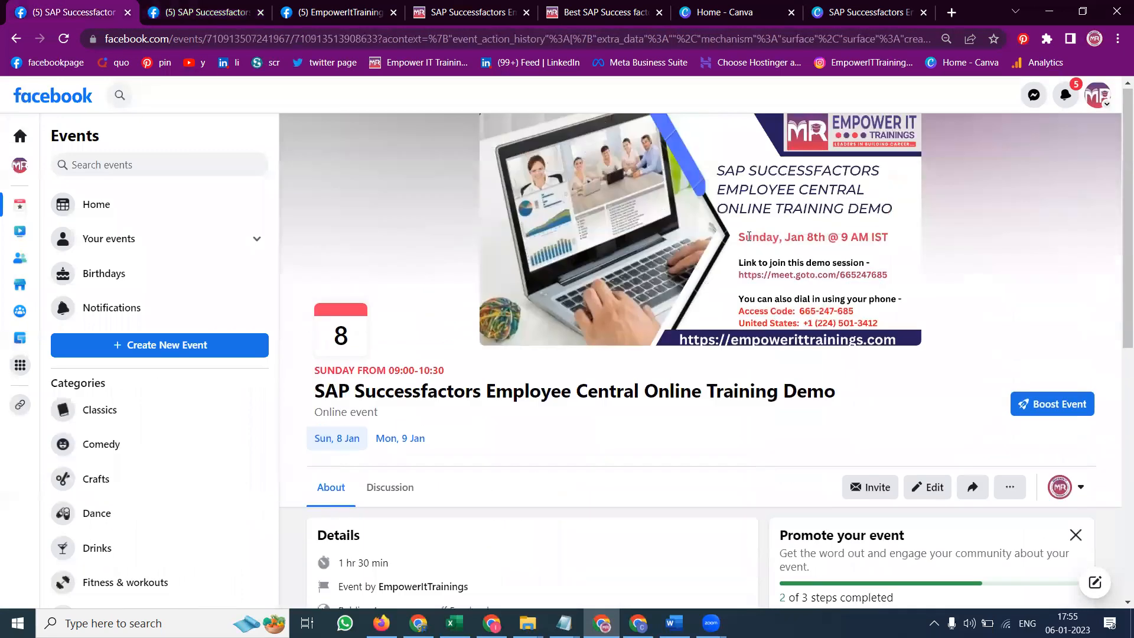
scroll("down", 3)
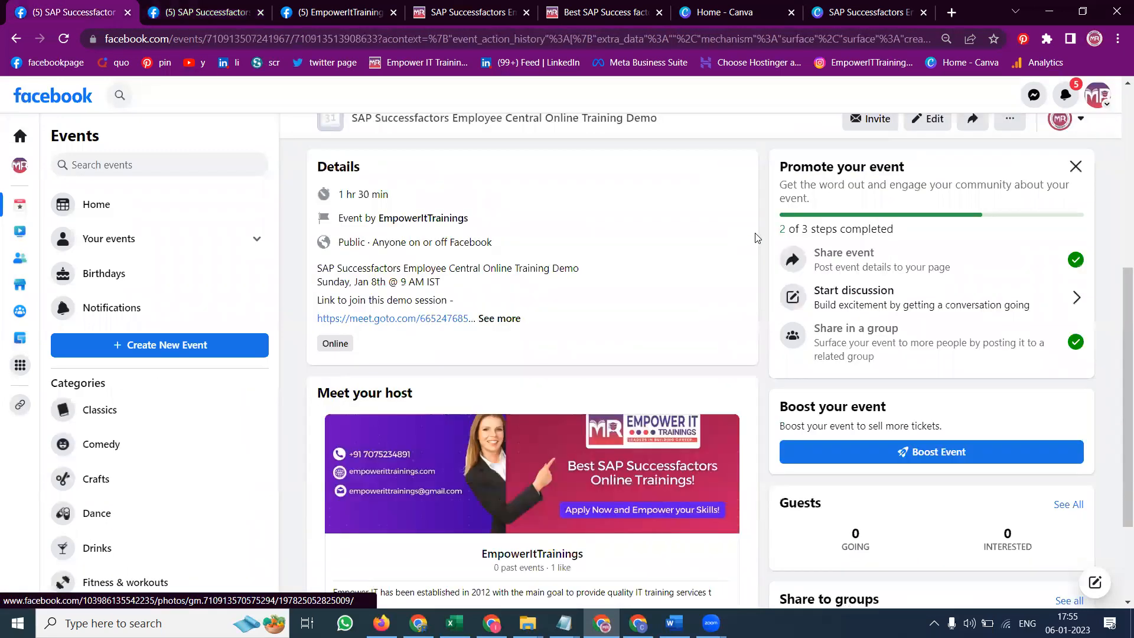
scroll("up", 3)
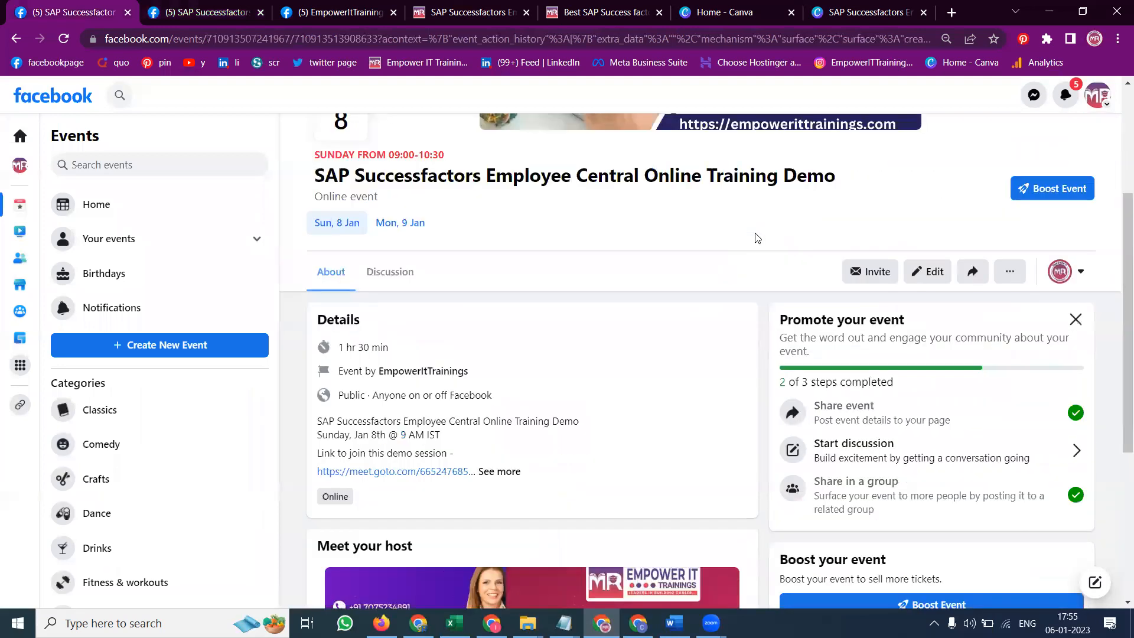
scroll("up", 3)
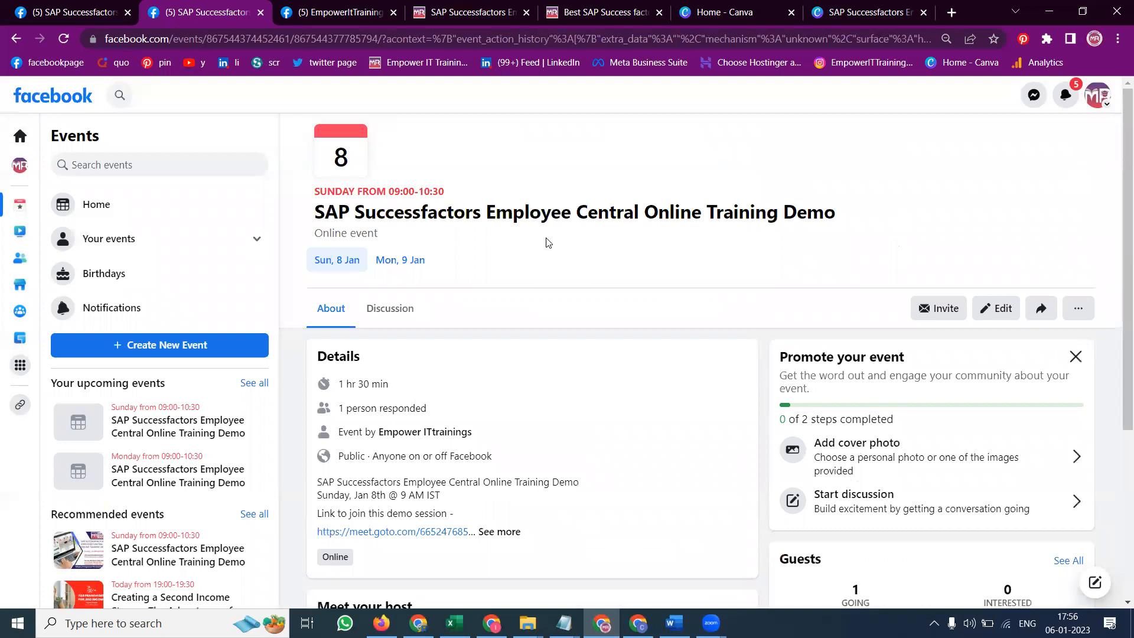
mouse_move(875, 183)
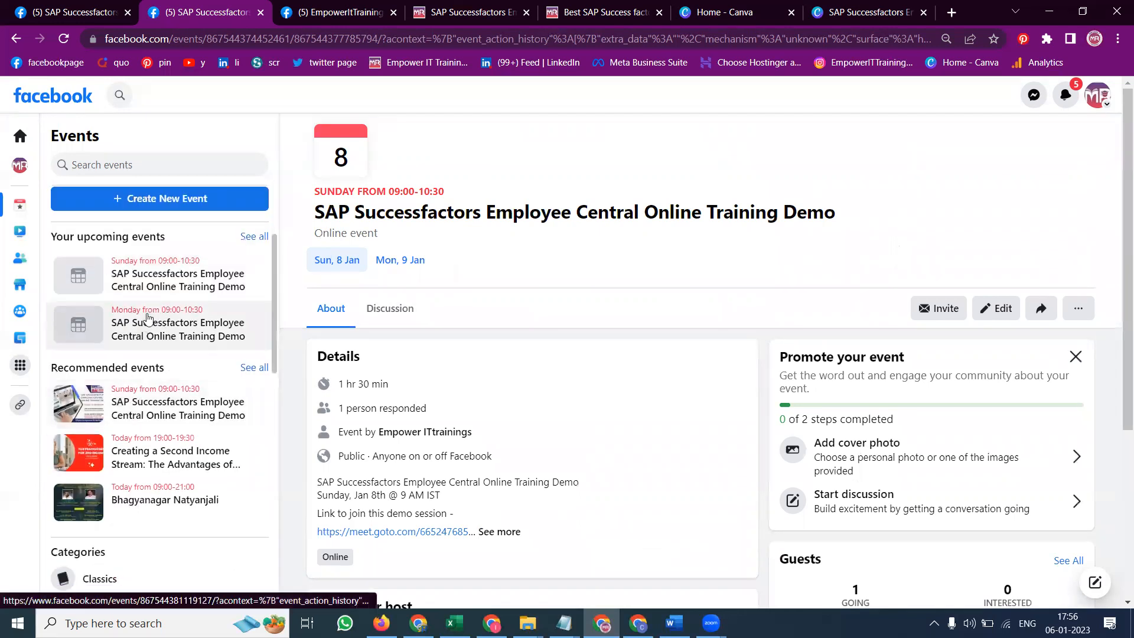
mouse_move(153, 312)
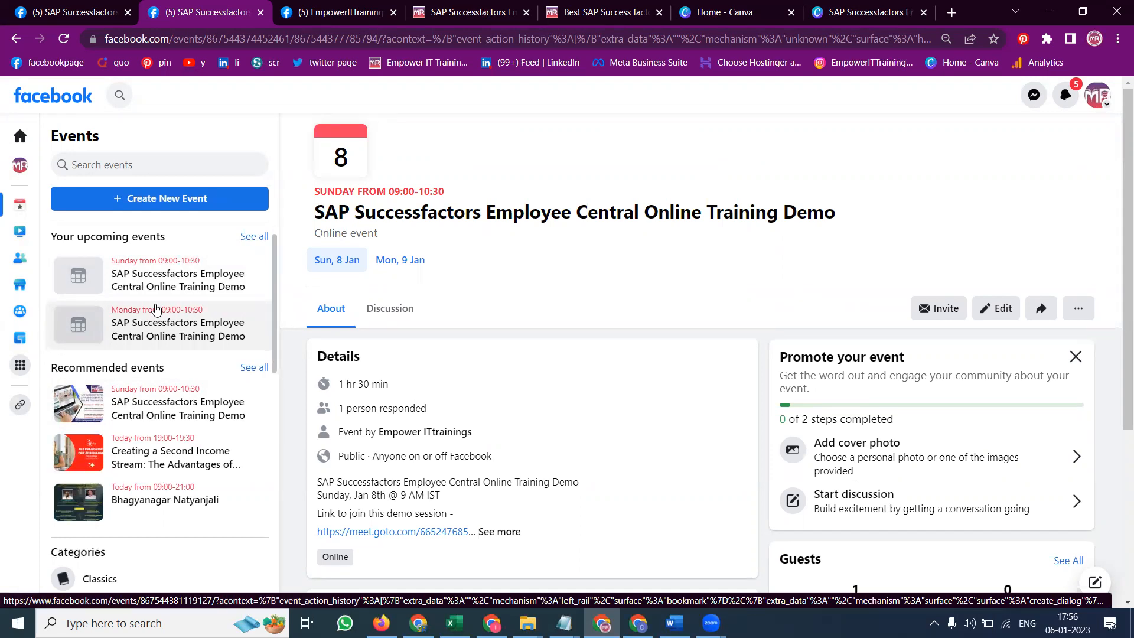
mouse_move(185, 241)
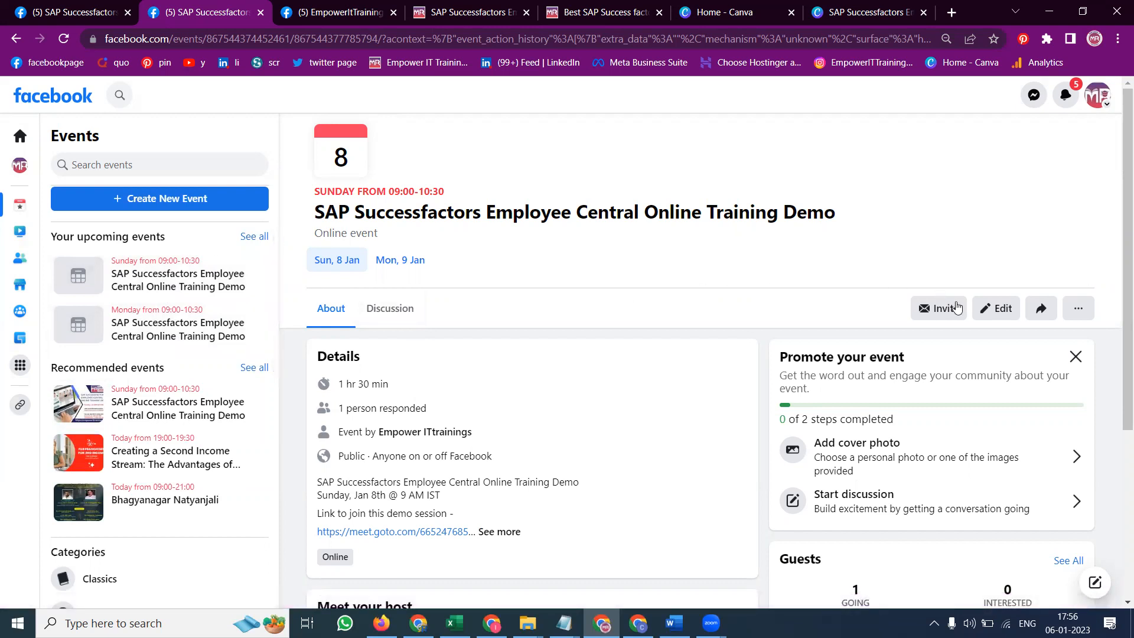
Step: Check the personal event's invite list, then bring up the page-hosted event's invite window
left_click(938, 308)
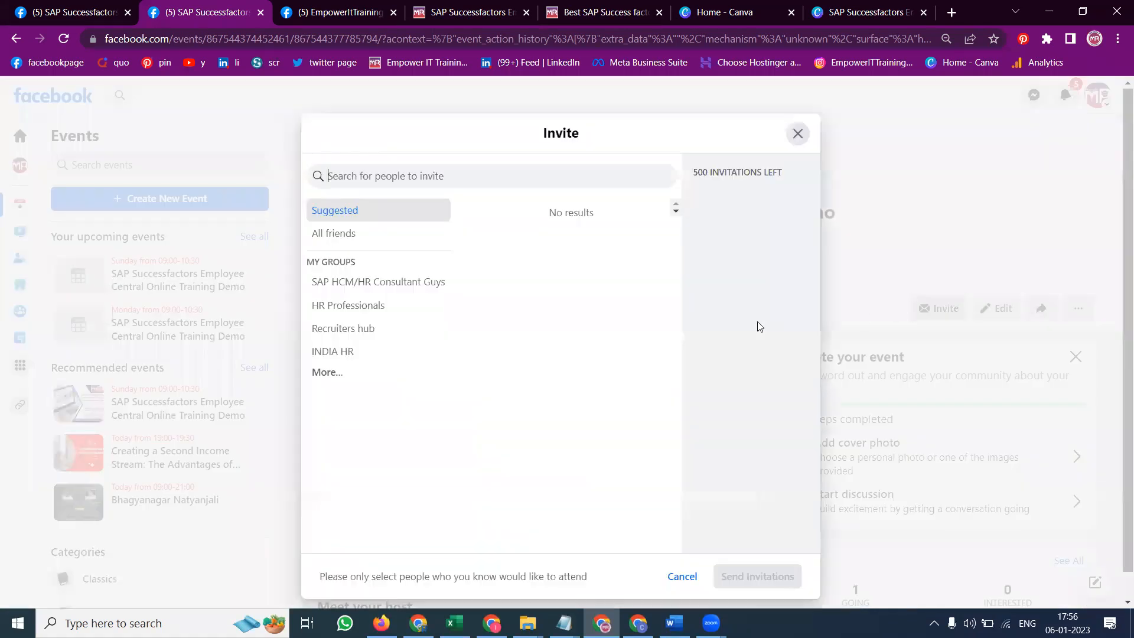
mouse_move(349, 282)
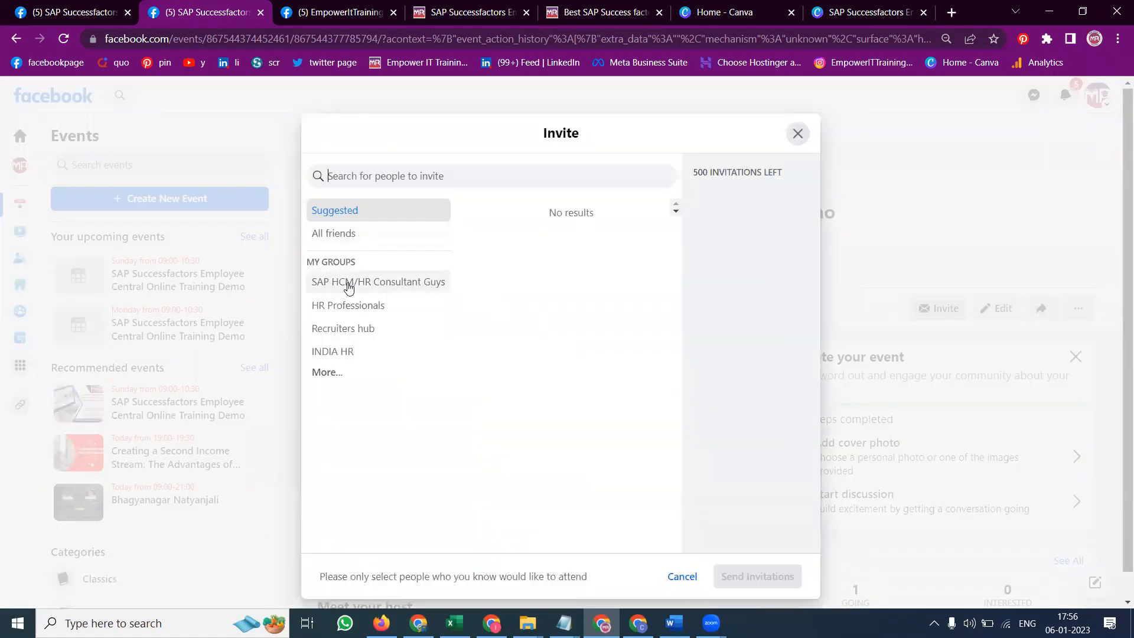
mouse_move(350, 231)
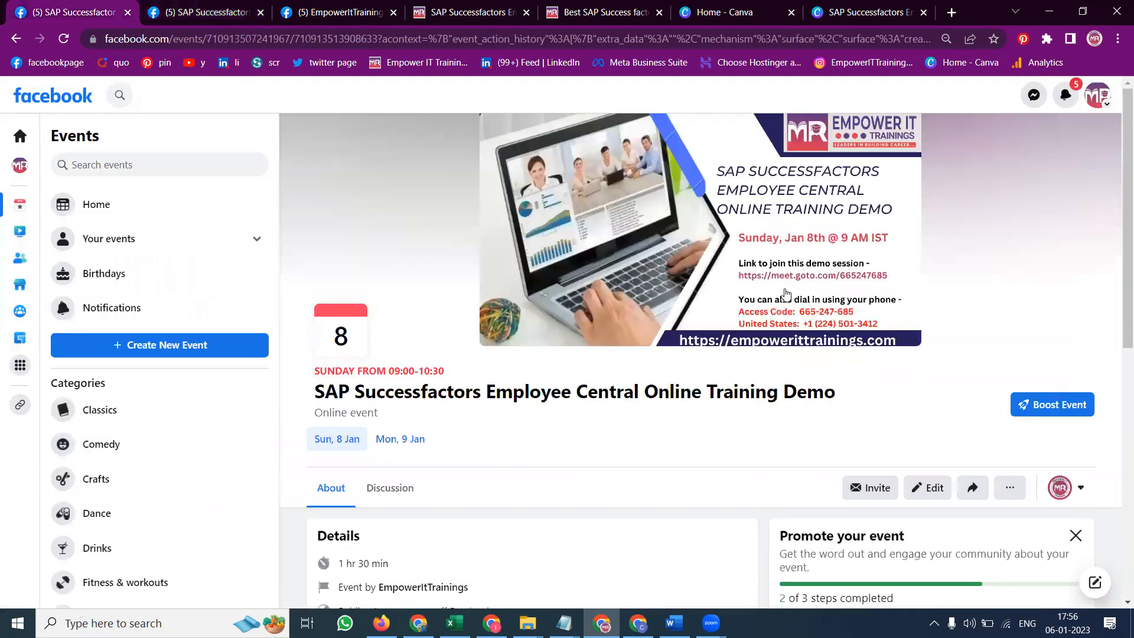
left_click(927, 487)
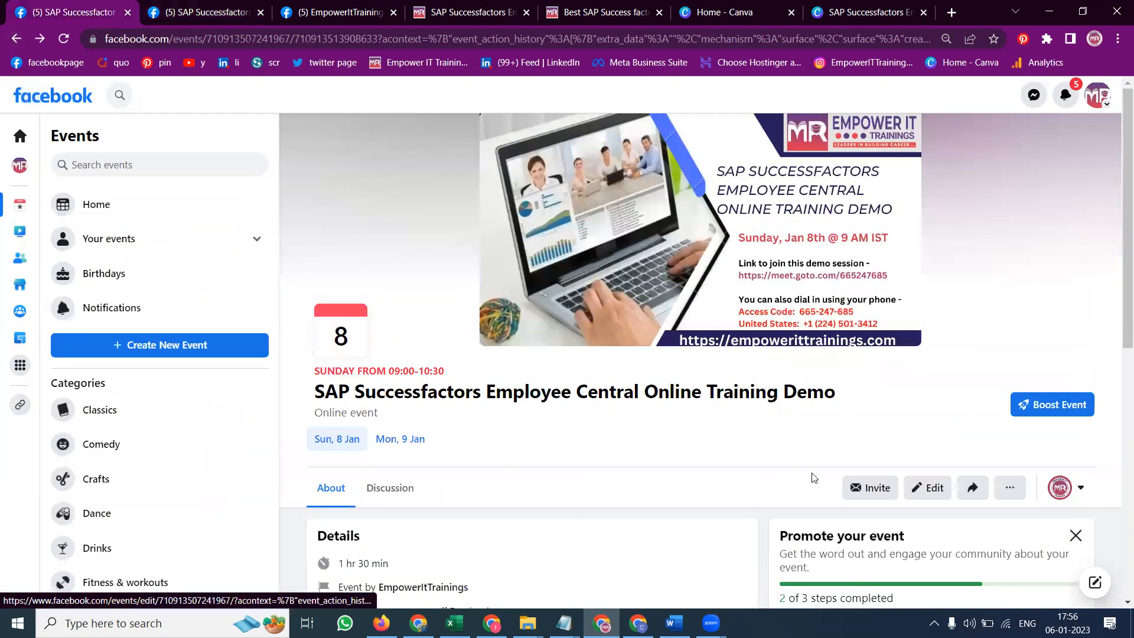
left_click(871, 487)
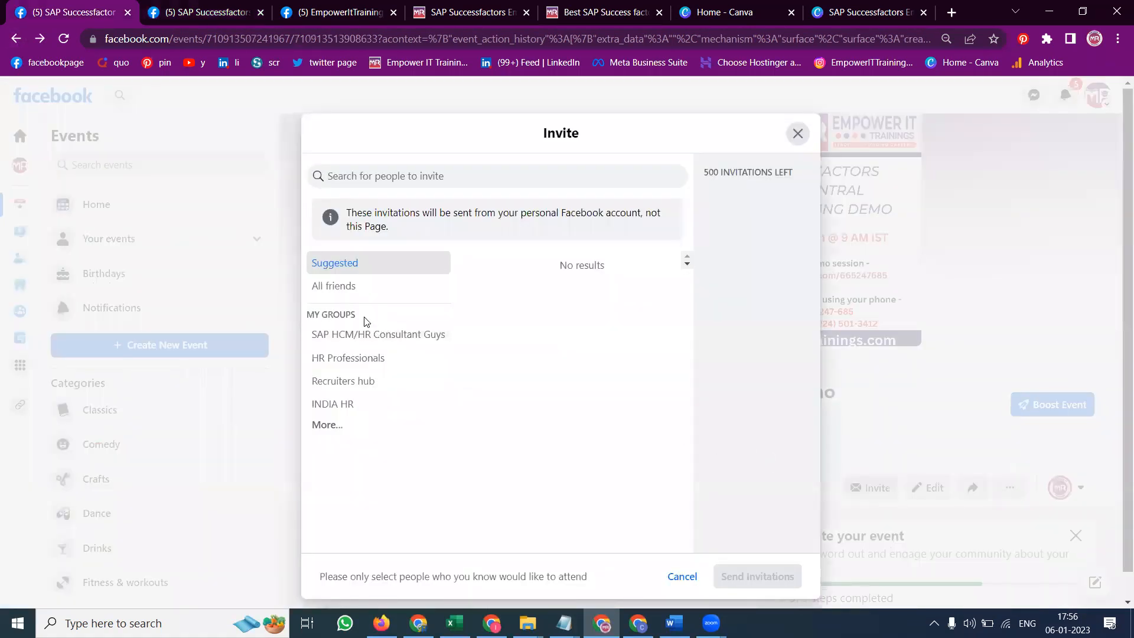
mouse_move(347, 357)
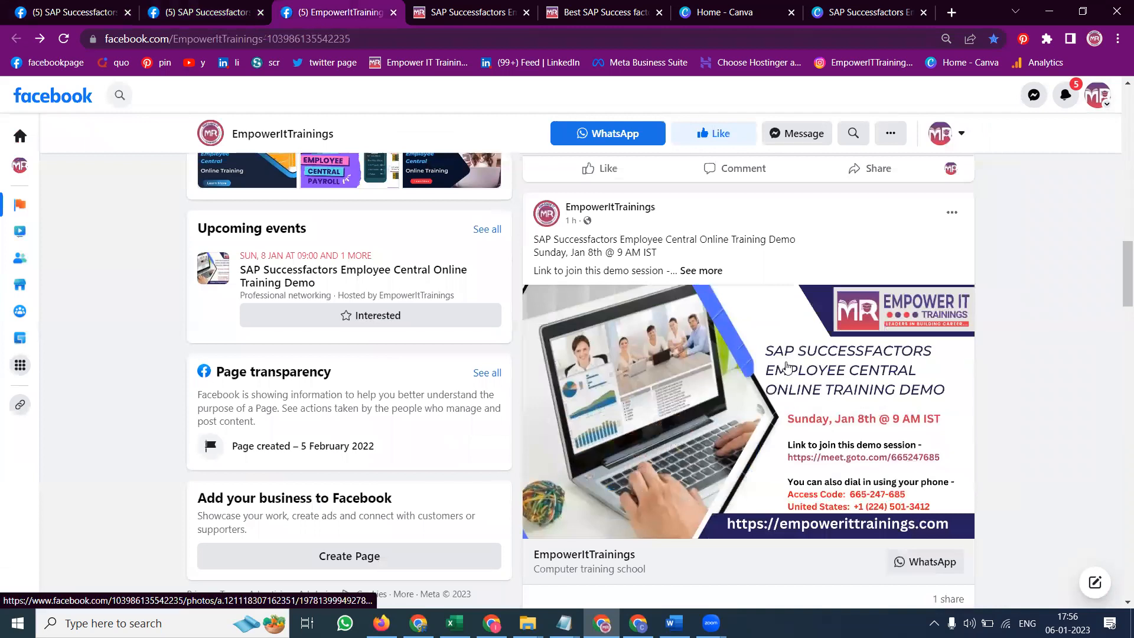
Step: Open the demo event from the EmpowerItTrainings page post and review its details
scroll("up", 3)
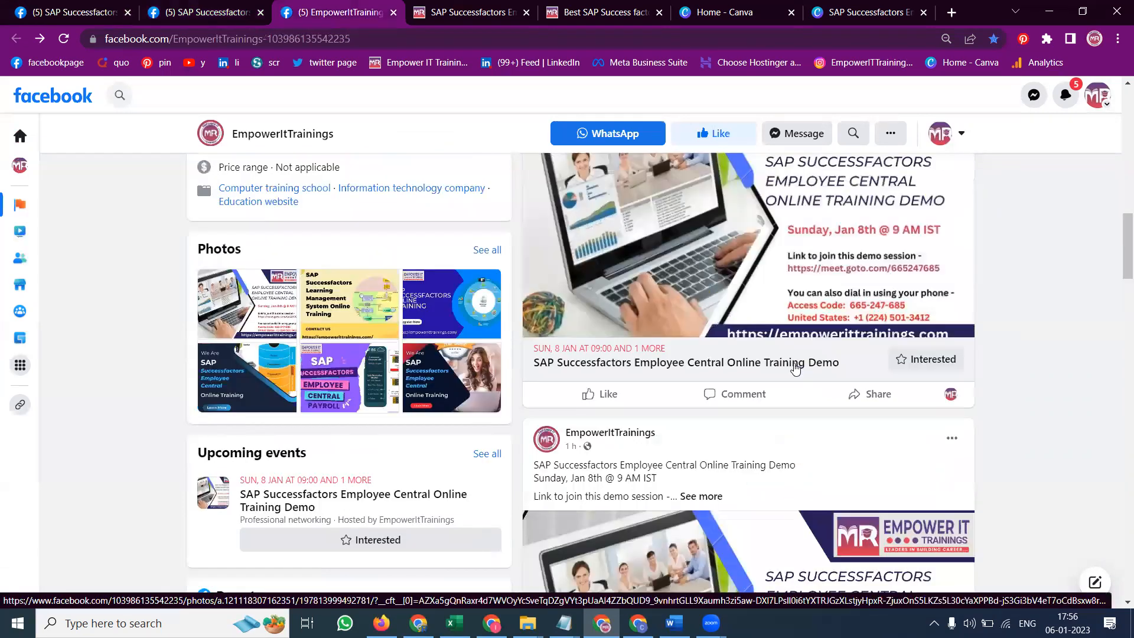
scroll("down", 3)
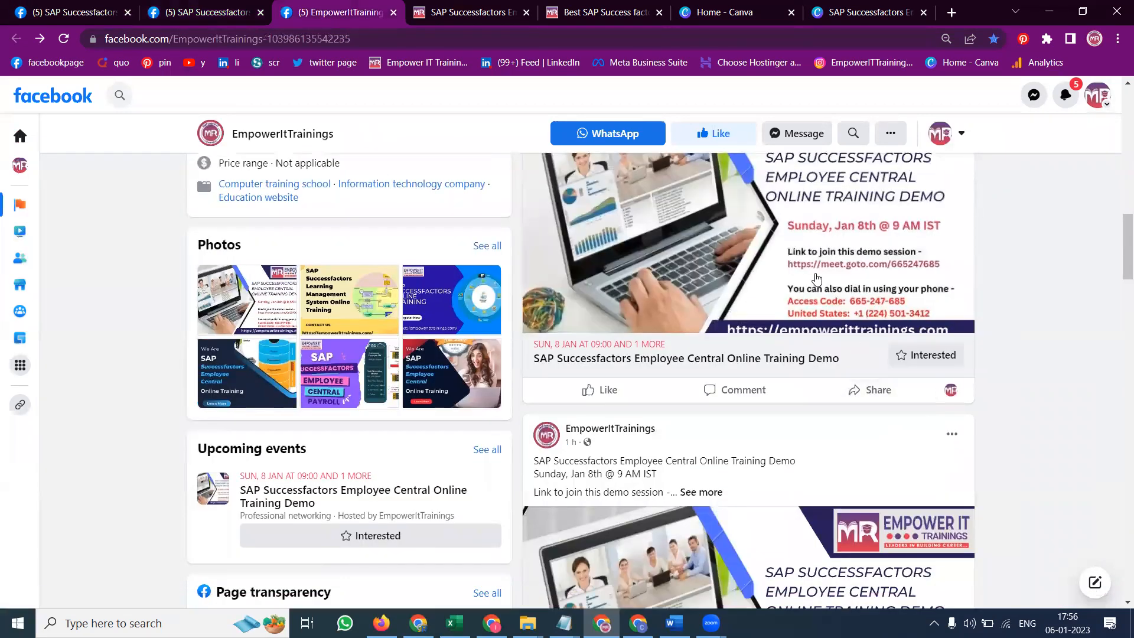
left_click(685, 358)
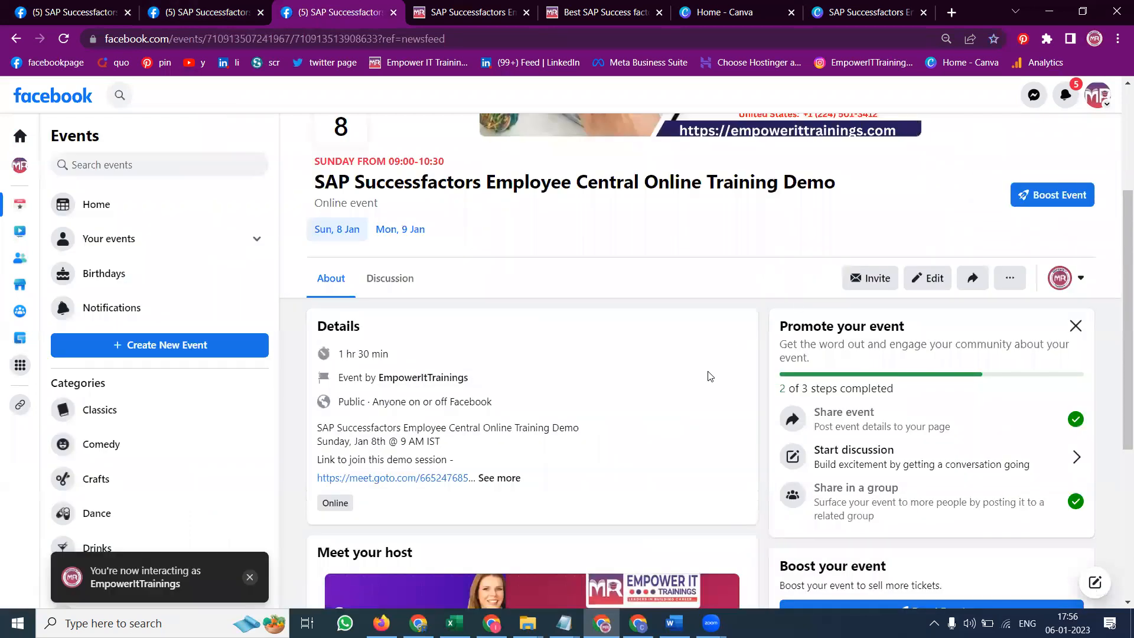
scroll("down", 3)
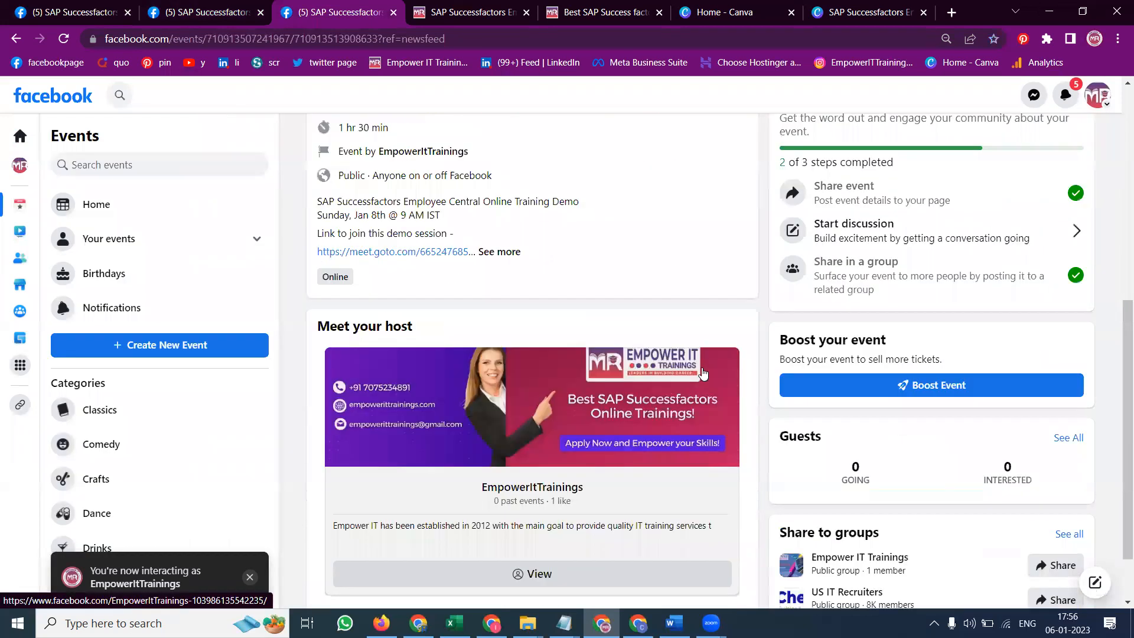
scroll("down", 3)
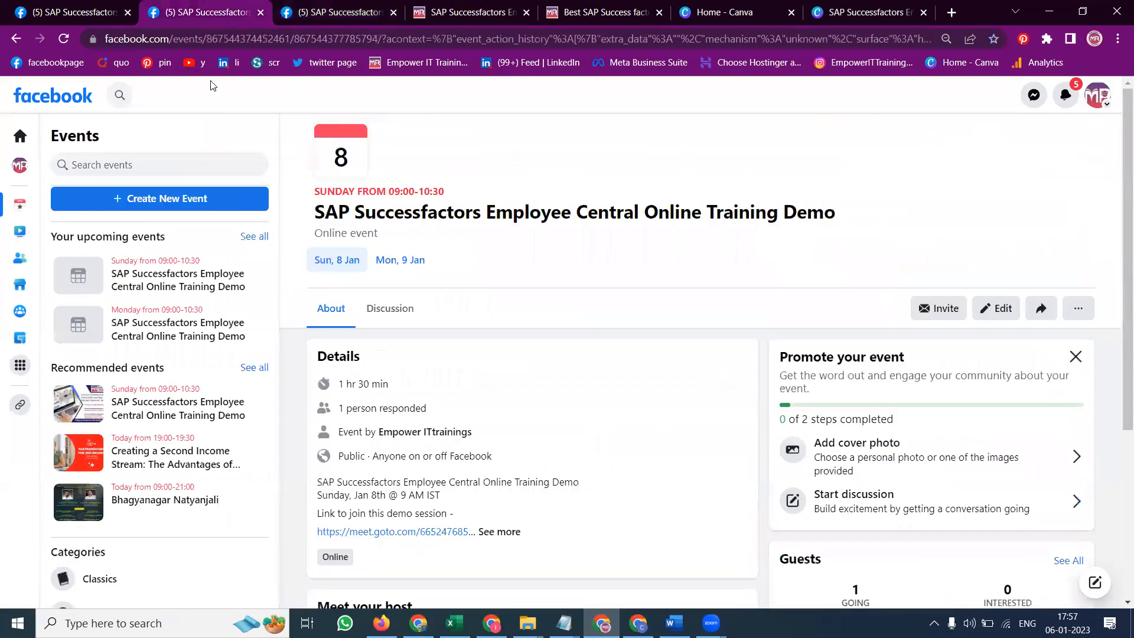
mouse_move(274, 220)
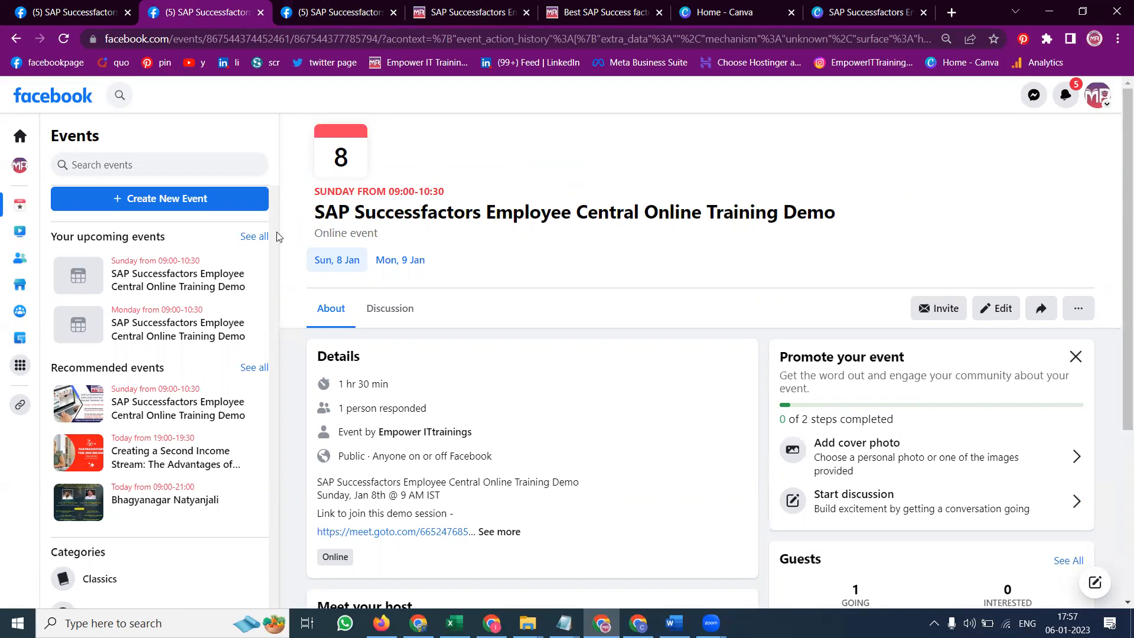
mouse_move(336, 344)
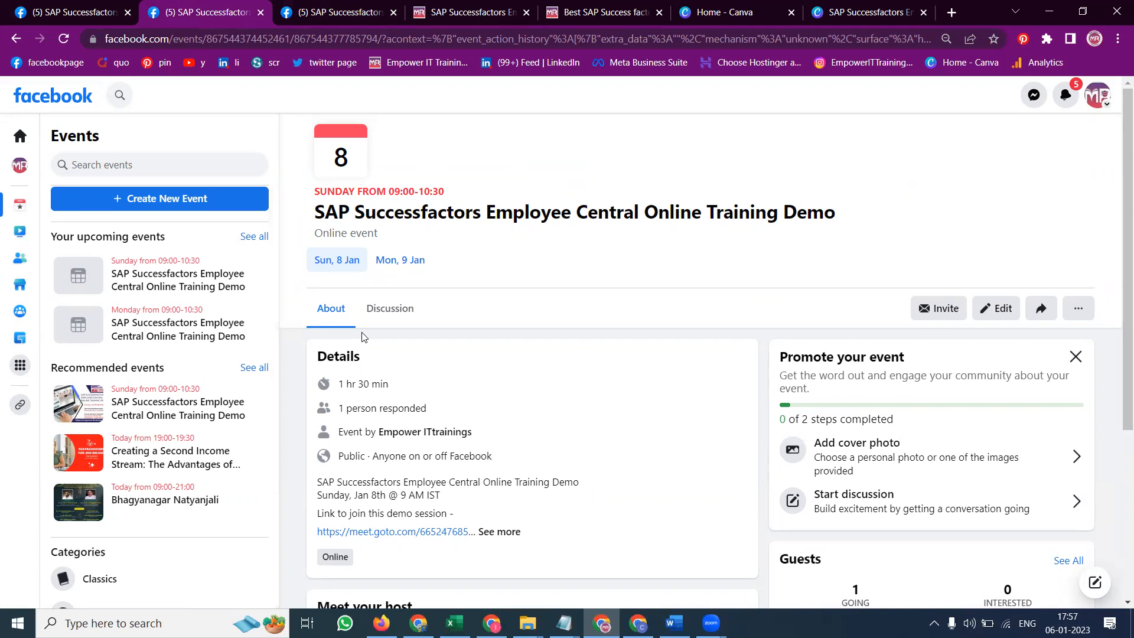
Step: Switch to the Digital Rakesh YouTube channel's Videos tab
left_click(394, 12)
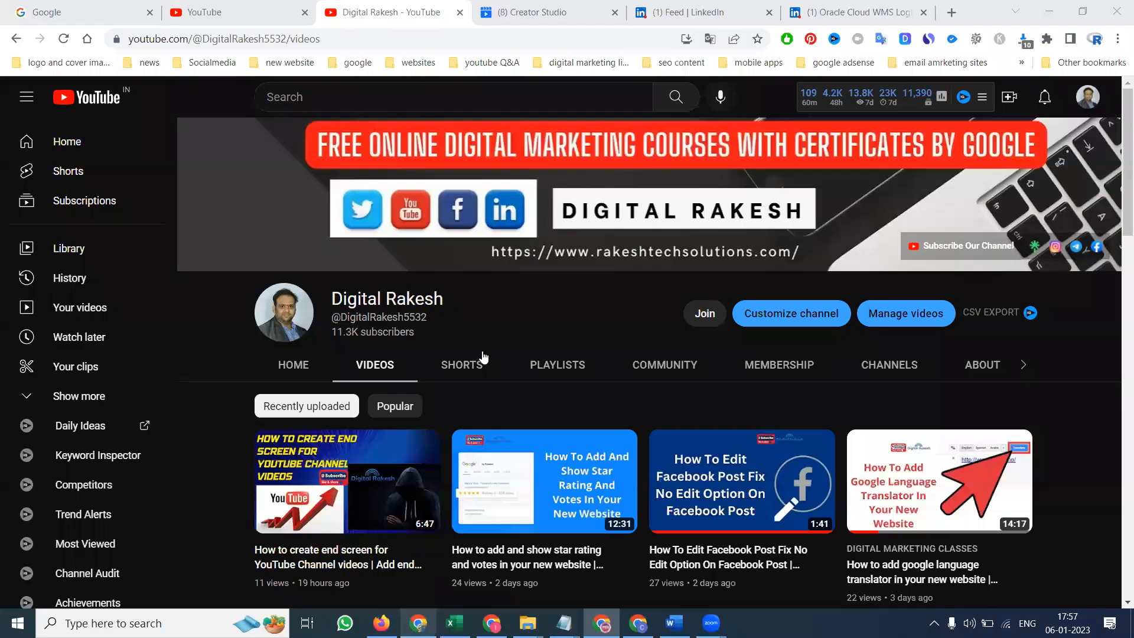
mouse_move(482, 333)
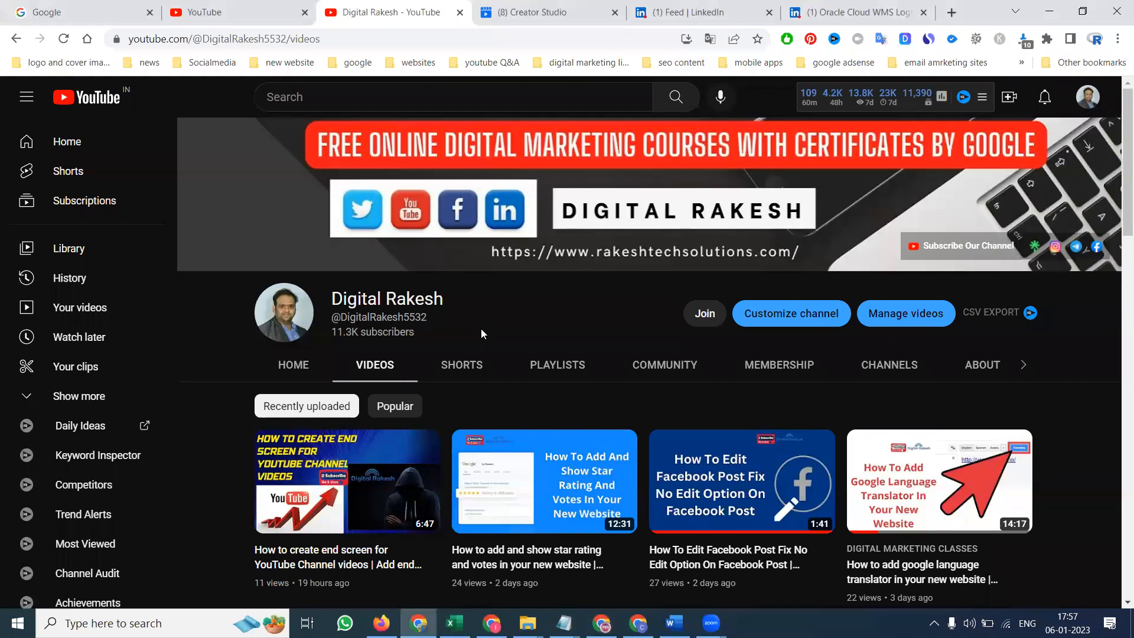
mouse_move(545, 480)
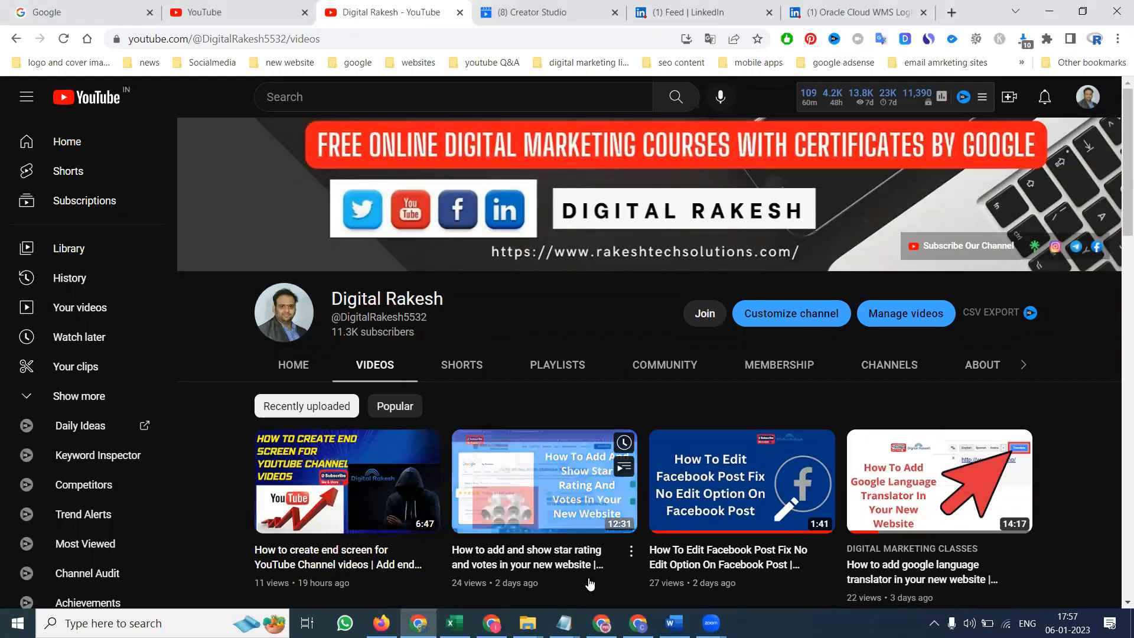
mouse_move(923, 393)
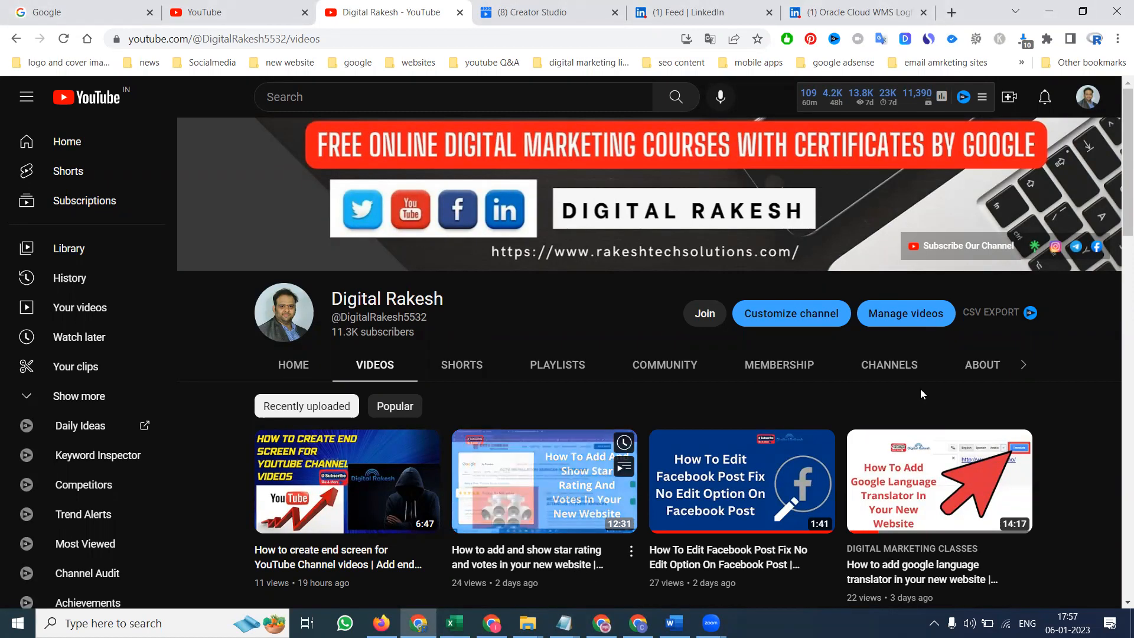